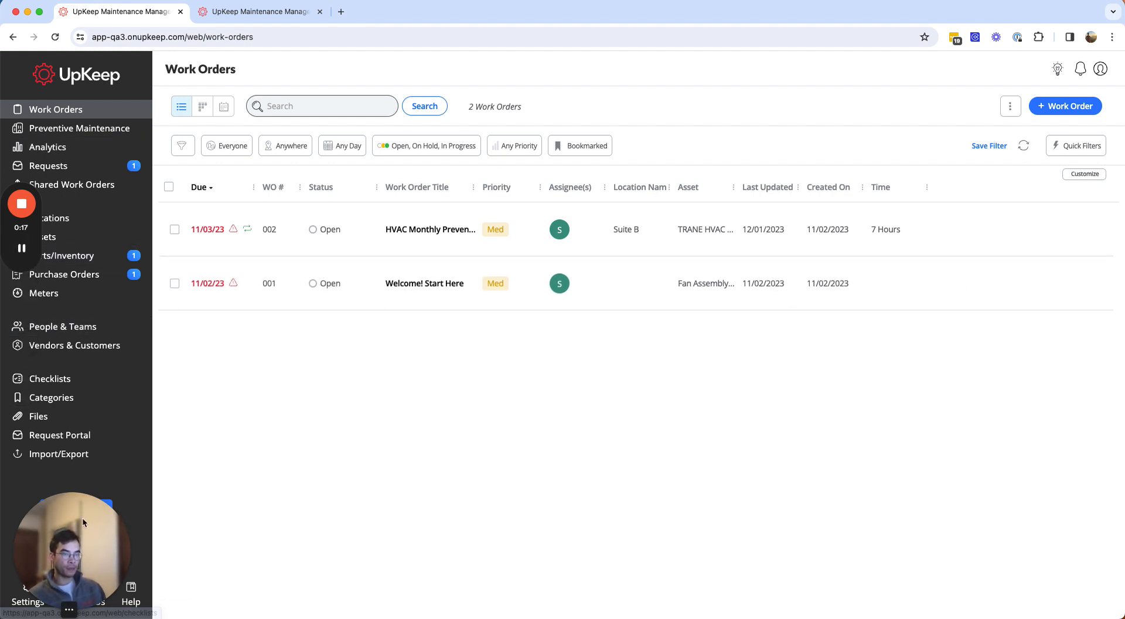
- Go to Settings > Assets > Operating Hours to list the four existing schedules
{"action": "left_click", "coordinate": [27, 586]}
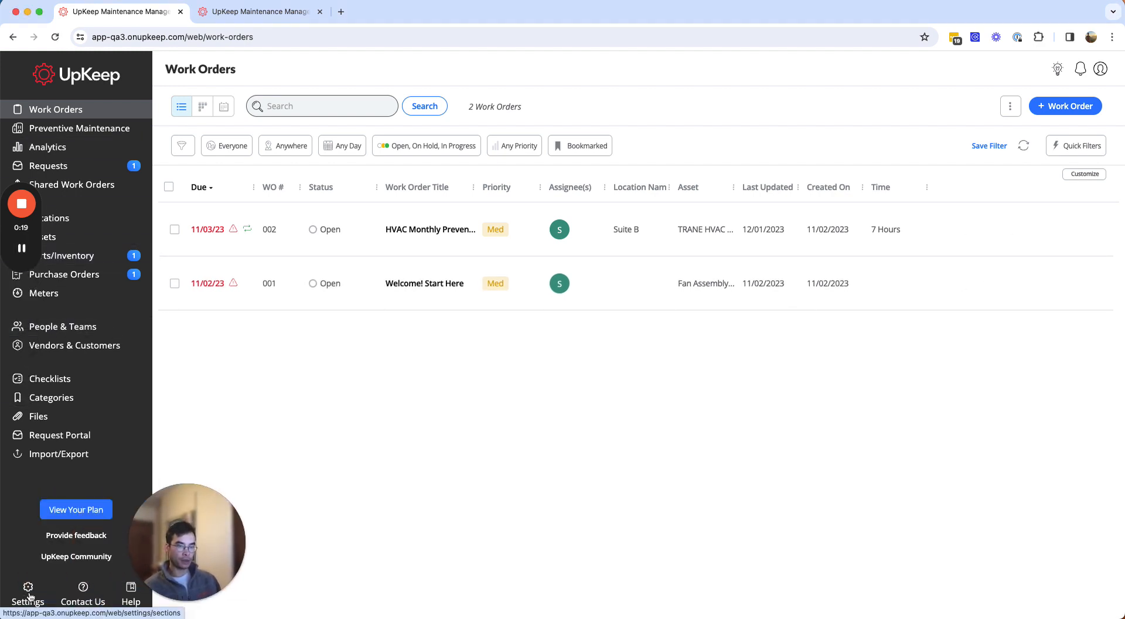
{"action": "left_click", "coordinate": [28, 591]}
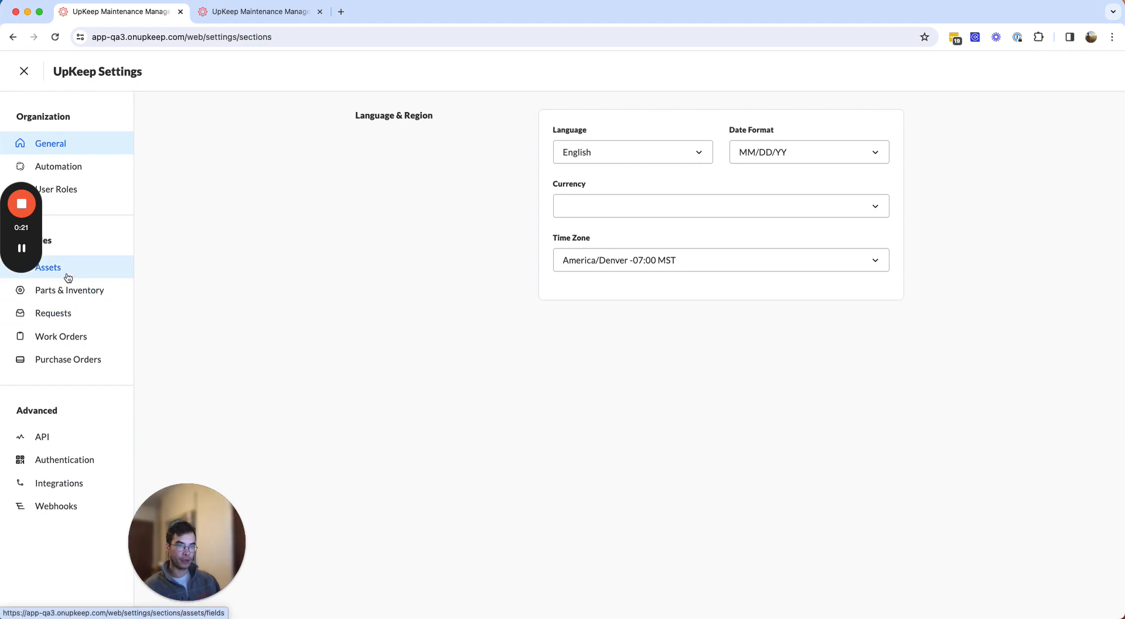
{"action": "left_click", "coordinate": [48, 267]}
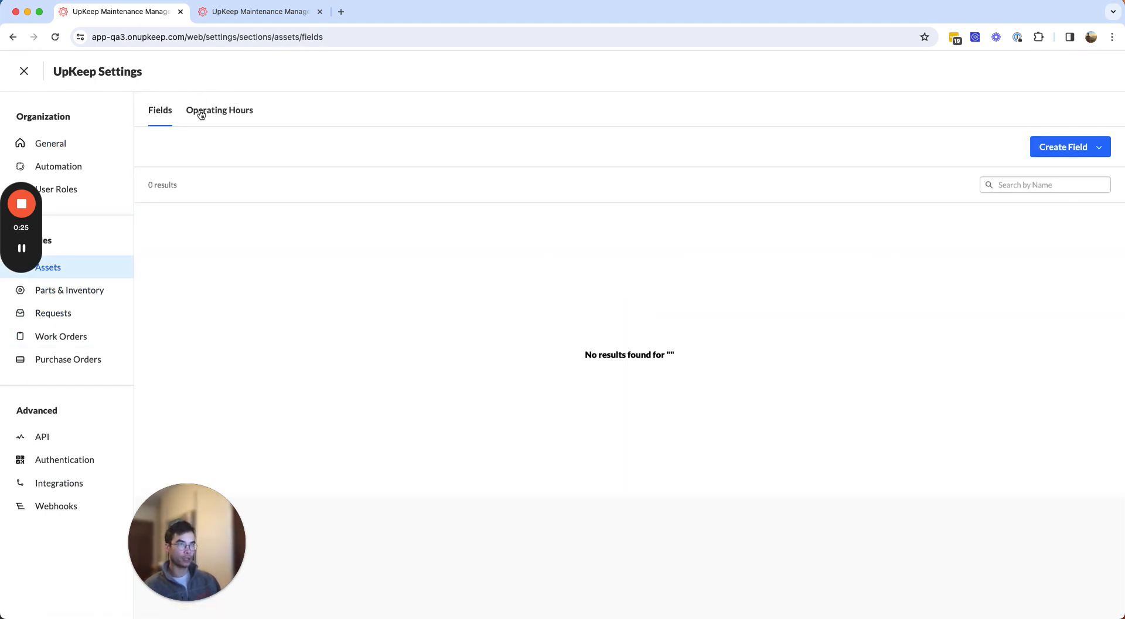
{"action": "left_click", "coordinate": [219, 110]}
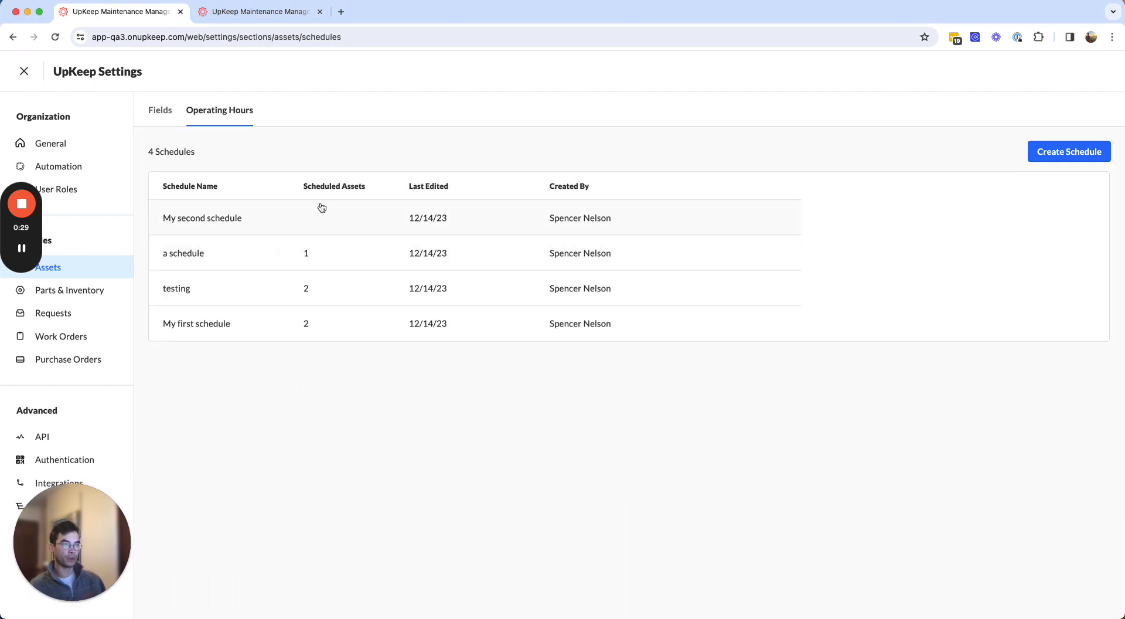
{"action": "mouse_move", "coordinate": [242, 201]}
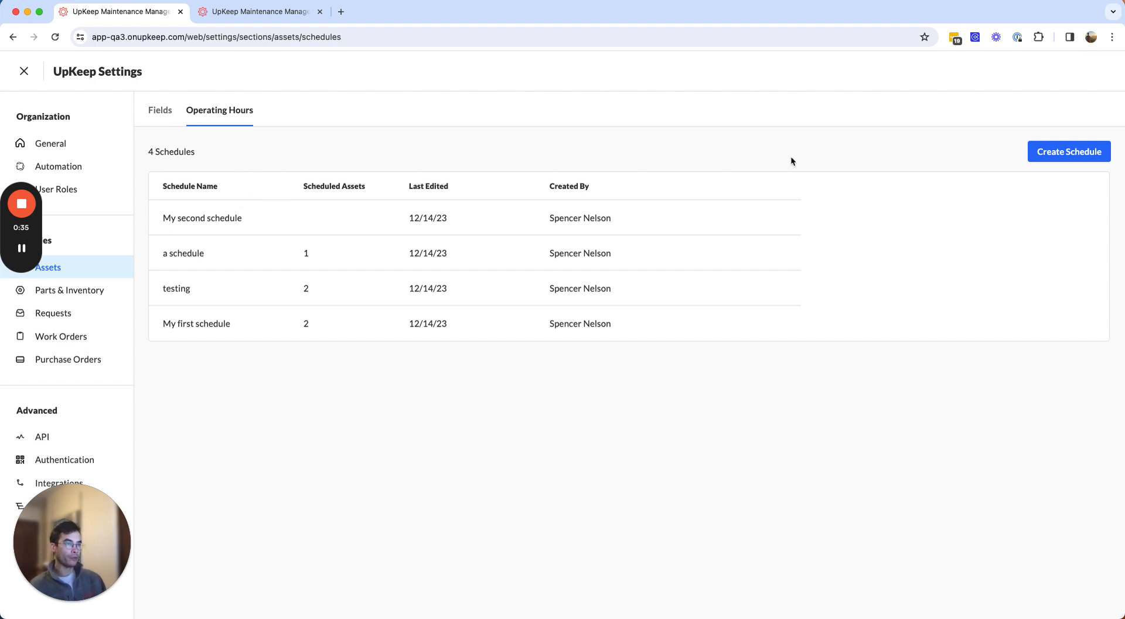
- Create a new schedule named 'Demo schedule' and scroll down to its day list
{"action": "left_click", "coordinate": [1068, 152]}
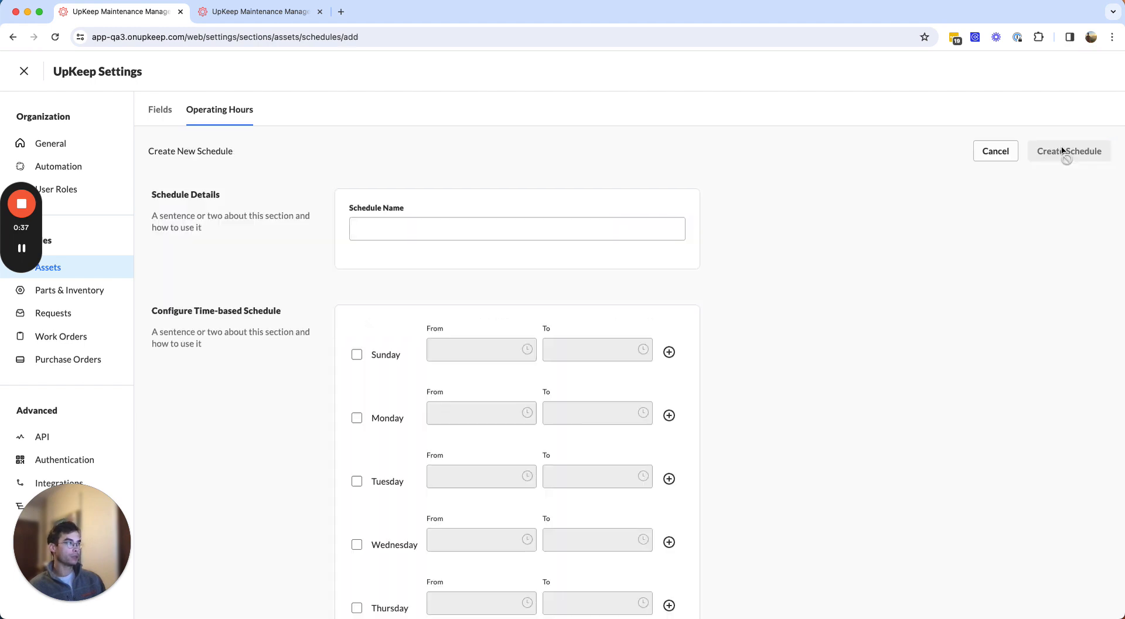
{"action": "scroll", "scroll_direction": "down", "scroll_amount": 3}
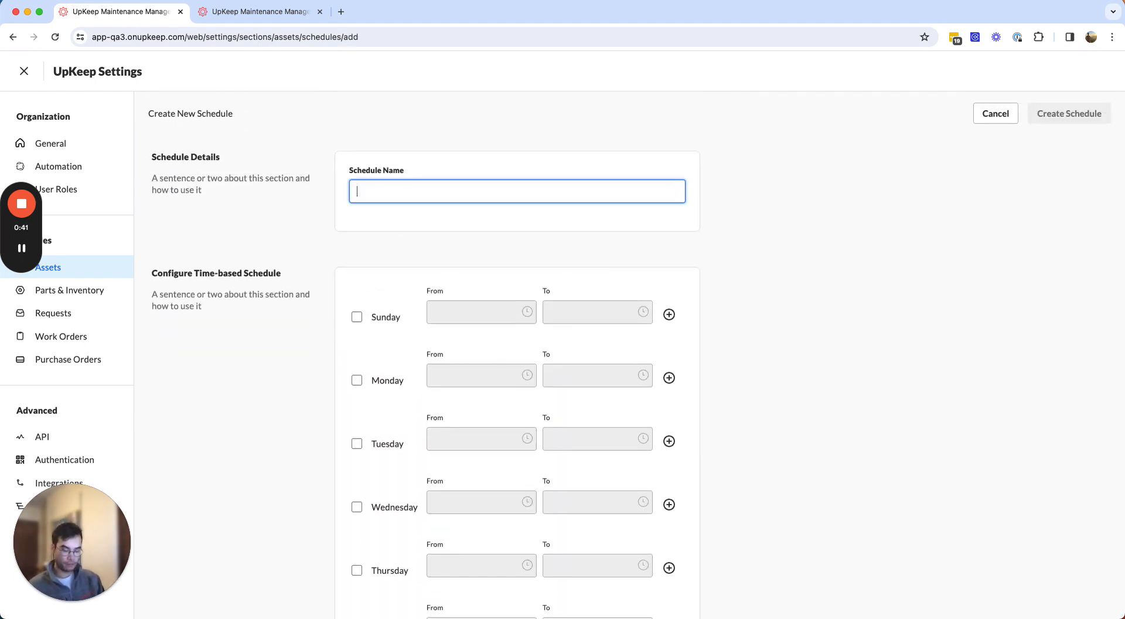
{"action": "type", "text": "Demo sch"}
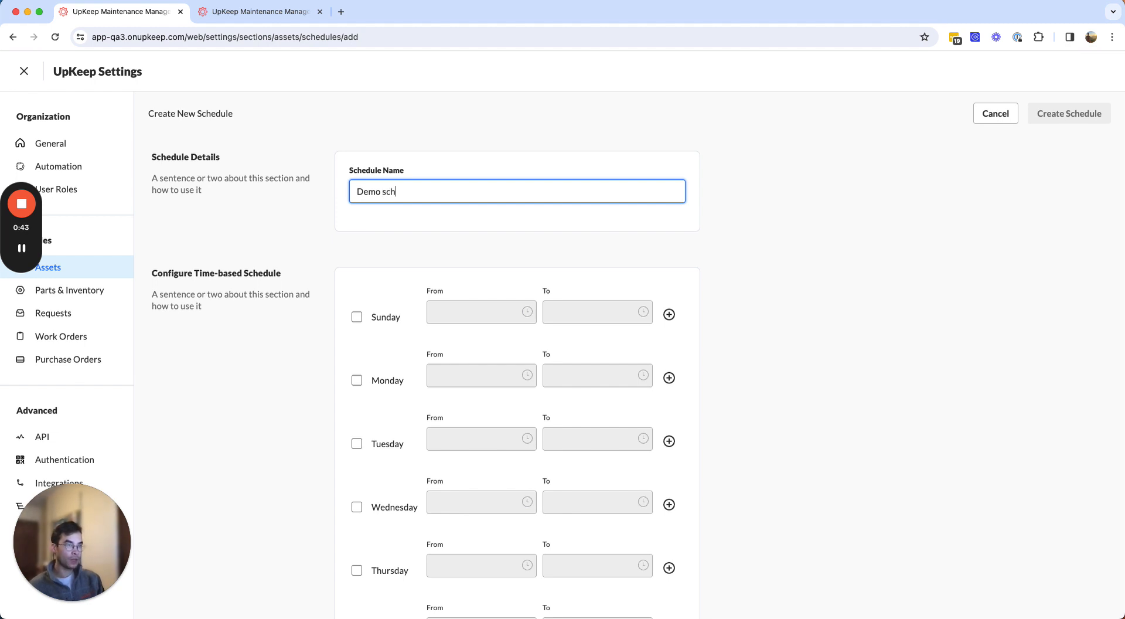
{"action": "type", "text": "edule"}
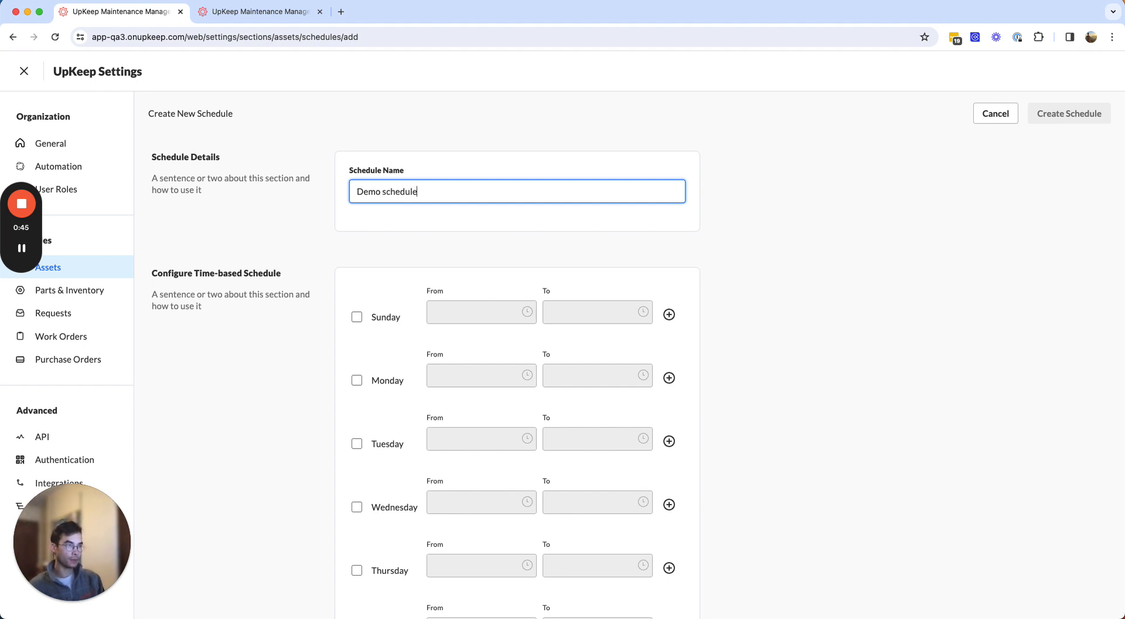
{"action": "scroll", "scroll_direction": "down", "scroll_amount": 3}
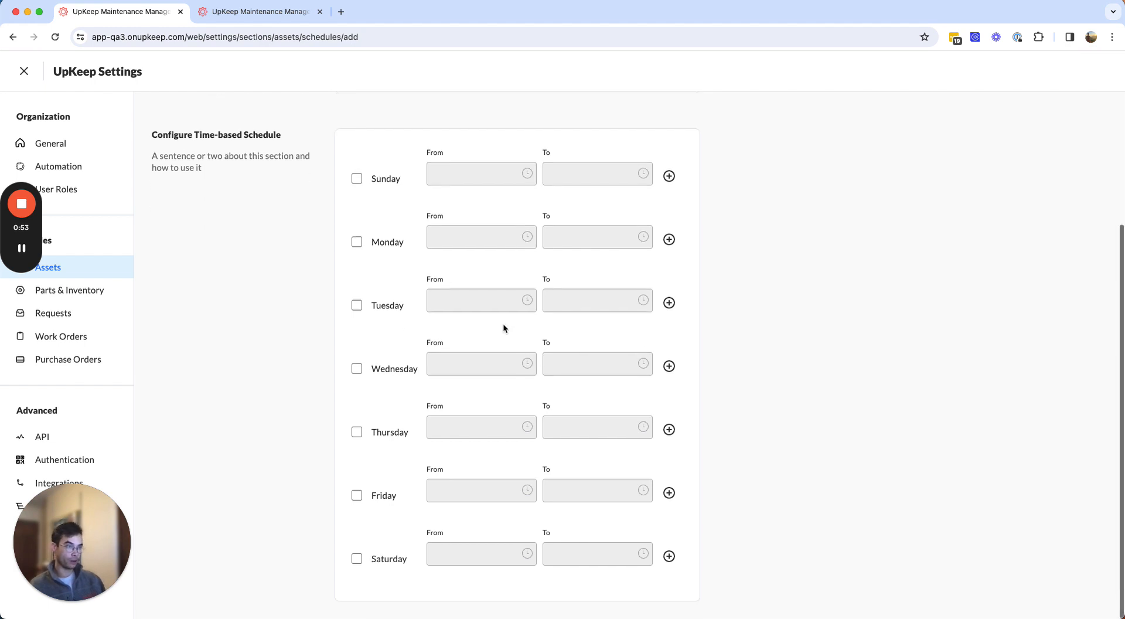
- Enable Monday through Friday in the schedule, leaving Saturday and Sunday unchecked
{"action": "left_click", "coordinate": [357, 306]}
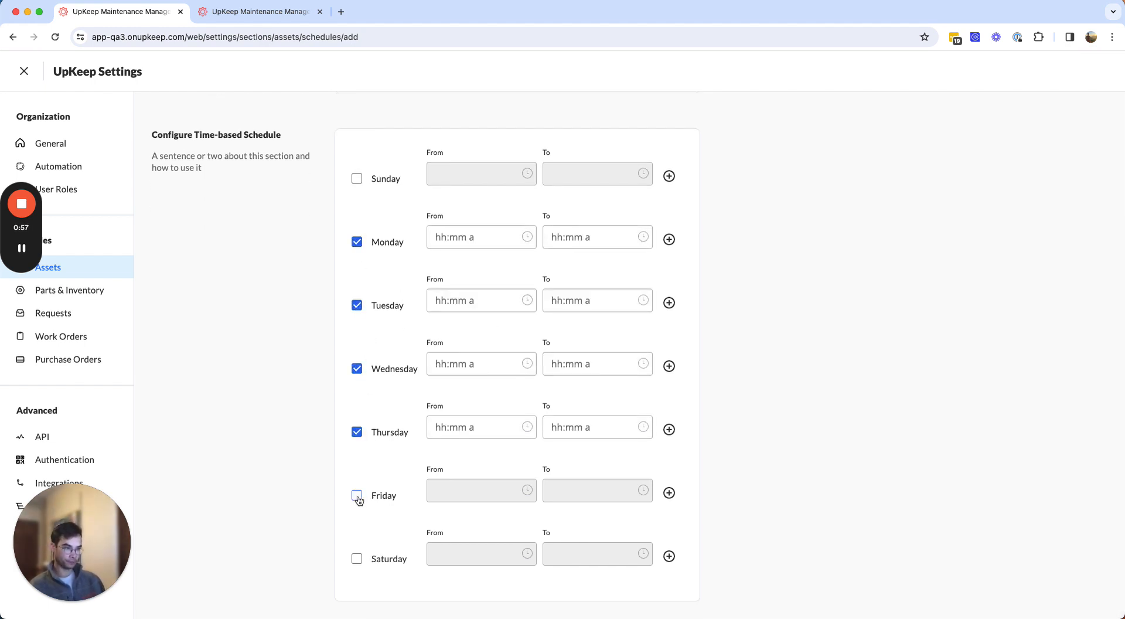
{"action": "left_click", "coordinate": [357, 495]}
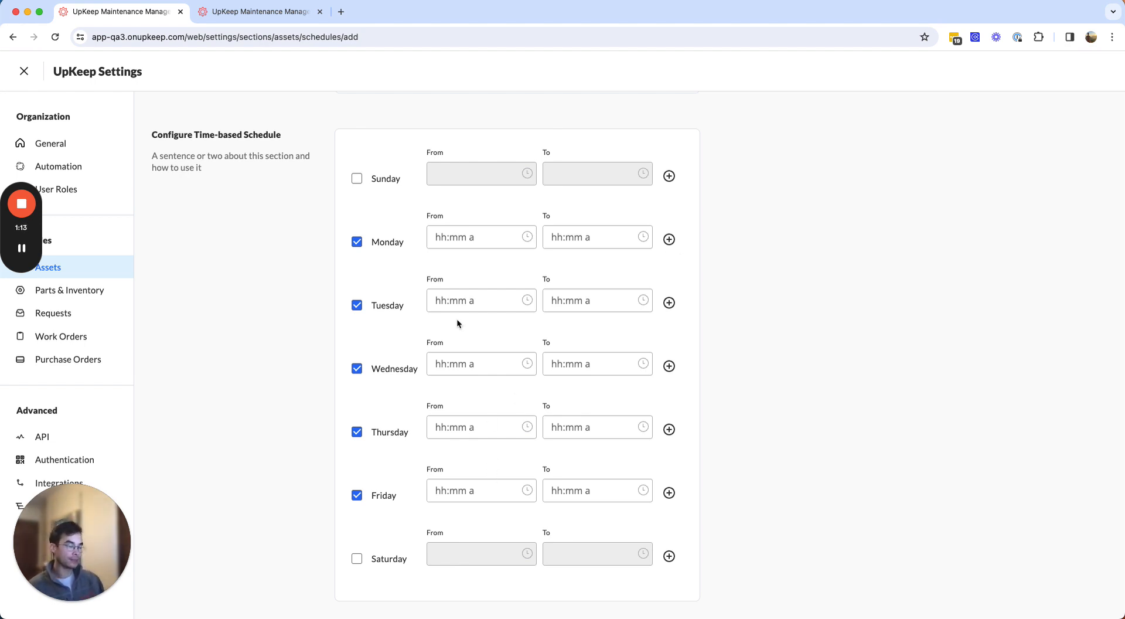
{"action": "left_click", "coordinate": [597, 300]}
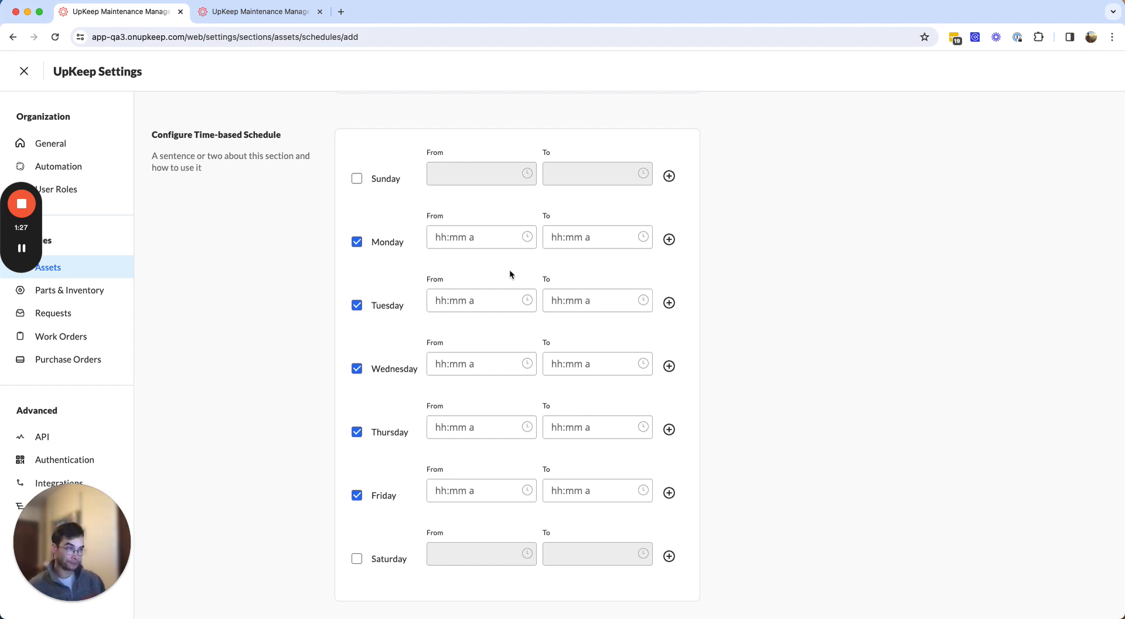
- Set a 06:00 AM start time for each weekday, Monday through Friday
{"action": "left_click", "coordinate": [480, 236]}
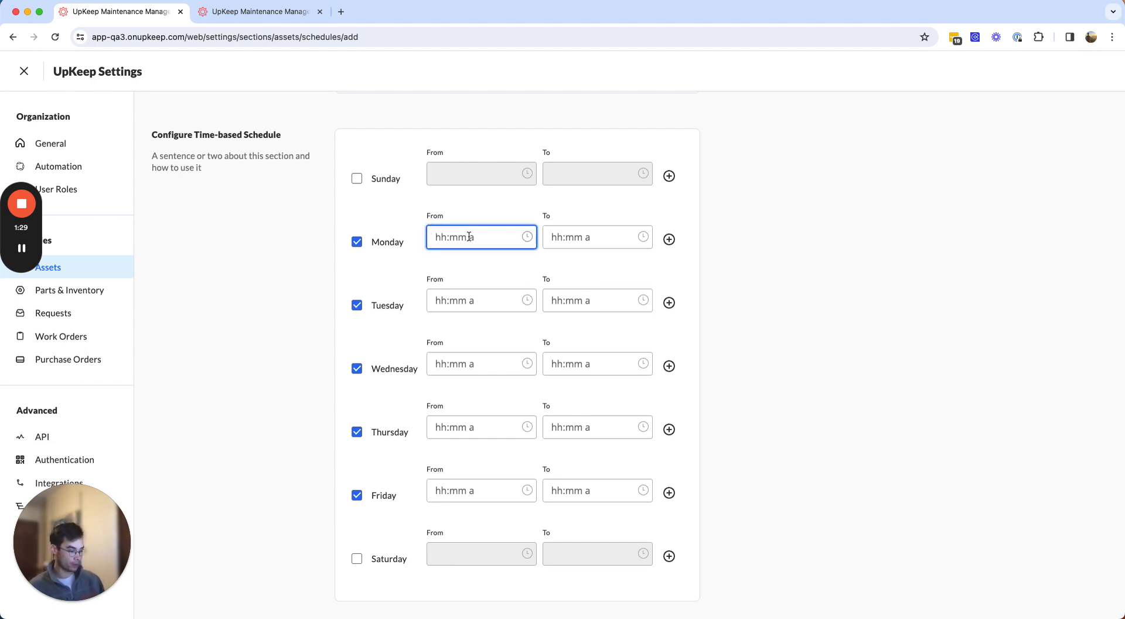
{"action": "mouse_move", "coordinate": [492, 315]}
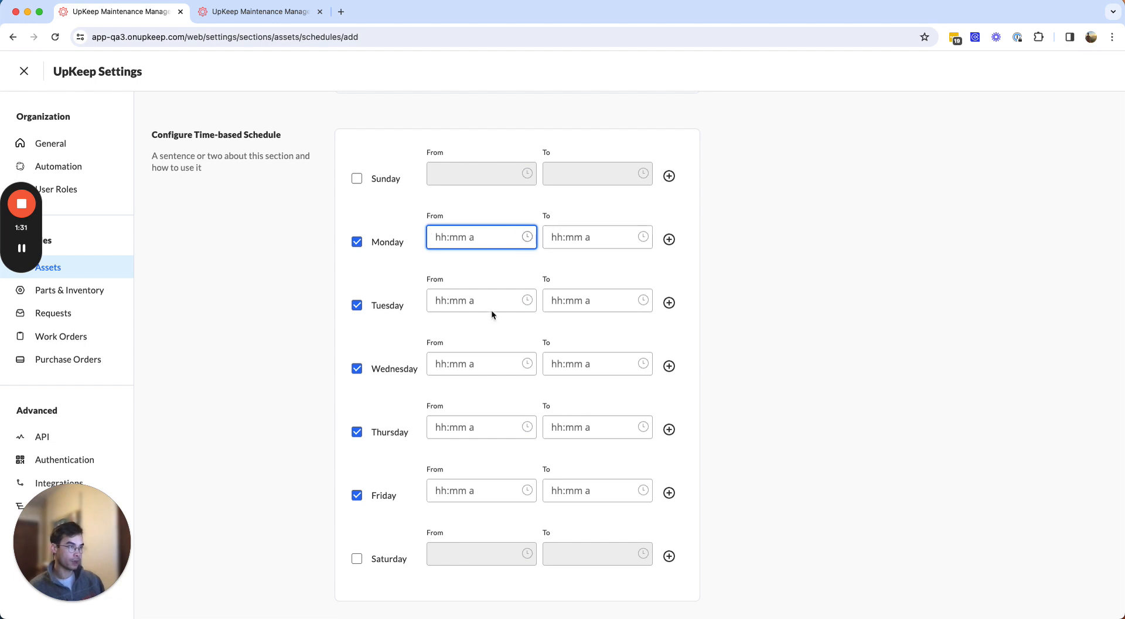
{"action": "left_click", "coordinate": [480, 236]}
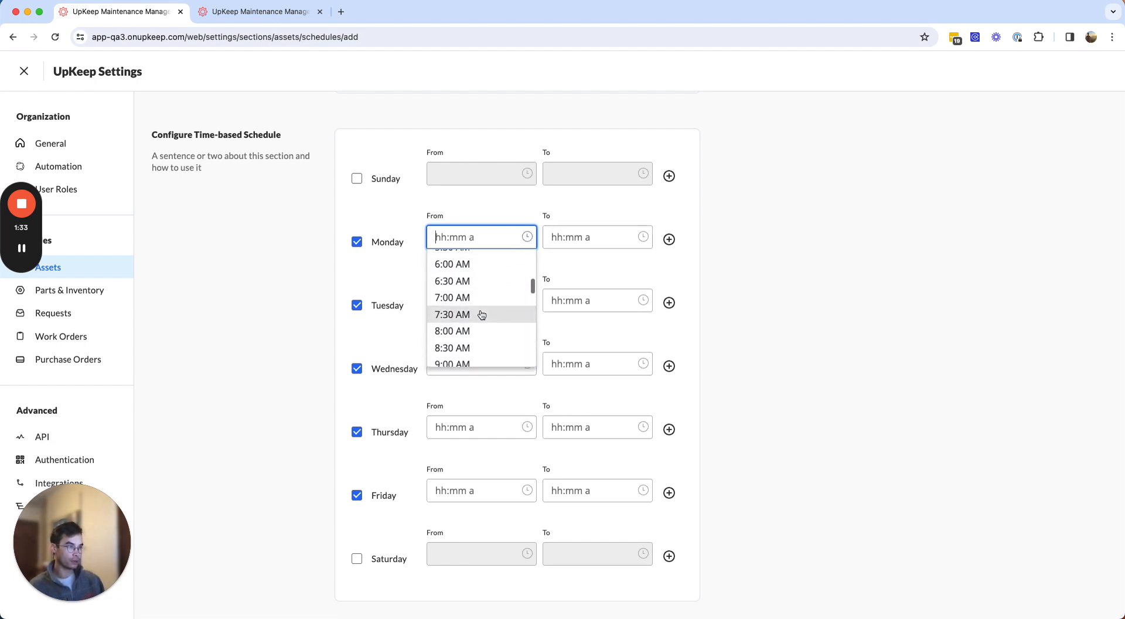
{"action": "left_click", "coordinate": [451, 263]}
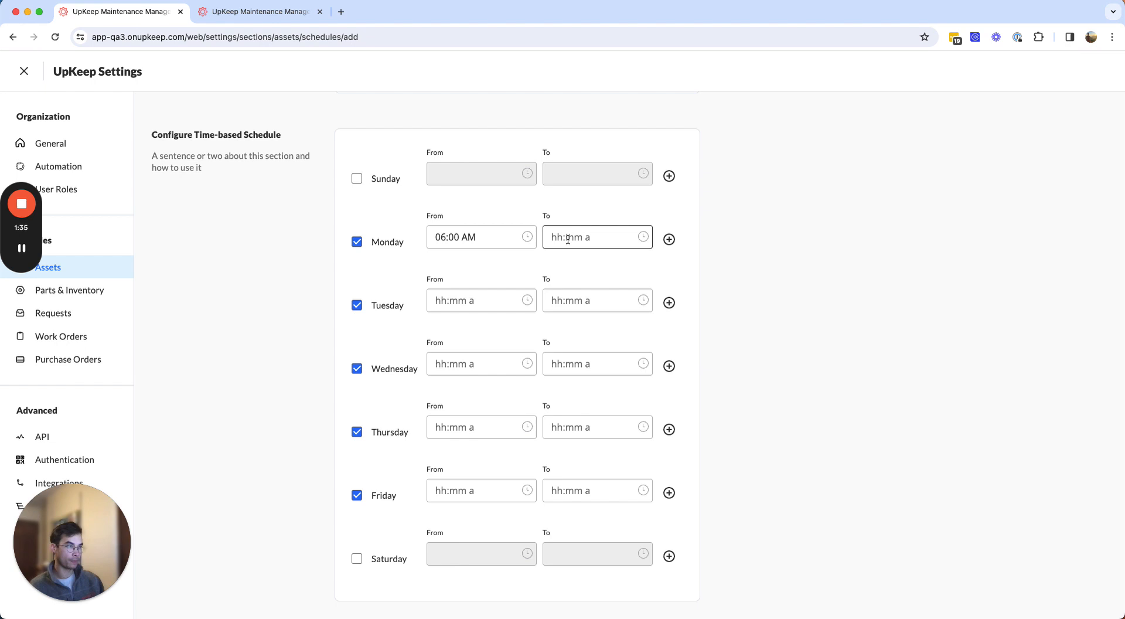
{"action": "left_click", "coordinate": [481, 237]}
{"action": "type", "text": "06:00 AM"}
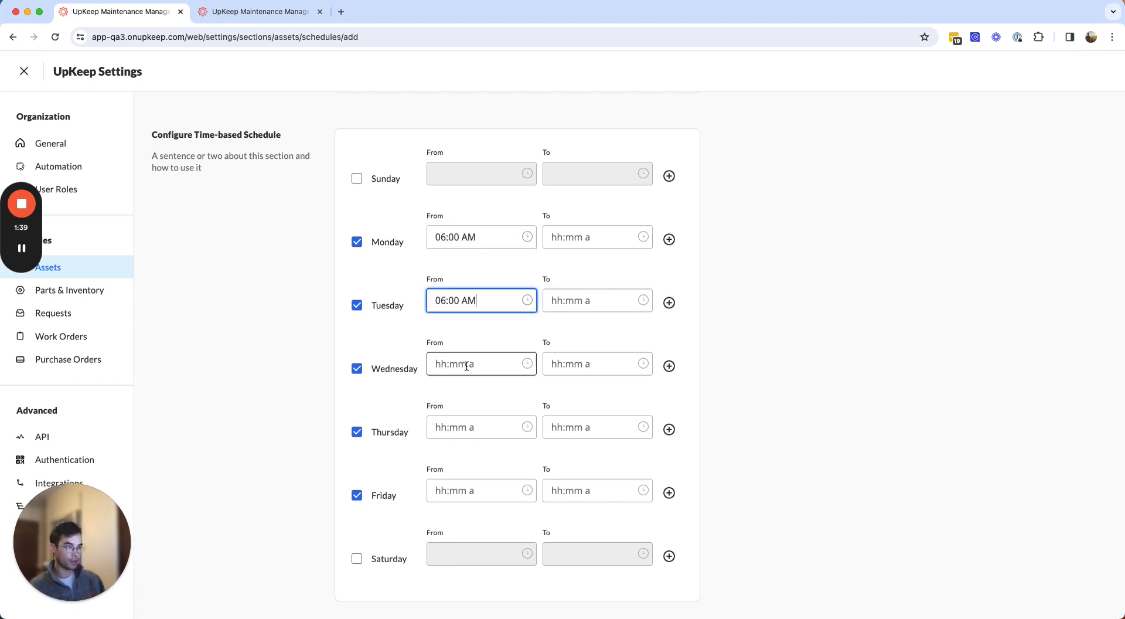
{"action": "left_click", "coordinate": [480, 489]}
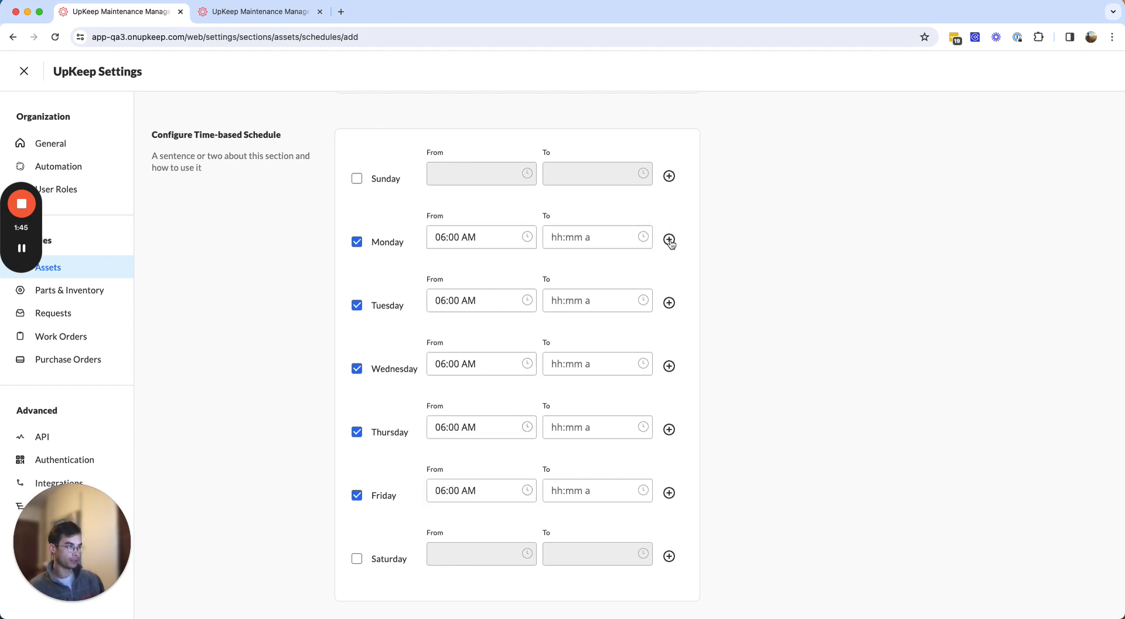
- Add a second time period to Monday and end the first period at 12:00 PM
{"action": "left_click", "coordinate": [668, 240]}
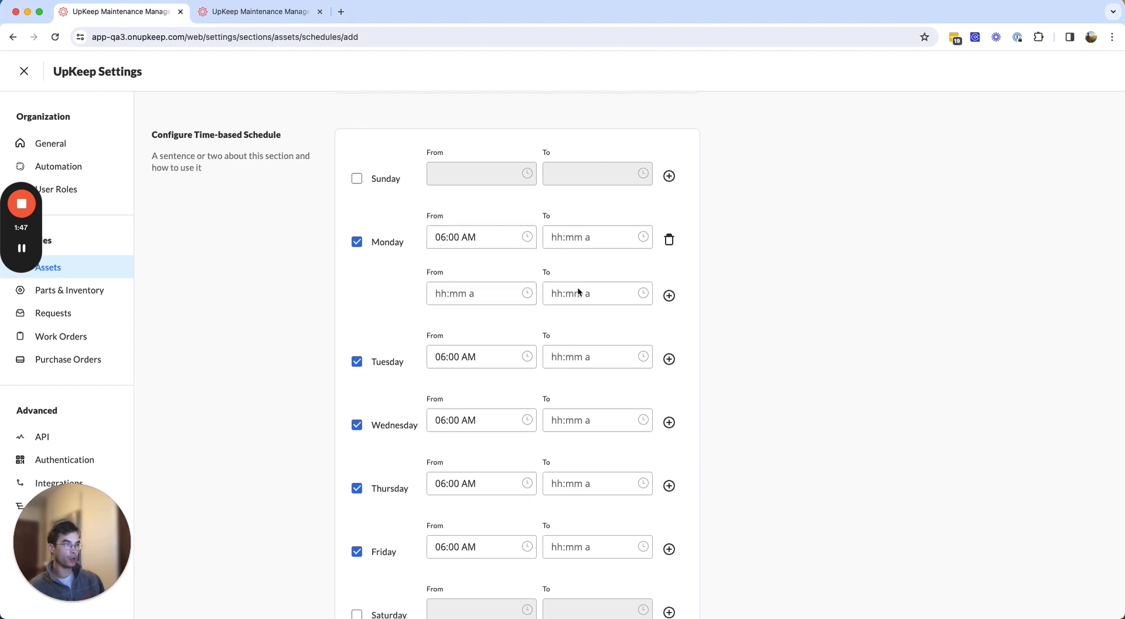
{"action": "left_click", "coordinate": [597, 237]}
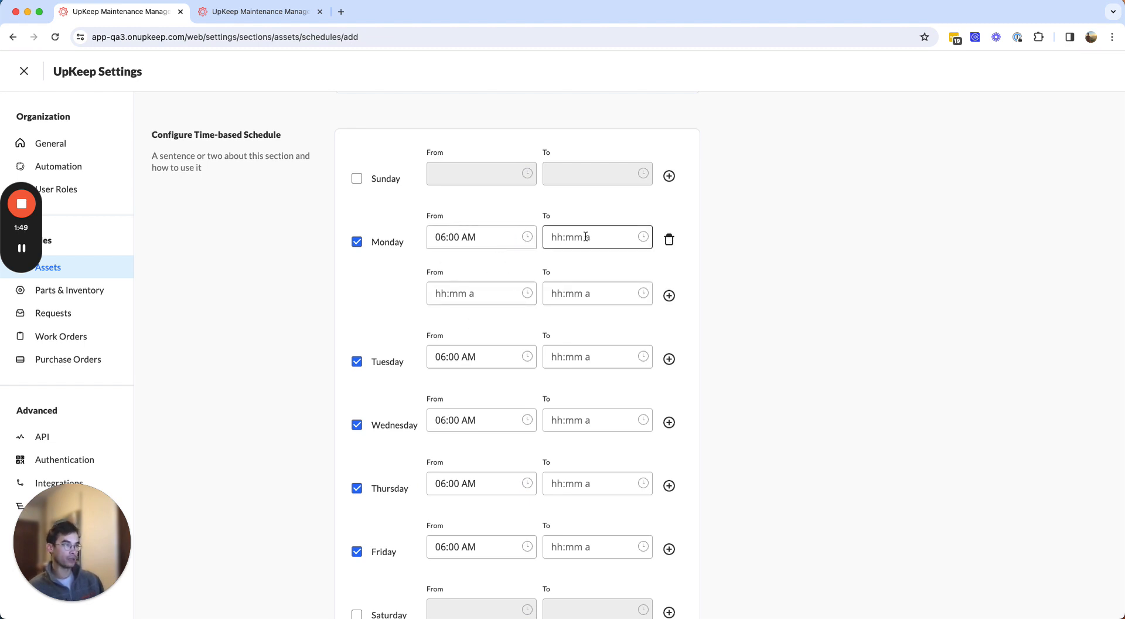
{"action": "left_click", "coordinate": [592, 237]}
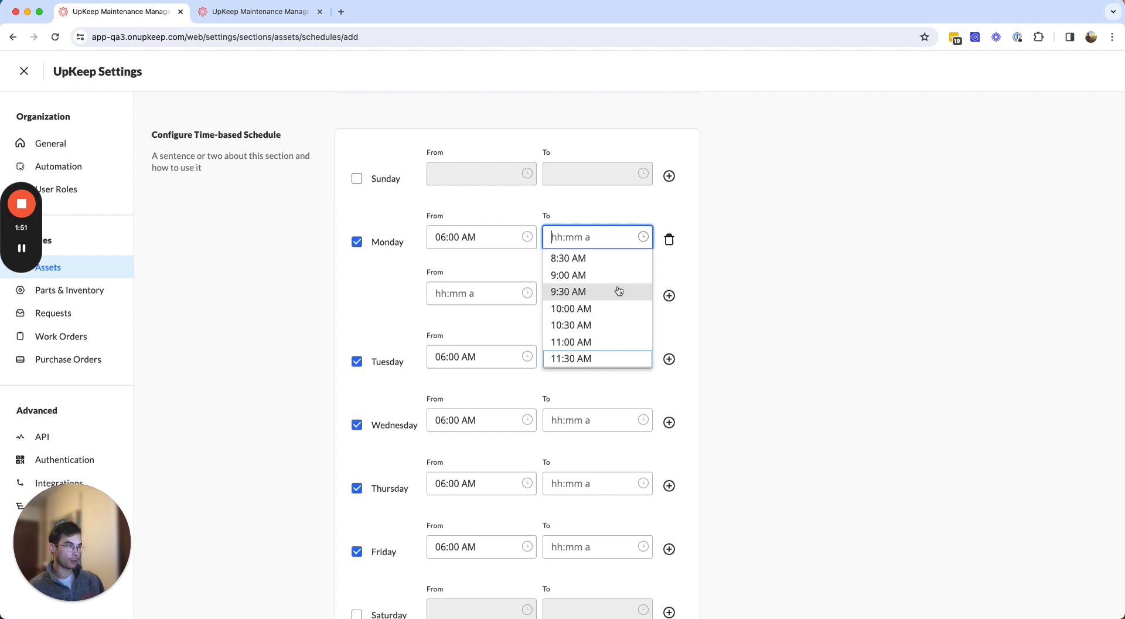
{"action": "scroll", "scroll_direction": "down", "scroll_amount": 3}
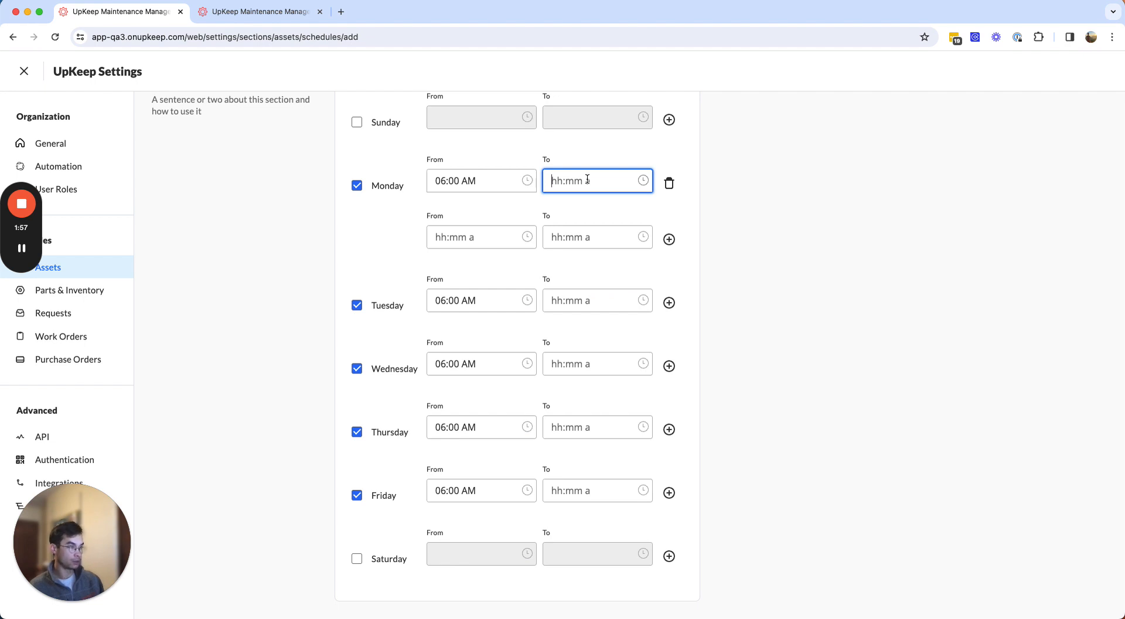
{"action": "type", "text": "12:"}
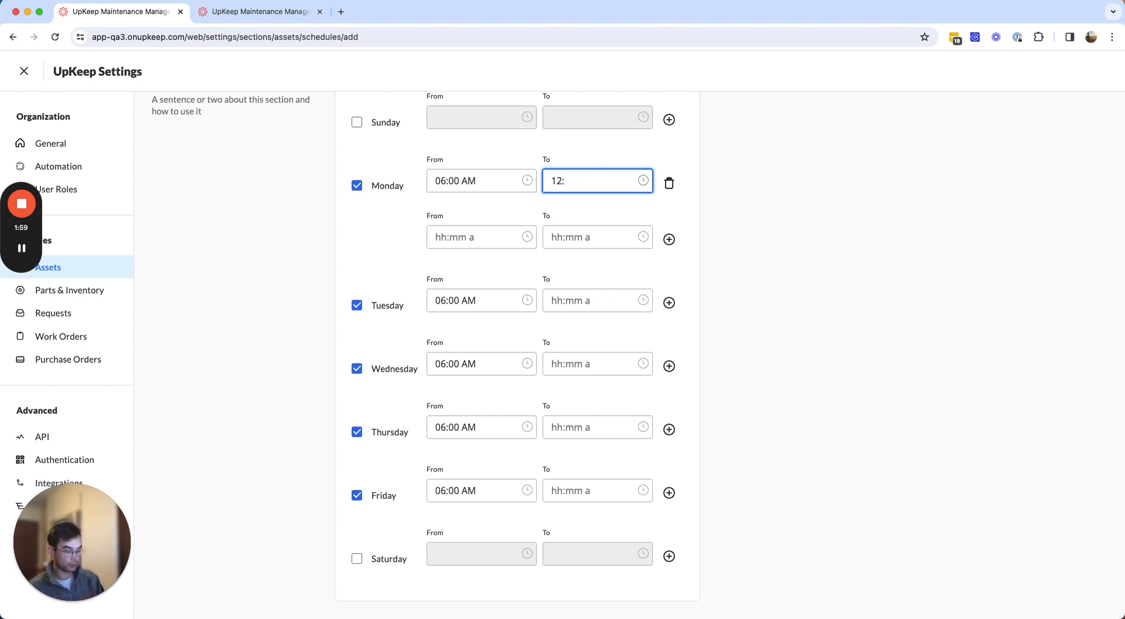
{"action": "type", "text": "00 PM"}
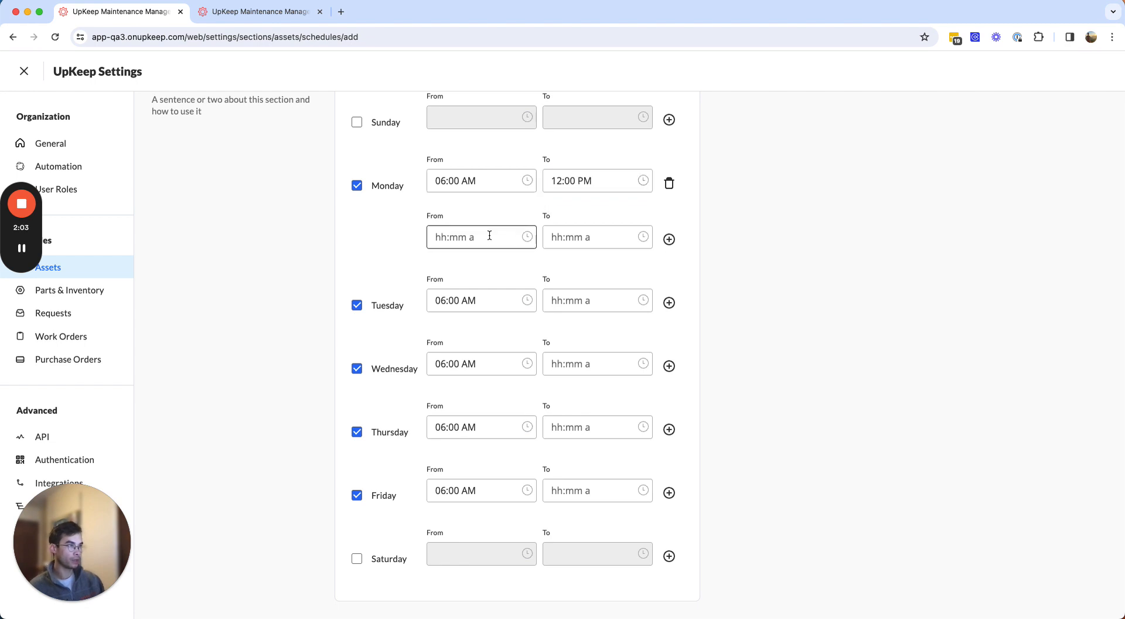
- Set Monday's second period to run from 01:00 PM to 10:00 PM
{"action": "left_click", "coordinate": [477, 237]}
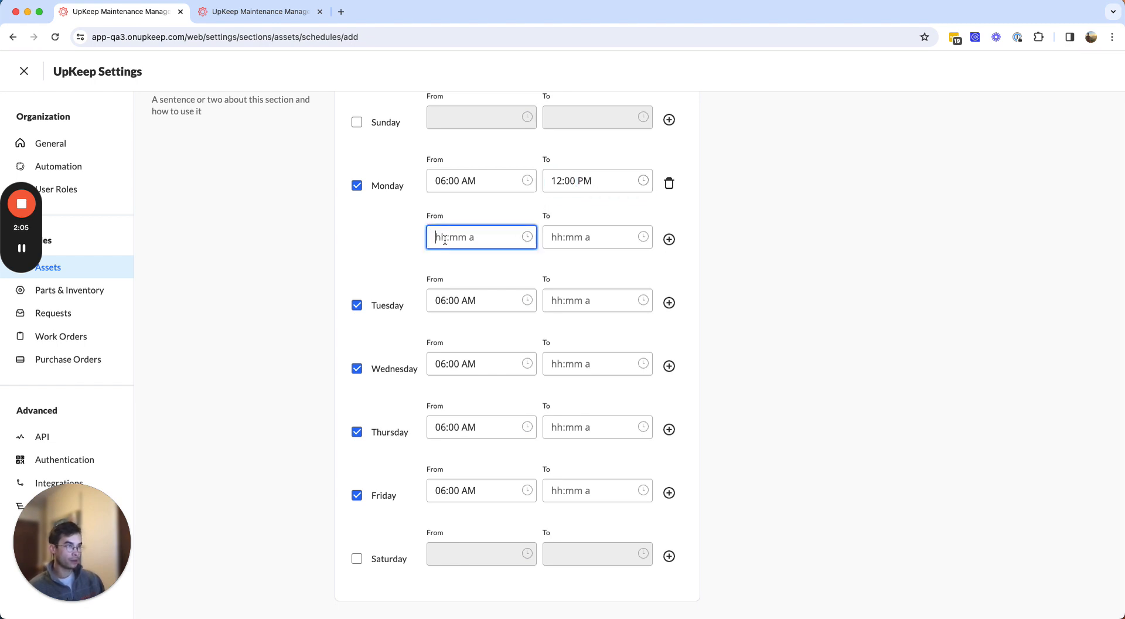
{"action": "type", "text": "1"}
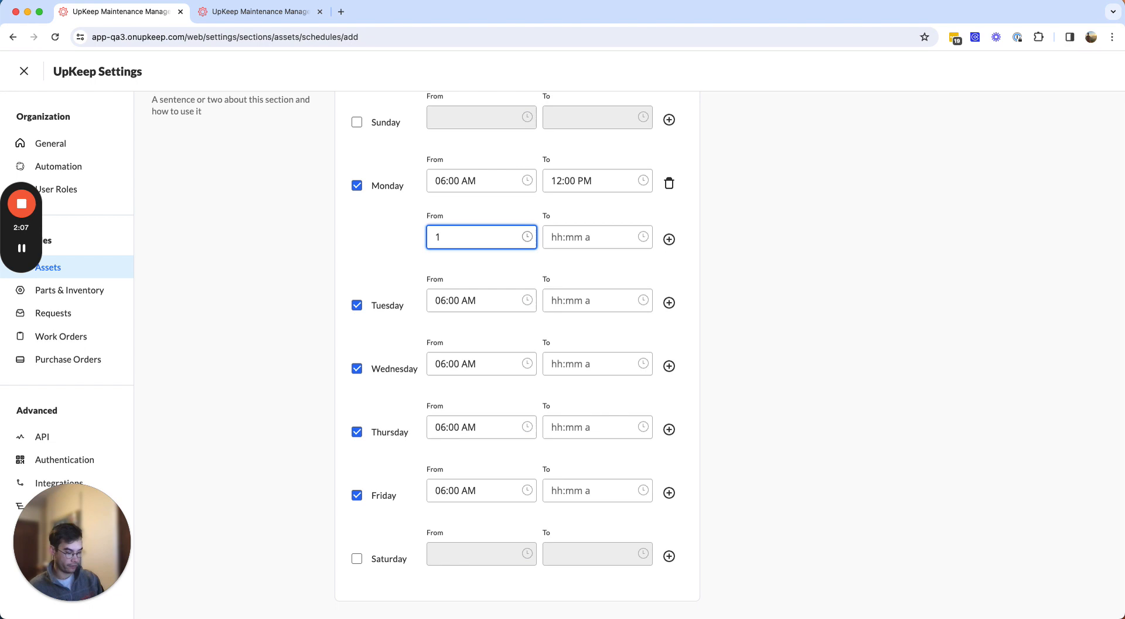
{"action": "type", "text": ":00 PM"}
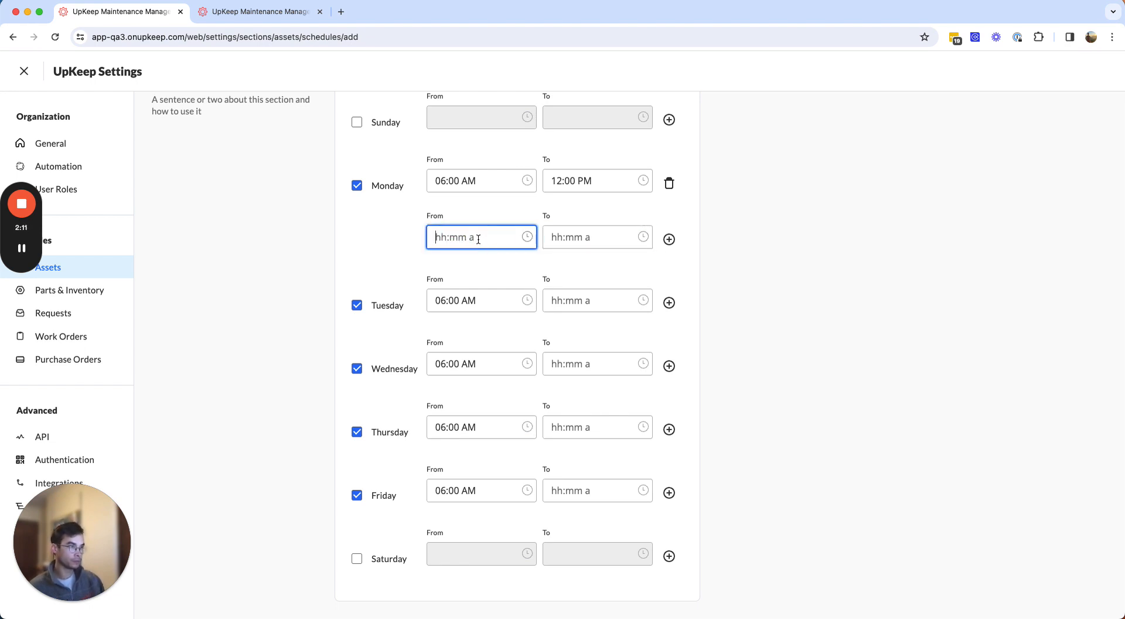
{"action": "type", "text": "0"}
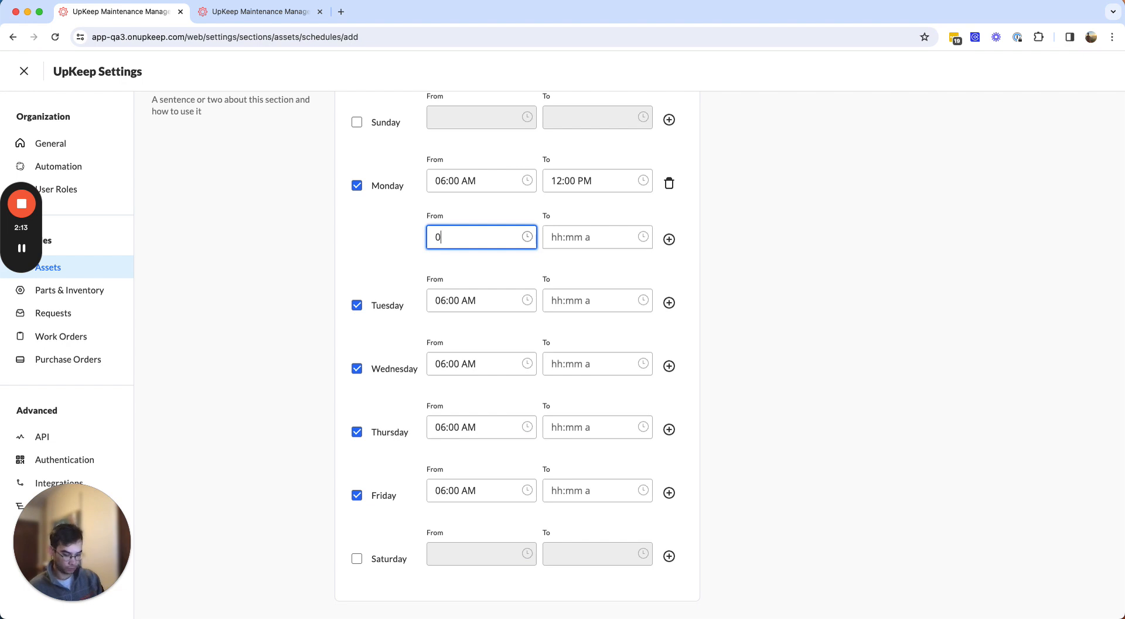
{"action": "type", "text": "1:00 PM"}
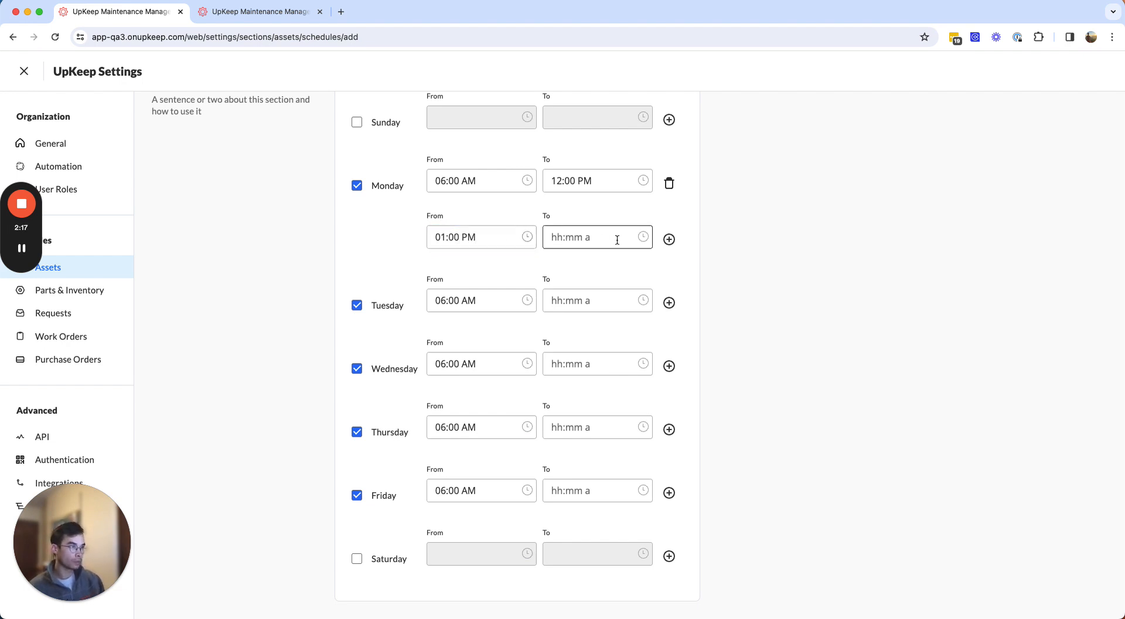
{"action": "left_click", "coordinate": [592, 237]}
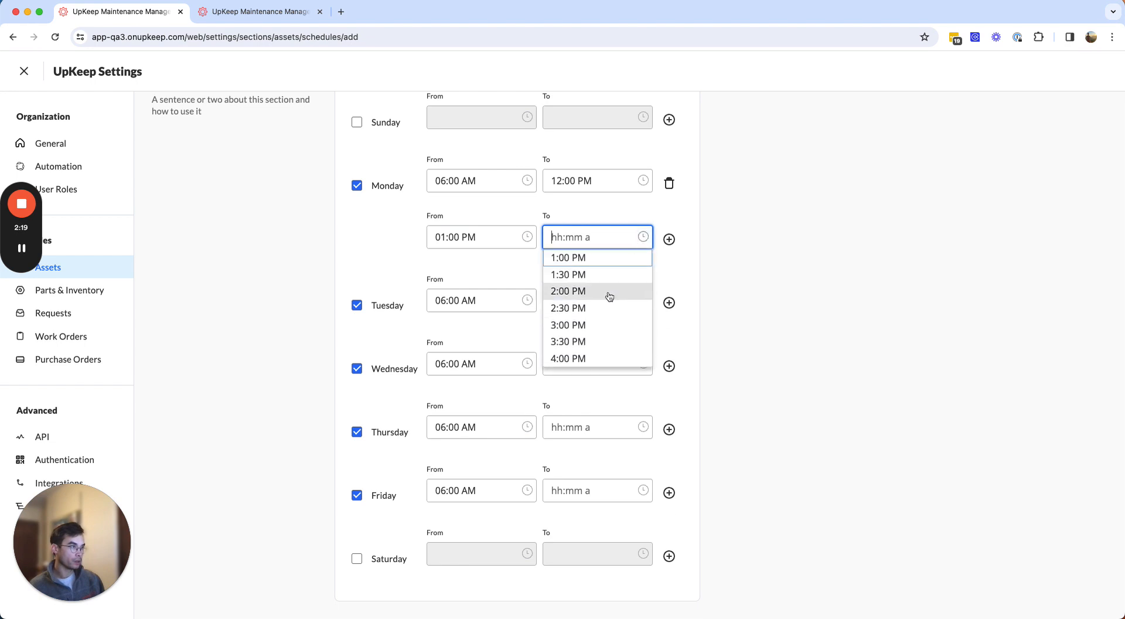
{"action": "scroll", "scroll_direction": "down", "scroll_amount": 3}
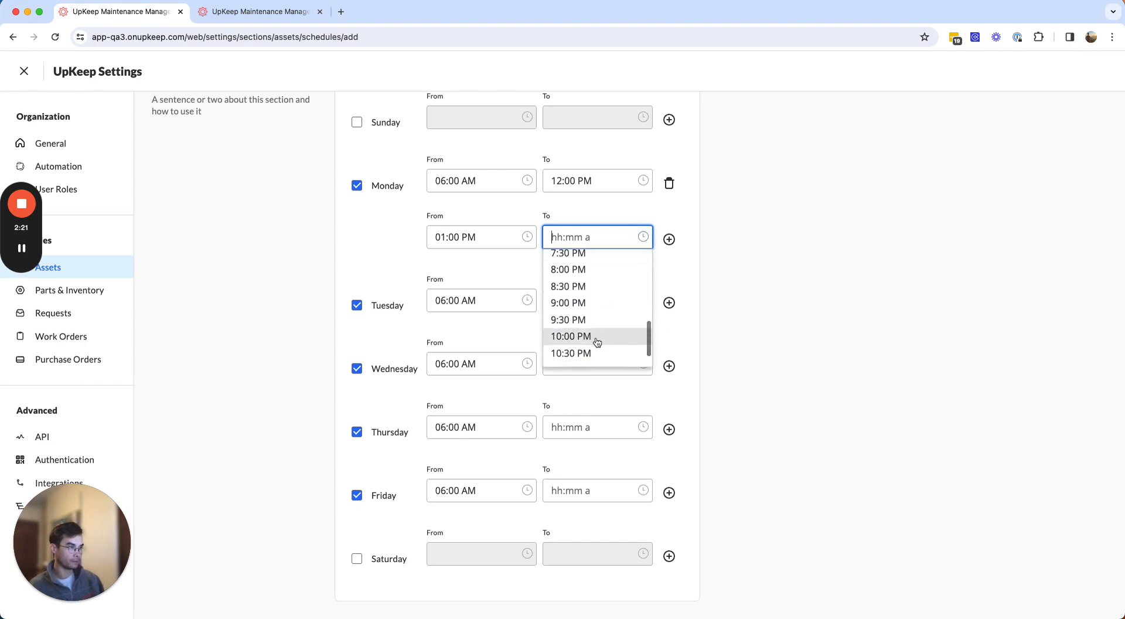
{"action": "left_click", "coordinate": [570, 335]}
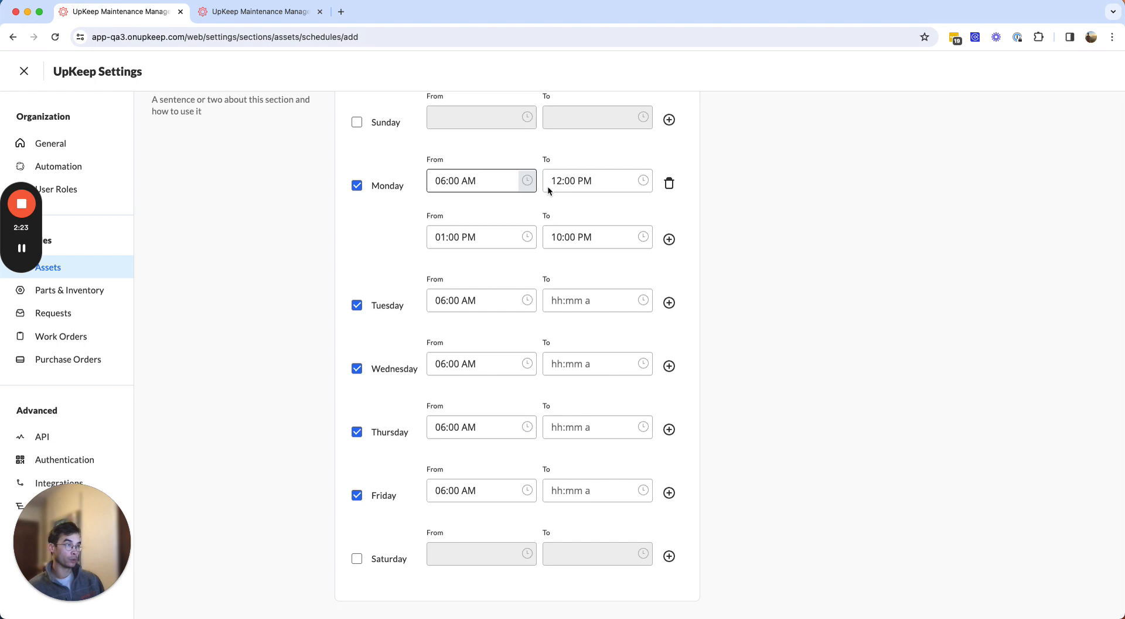
{"action": "left_click", "coordinate": [597, 180]}
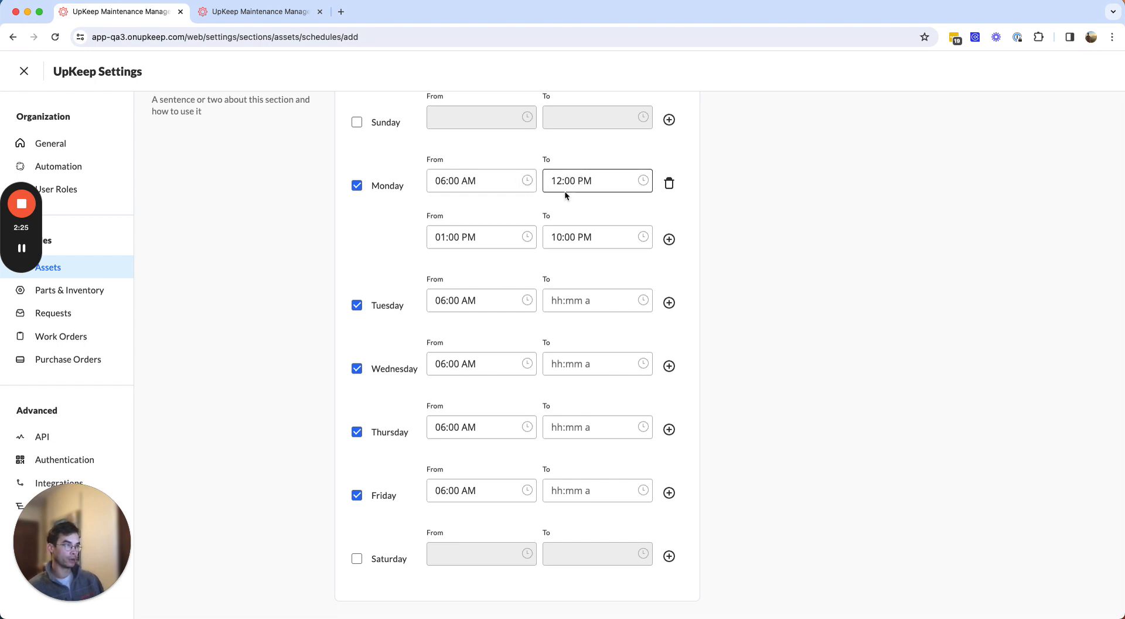
- Copy the 12:00 PM, 01:00 PM and 10:00 PM times into Tuesday's two periods
{"action": "left_click", "coordinate": [596, 180]}
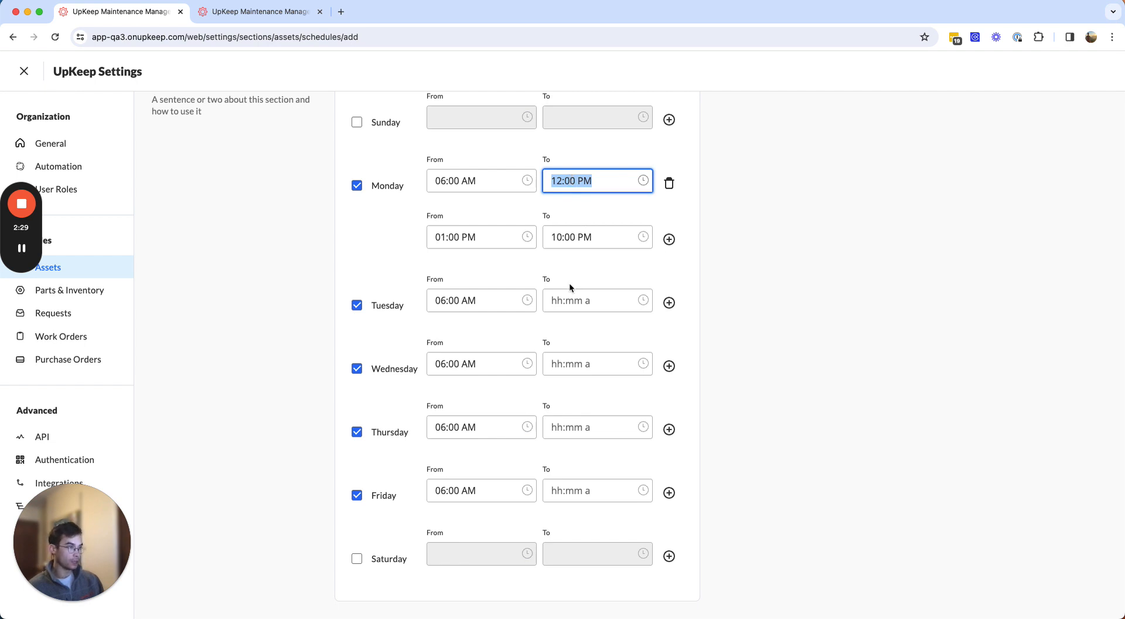
{"action": "type", "text": "12:00 PM"}
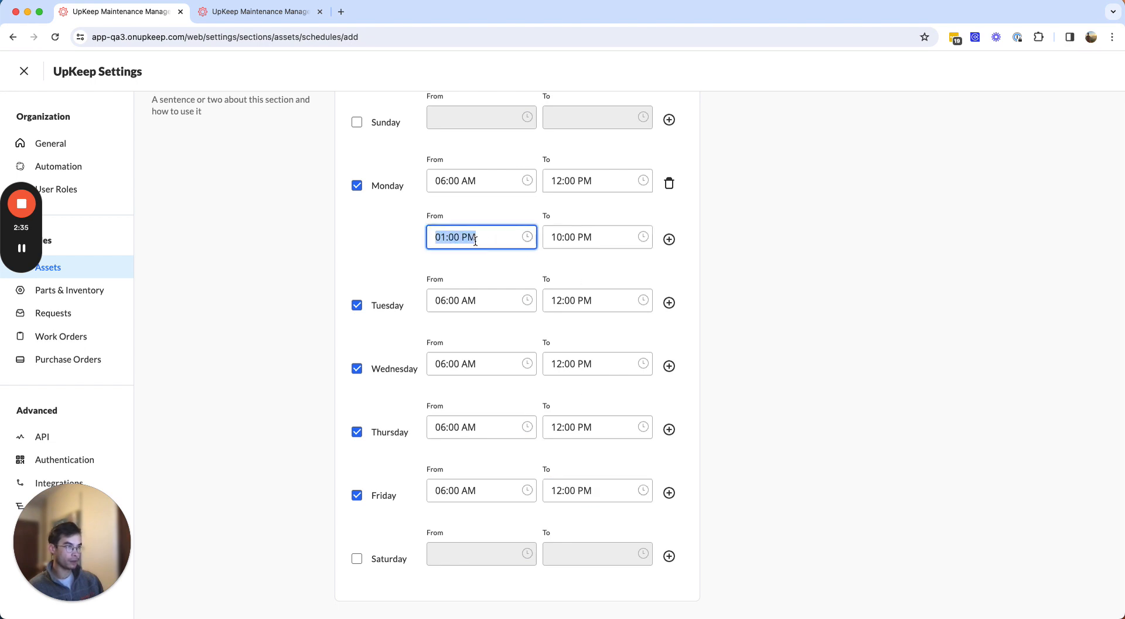
{"action": "left_click", "coordinate": [668, 302]}
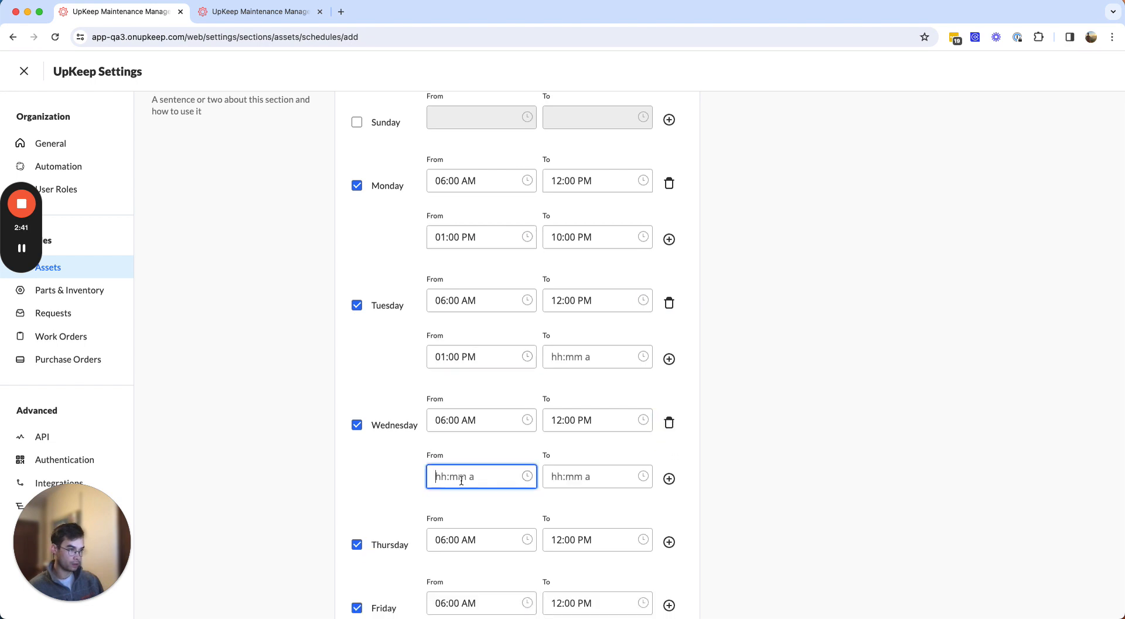
{"action": "scroll", "scroll_direction": "down", "scroll_amount": 3}
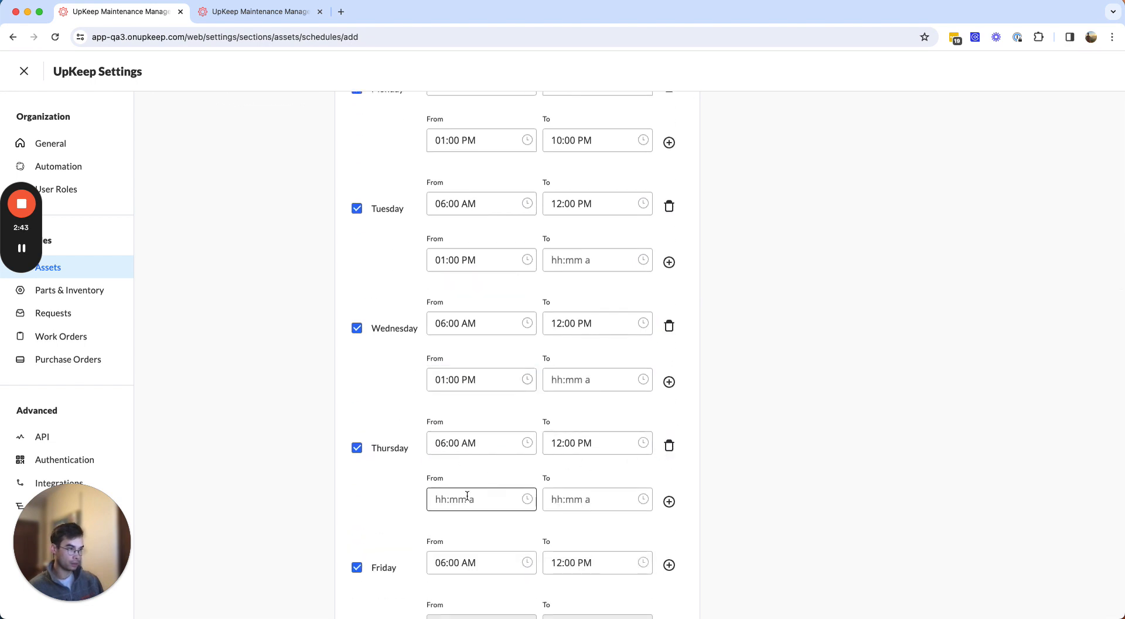
{"action": "scroll", "scroll_direction": "down", "scroll_amount": 3}
{"action": "type", "text": "01:00 PM"}
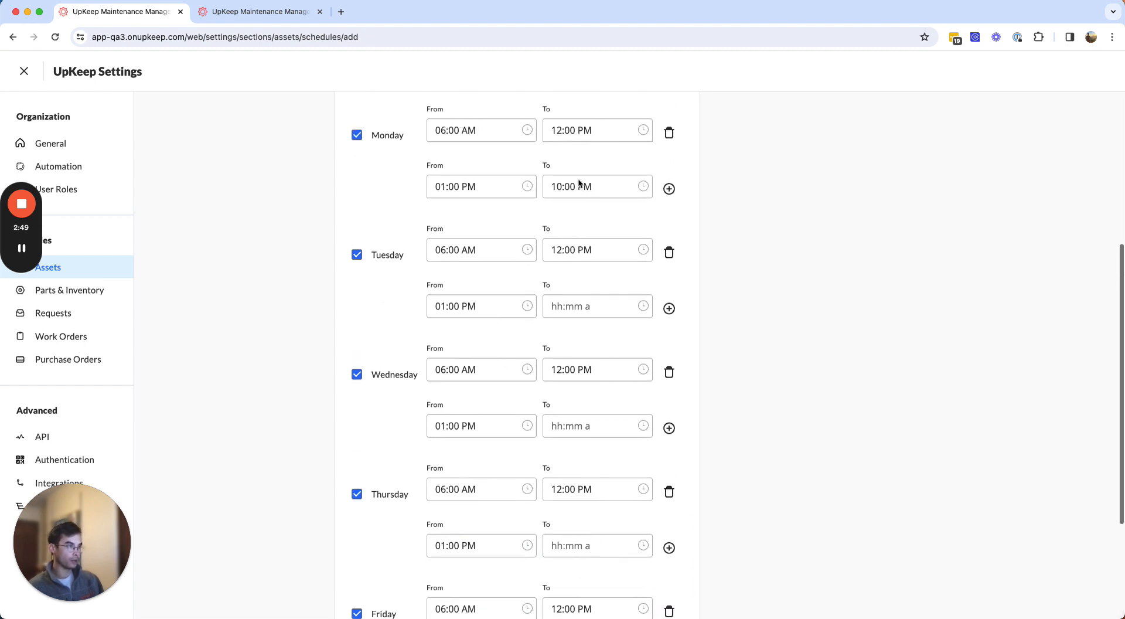
{"action": "left_click", "coordinate": [597, 187]}
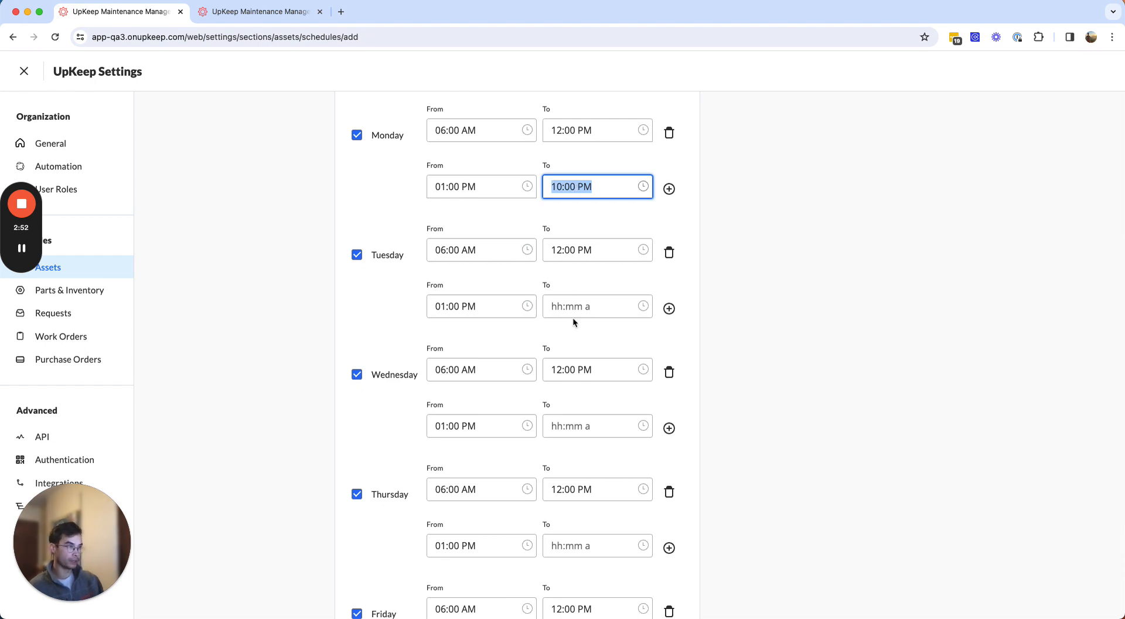
{"action": "left_click", "coordinate": [597, 425]}
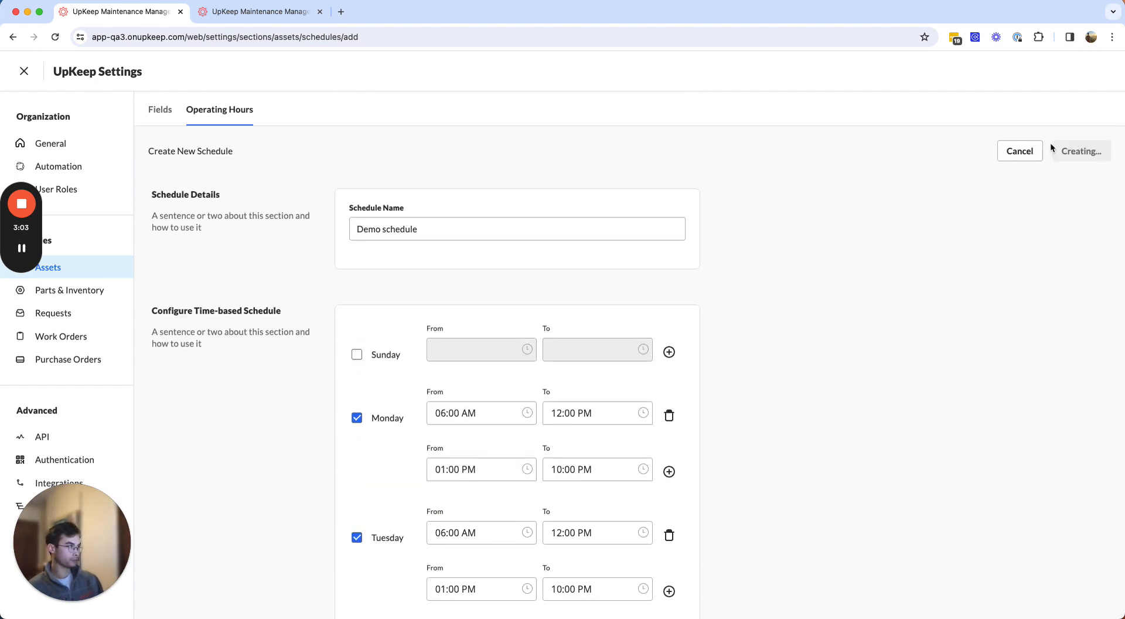
- Save Demo schedule, confirm its 06:00 AM–12:00 PM and 01:00 PM–10:00 PM weekday blocks, then go back
{"action": "left_click", "coordinate": [1080, 151]}
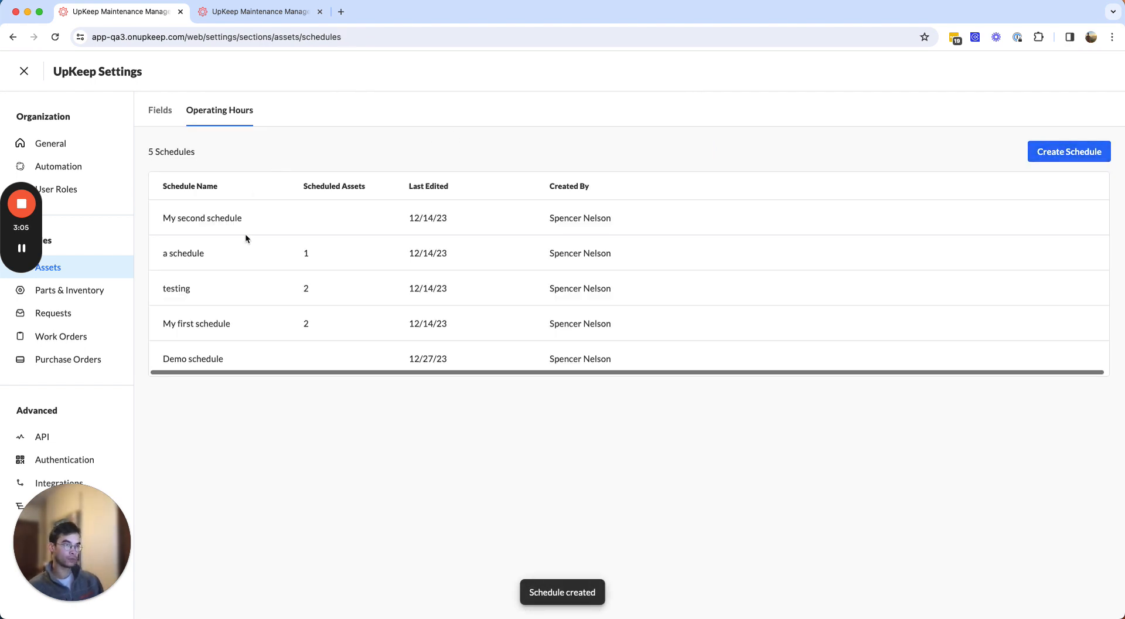
{"action": "left_click", "coordinate": [192, 358]}
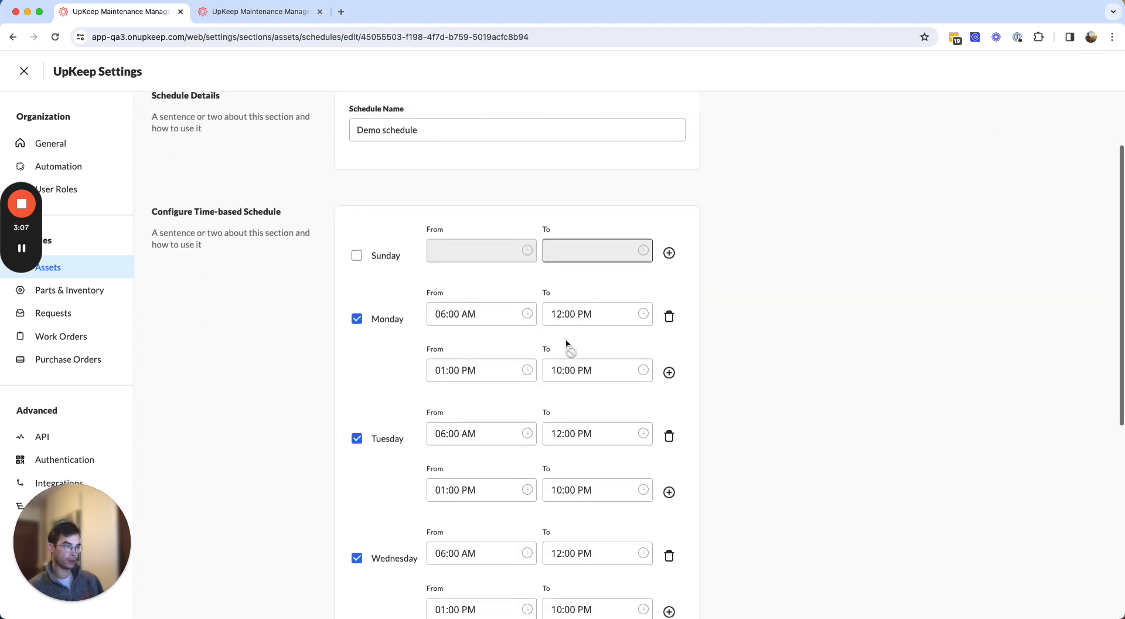
{"action": "scroll", "scroll_direction": "down", "scroll_amount": 3}
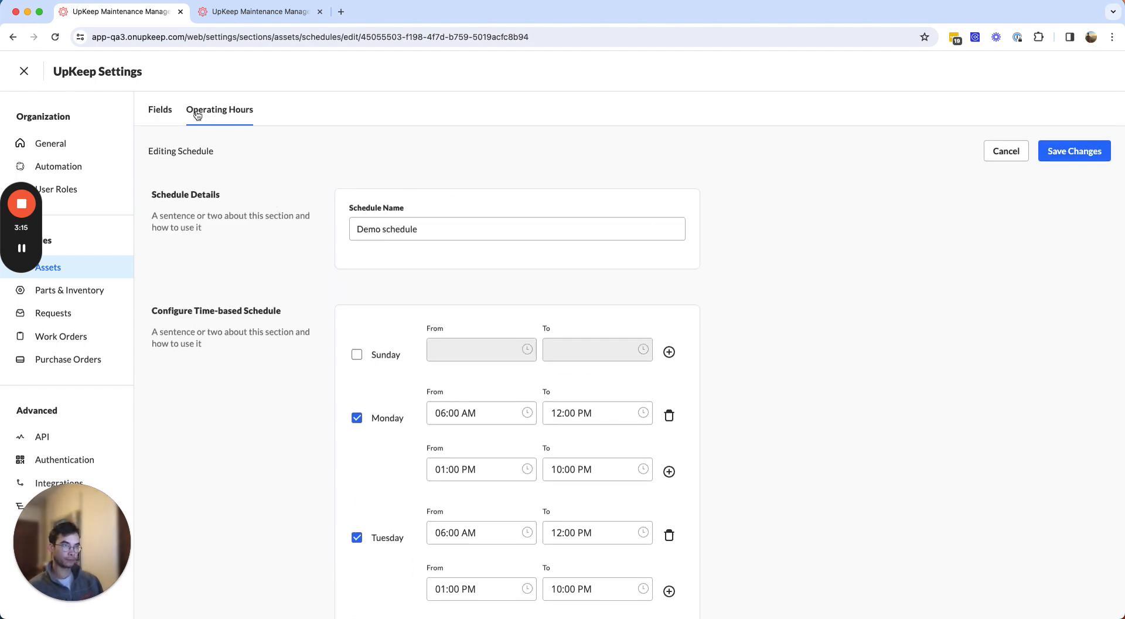
{"action": "left_click", "coordinate": [1073, 151]}
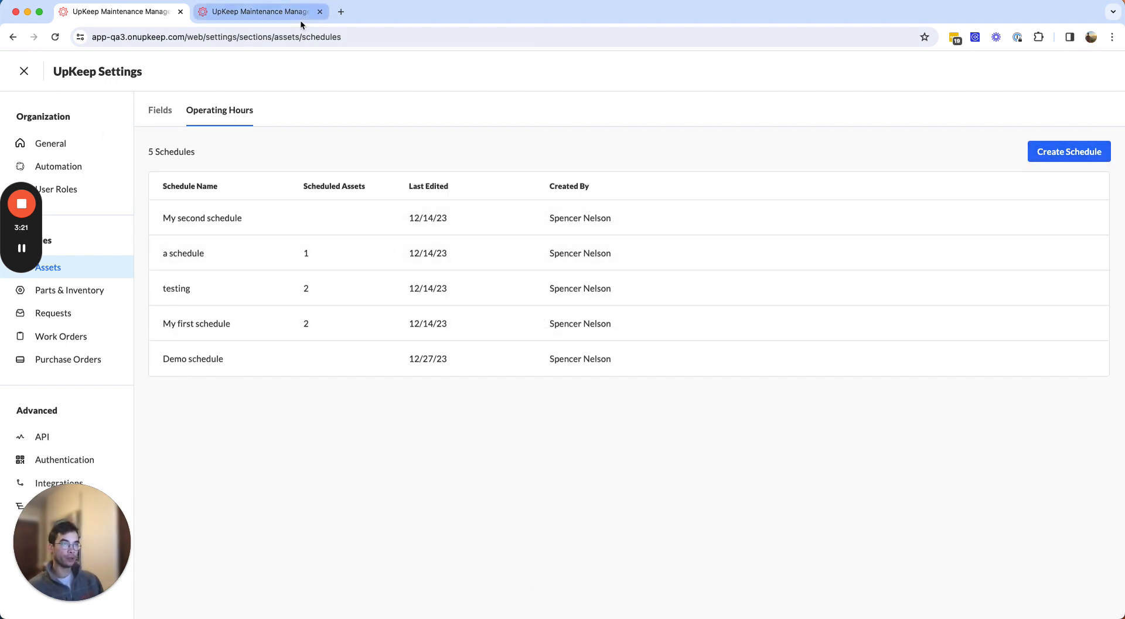
- From the assets list, add 'A demo asset' assigned to the Demo schedule
{"action": "left_click", "coordinate": [24, 70]}
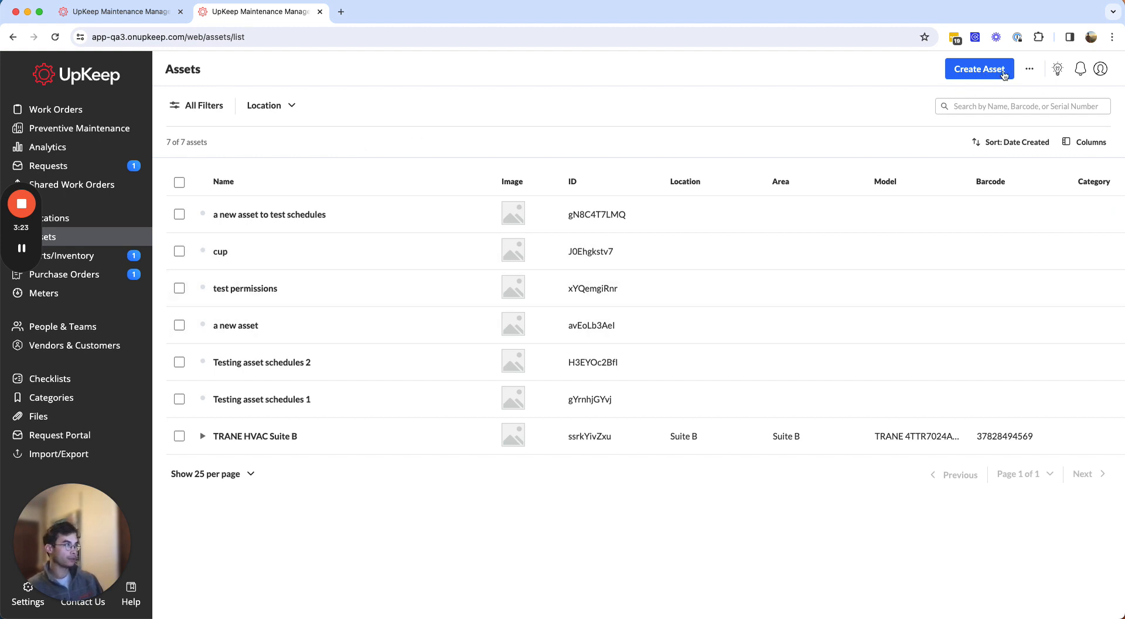
{"action": "left_click", "coordinate": [978, 68]}
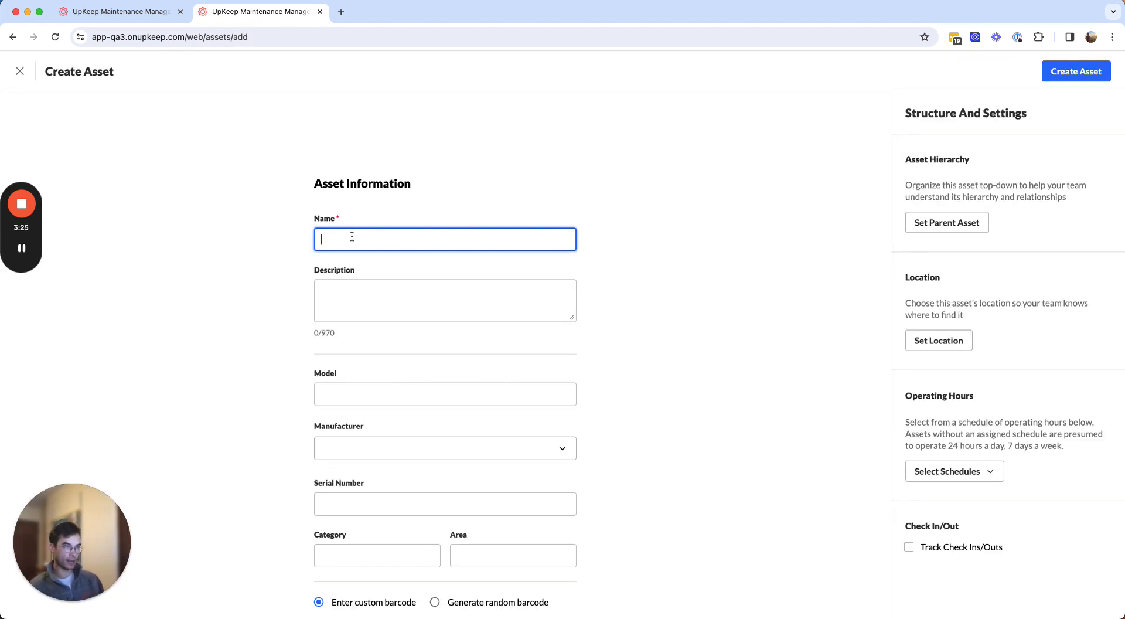
{"action": "type", "text": "A demo a"}
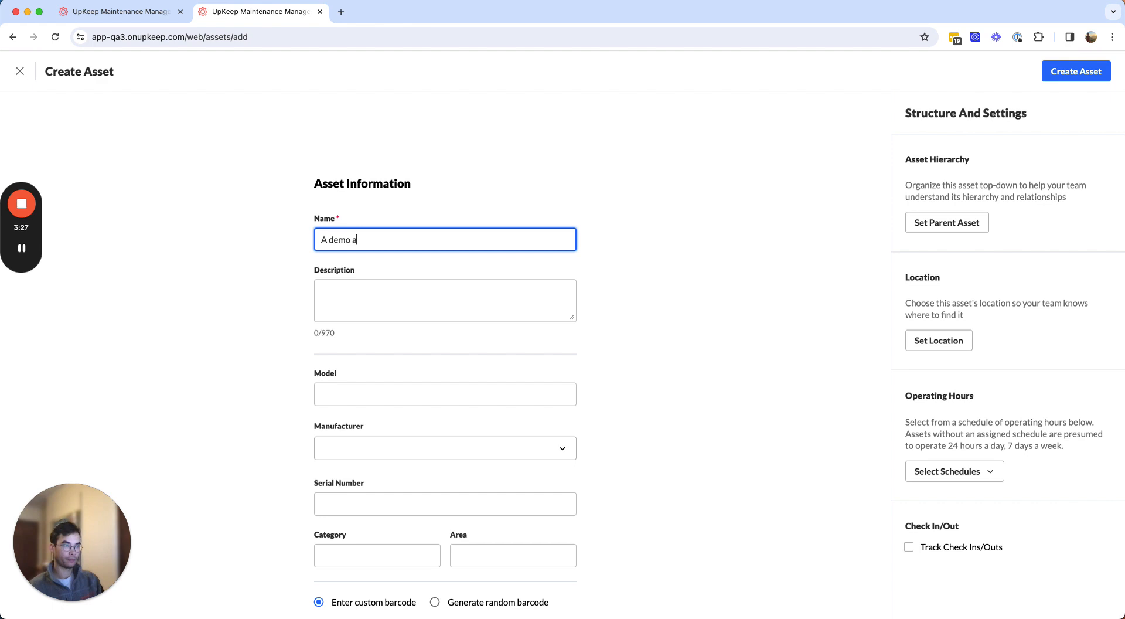
{"action": "type", "text": "sset"}
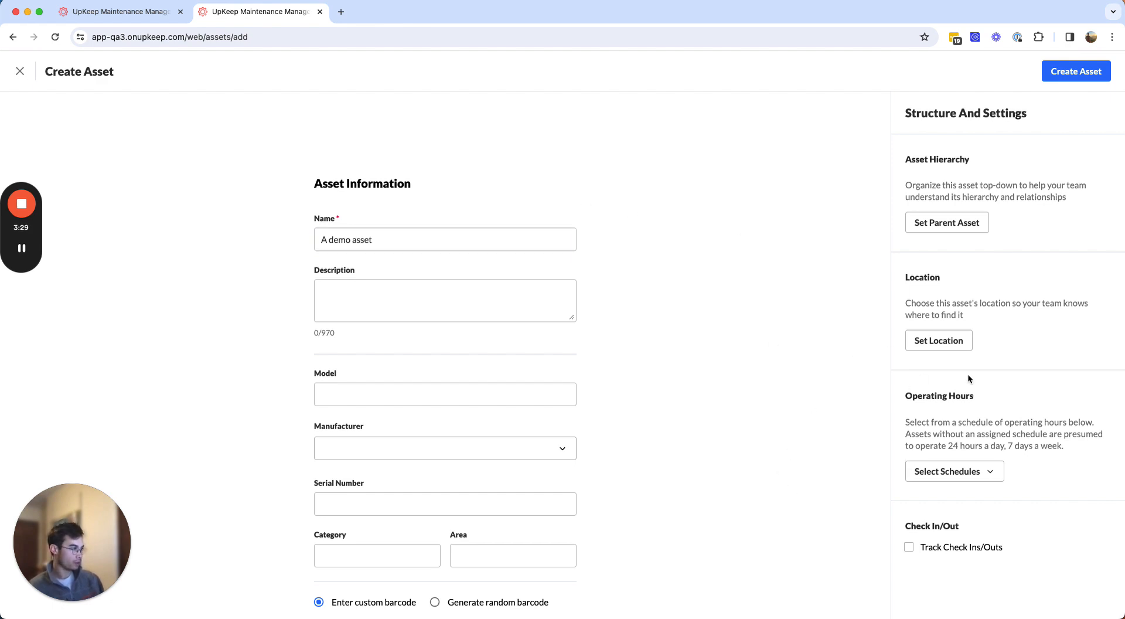
{"action": "left_click", "coordinate": [954, 471]}
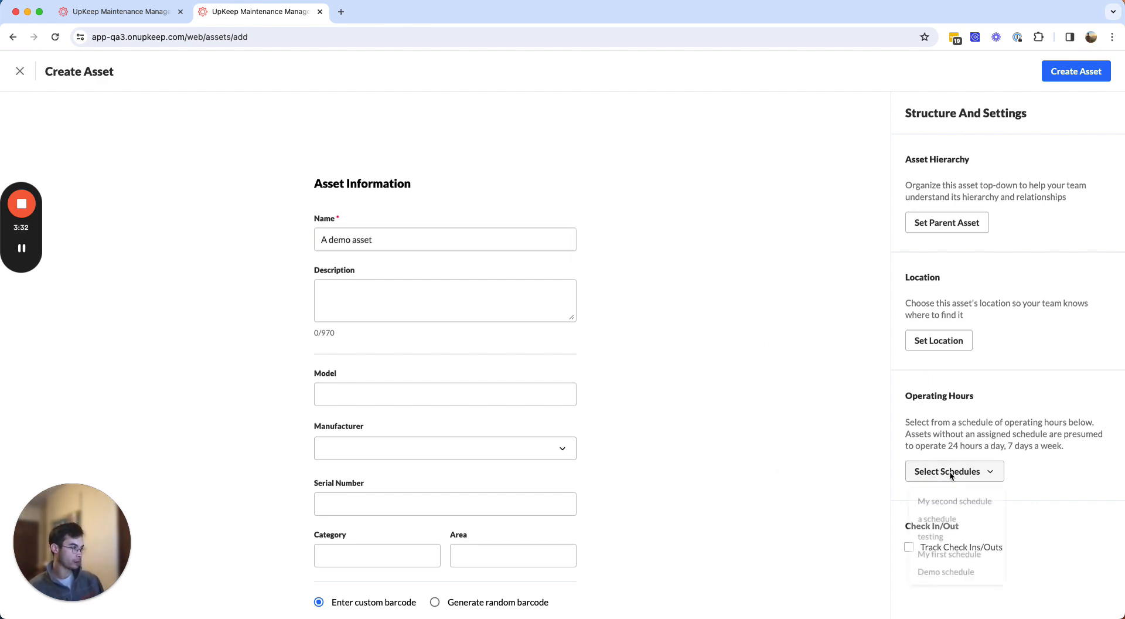
{"action": "left_click", "coordinate": [945, 571]}
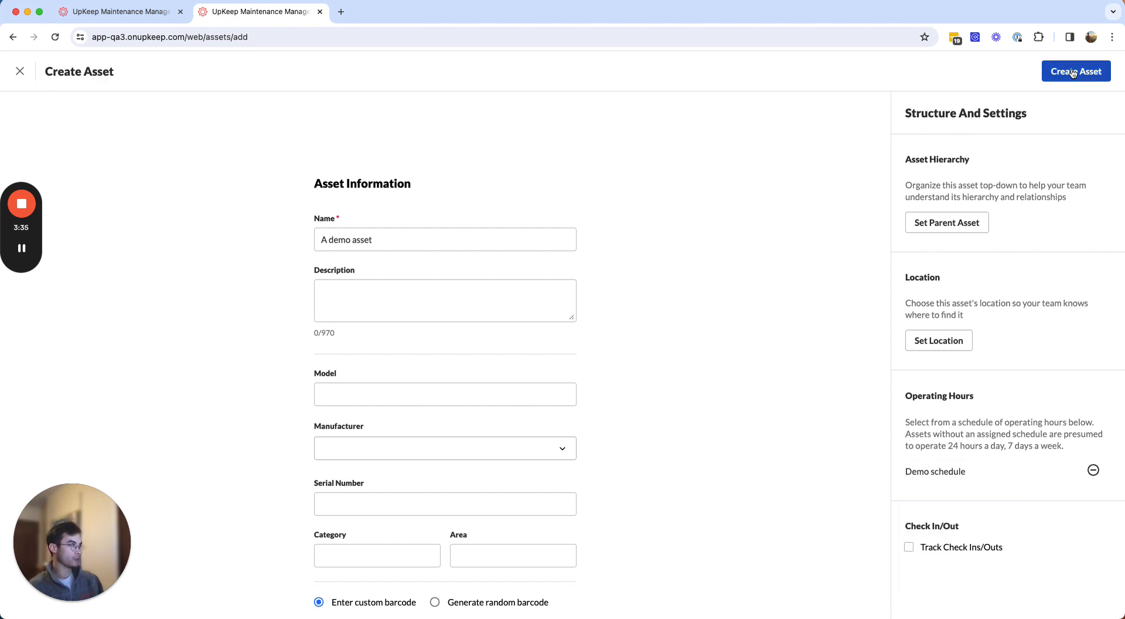
{"action": "left_click", "coordinate": [1076, 71]}
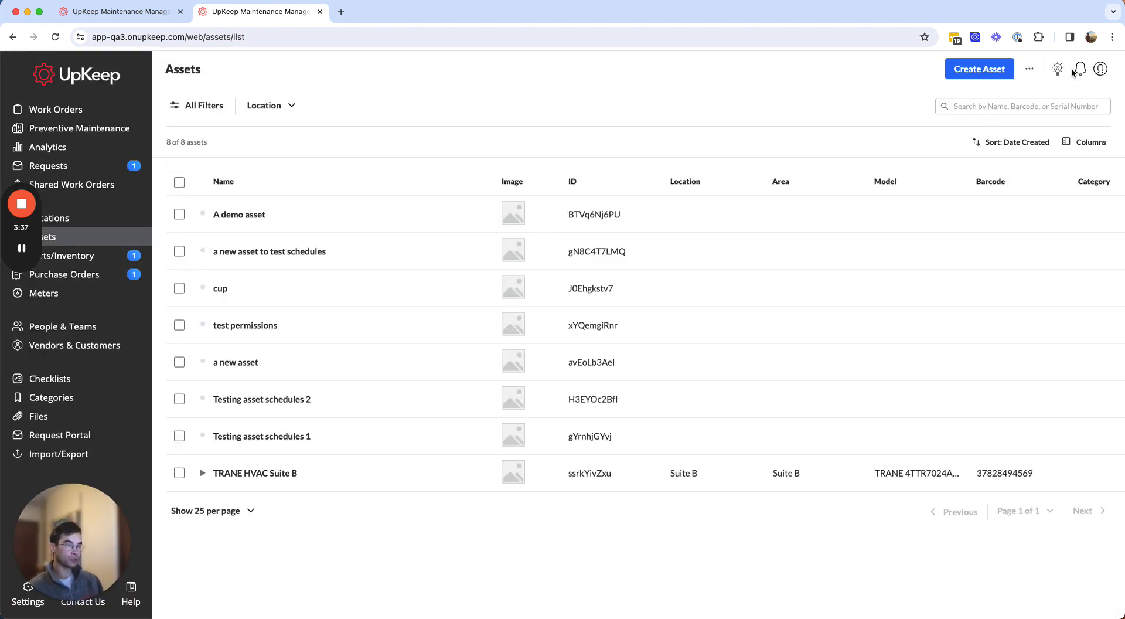
{"action": "mouse_move", "coordinate": [590, 265]}
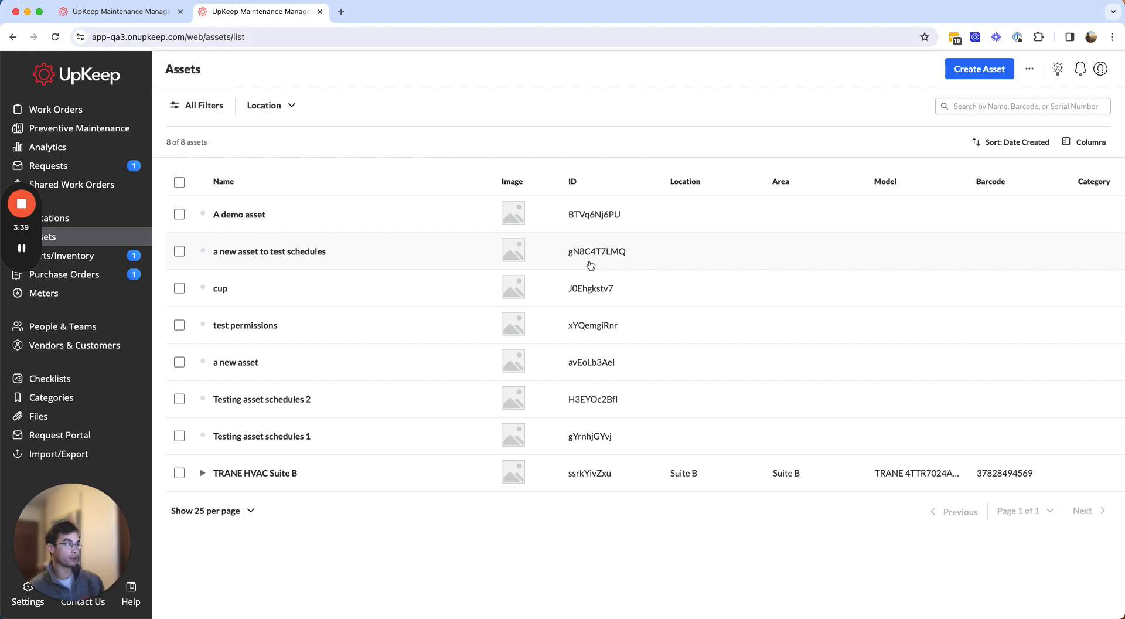
{"action": "mouse_move", "coordinate": [252, 172]}
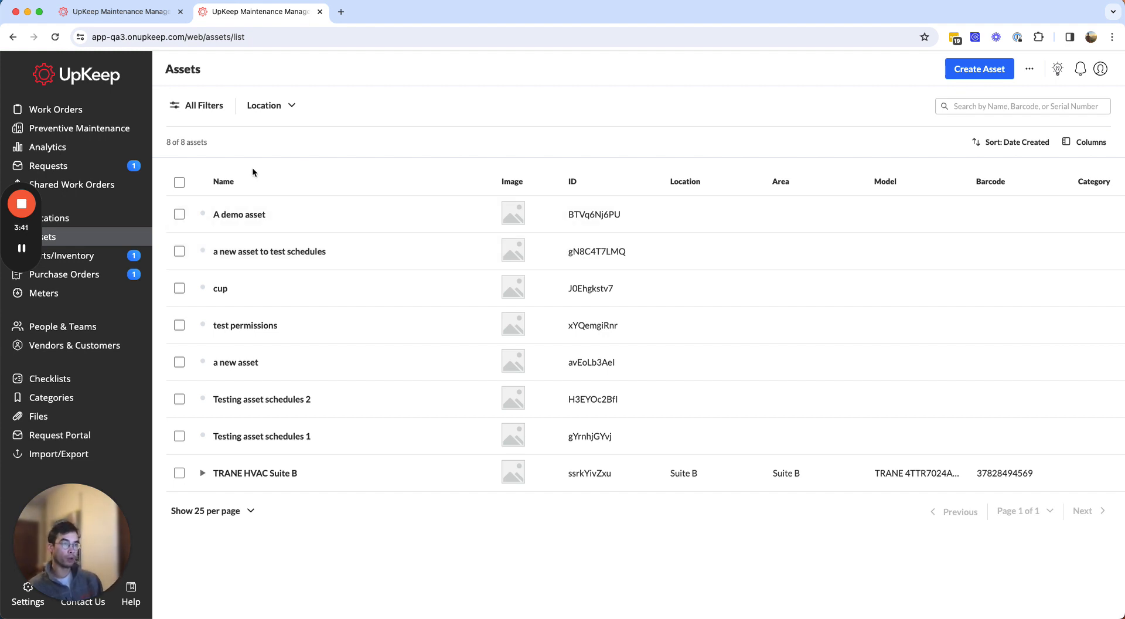
{"action": "mouse_move", "coordinate": [1074, 47]}
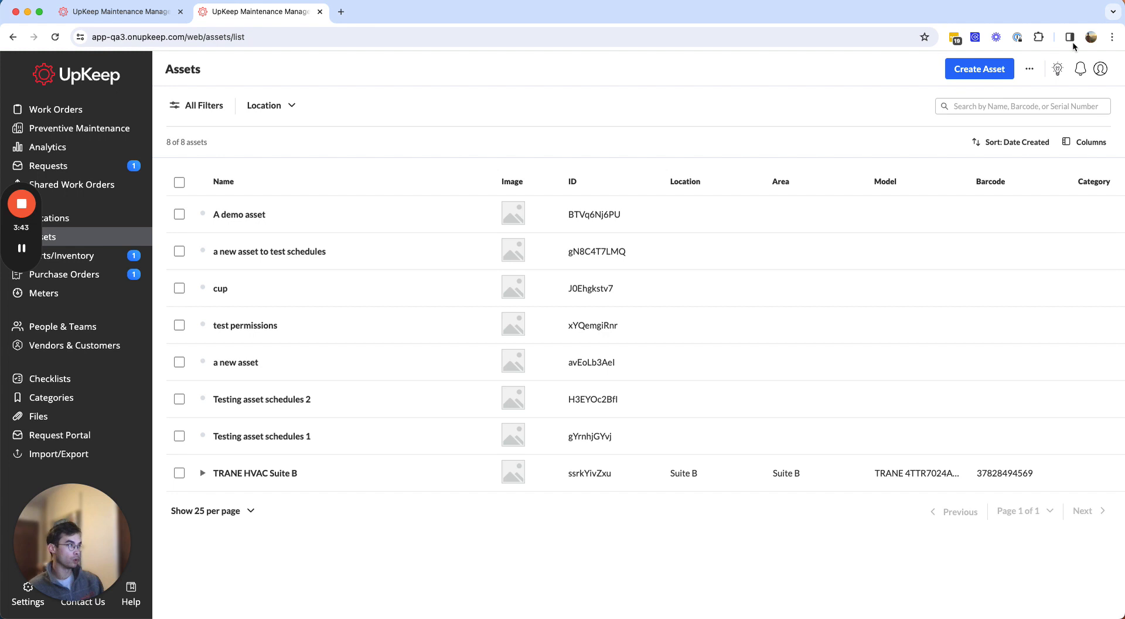
- Open 'a new asset to test schedules' from the Assets list, showing 100% uptime
{"action": "left_click", "coordinate": [1029, 70]}
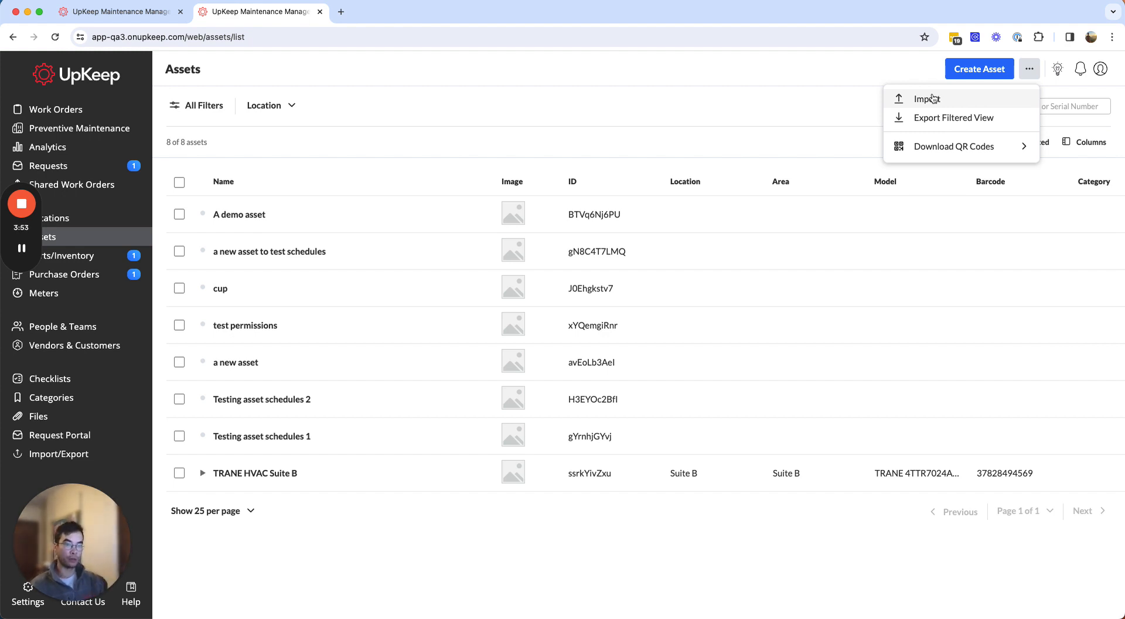
{"action": "left_click", "coordinate": [1027, 69]}
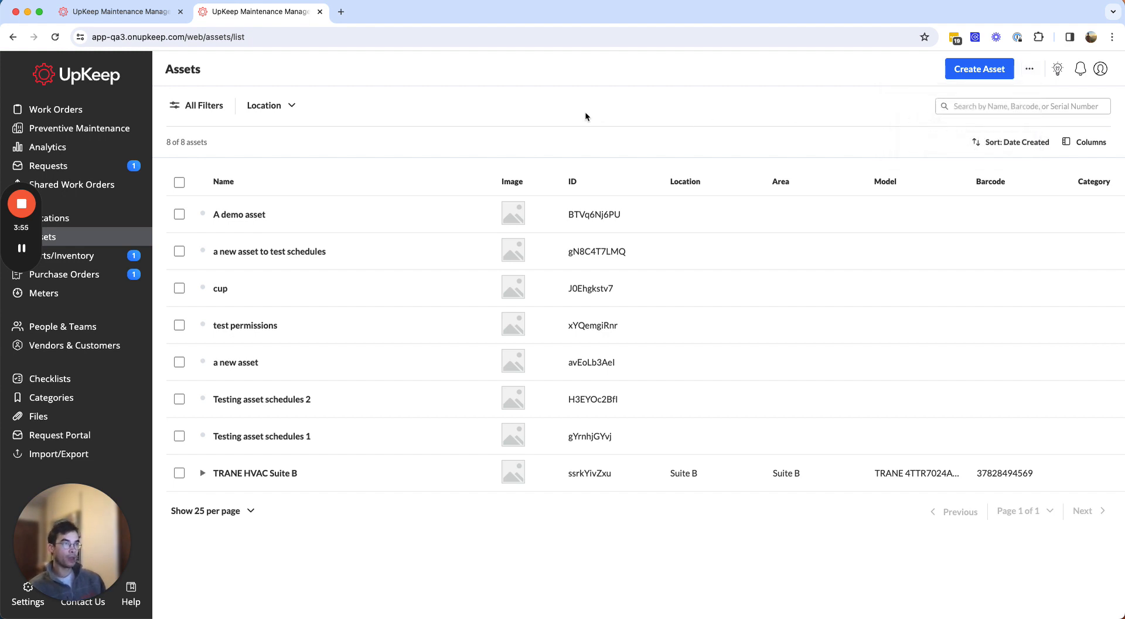
{"action": "left_click", "coordinate": [269, 252]}
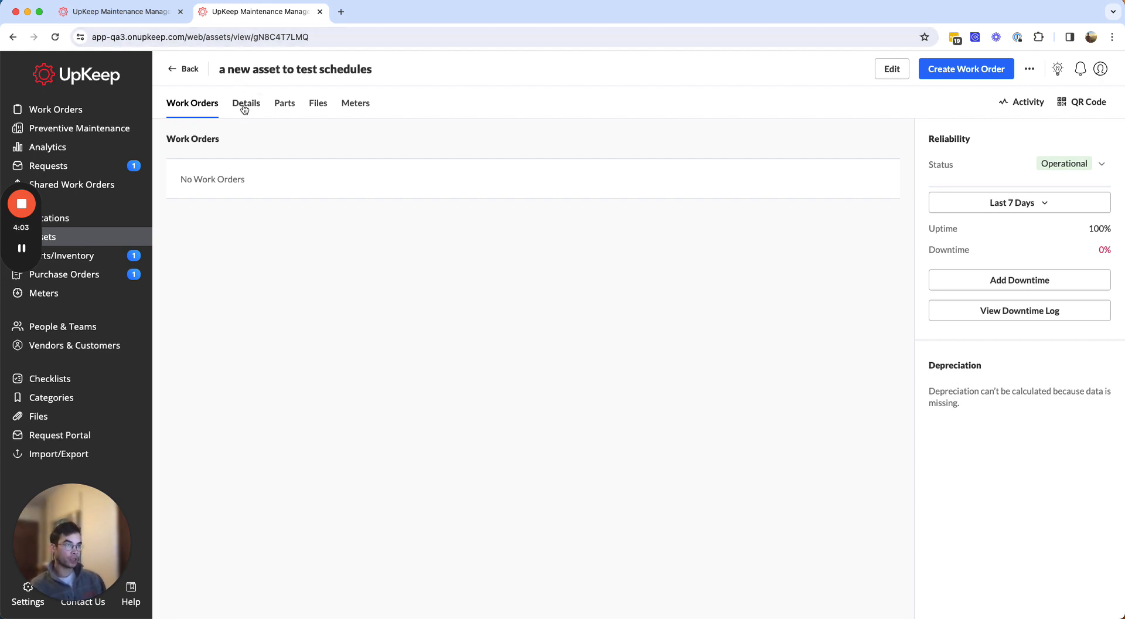
- Check the 'testing' schedule's hours and view the test asset's work orders and Reliability summary
{"action": "left_click", "coordinate": [246, 103]}
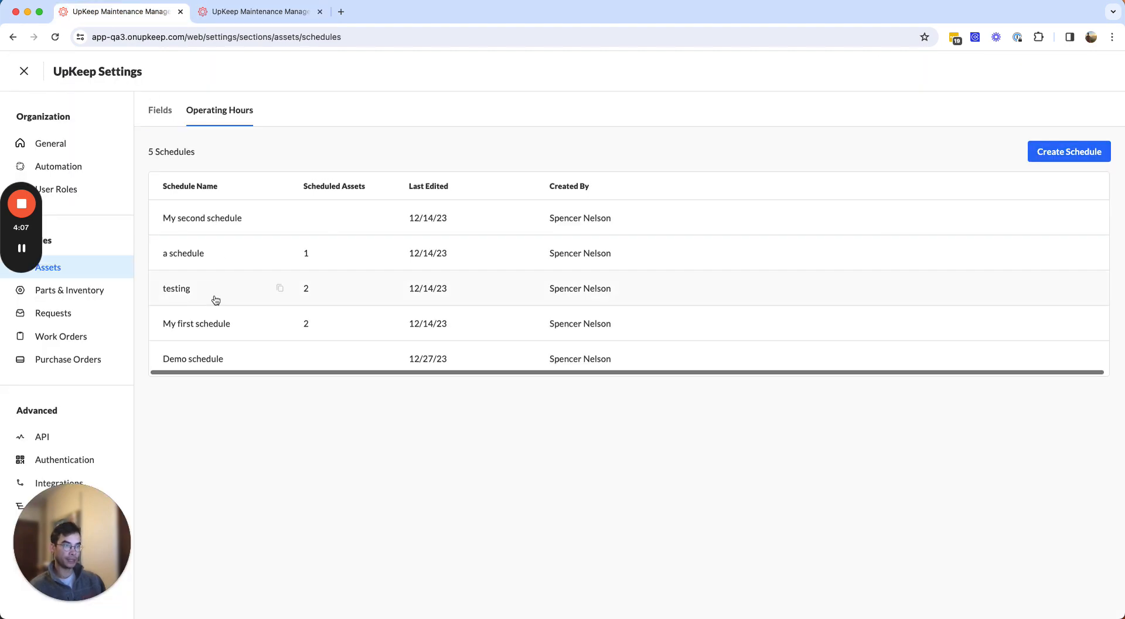
{"action": "left_click", "coordinate": [176, 287]}
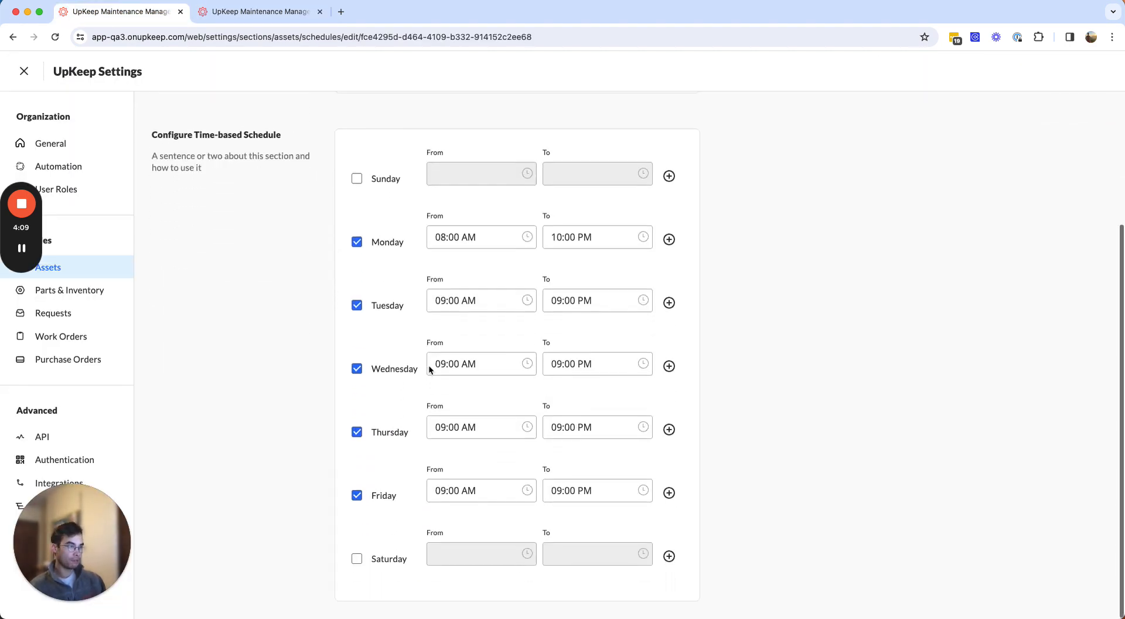
{"action": "left_click", "coordinate": [479, 237]}
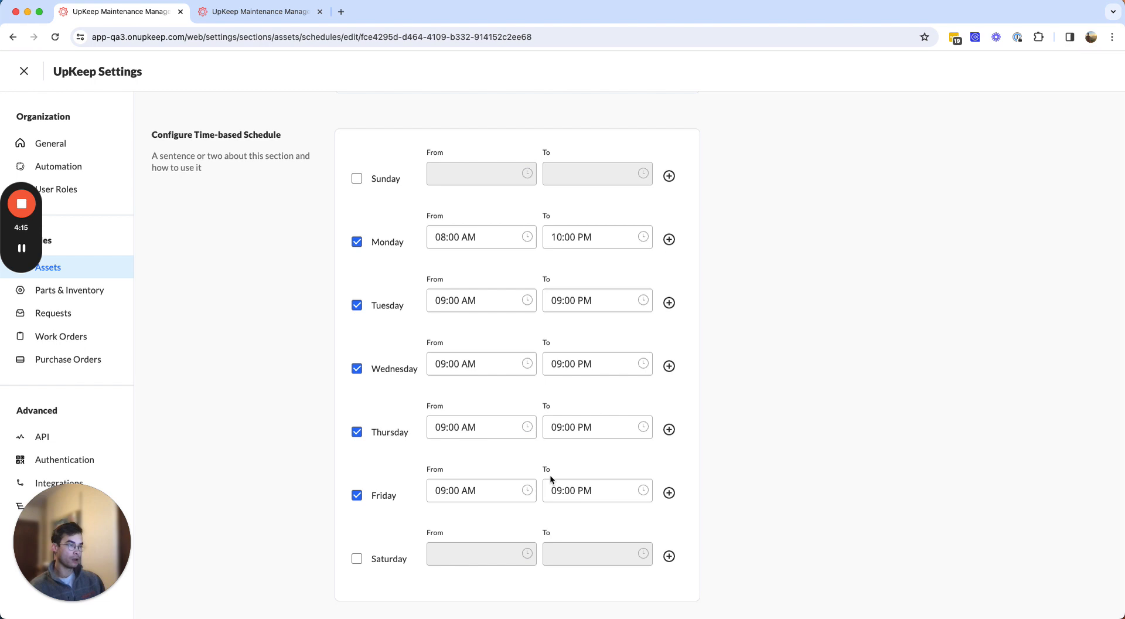
{"action": "left_click", "coordinate": [473, 427]}
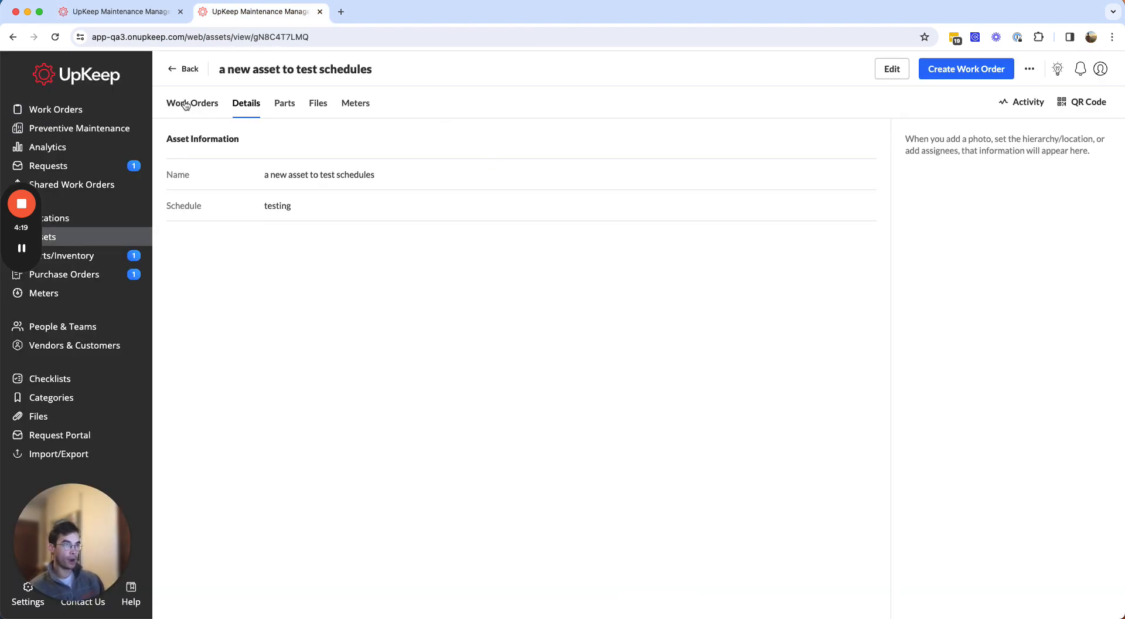
{"action": "left_click", "coordinate": [192, 103]}
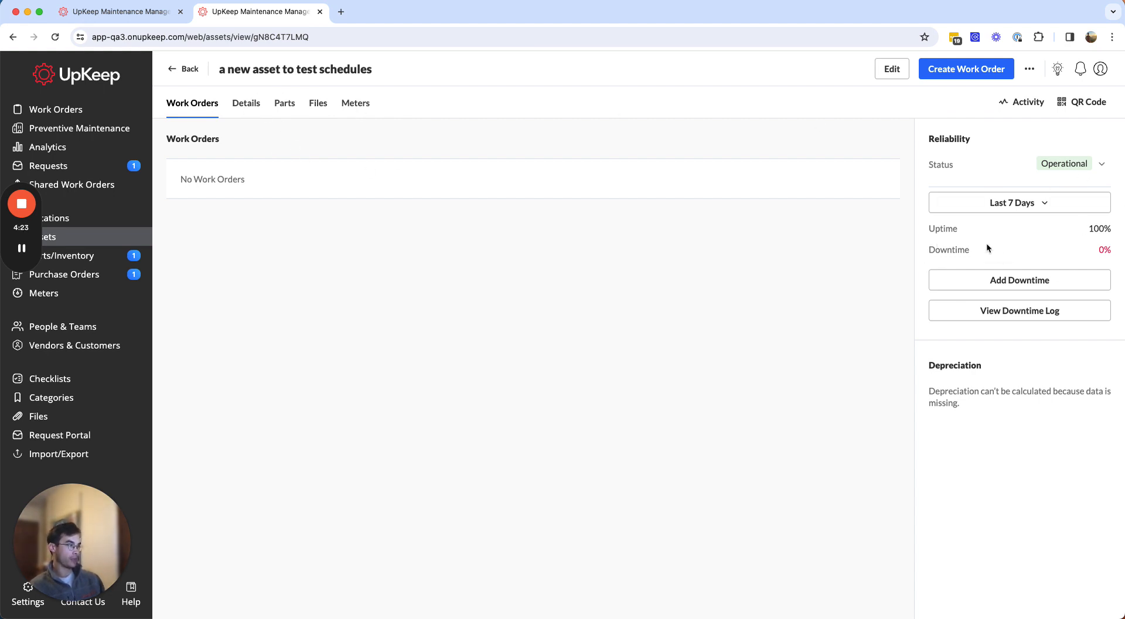
{"action": "mouse_move", "coordinate": [472, 280]}
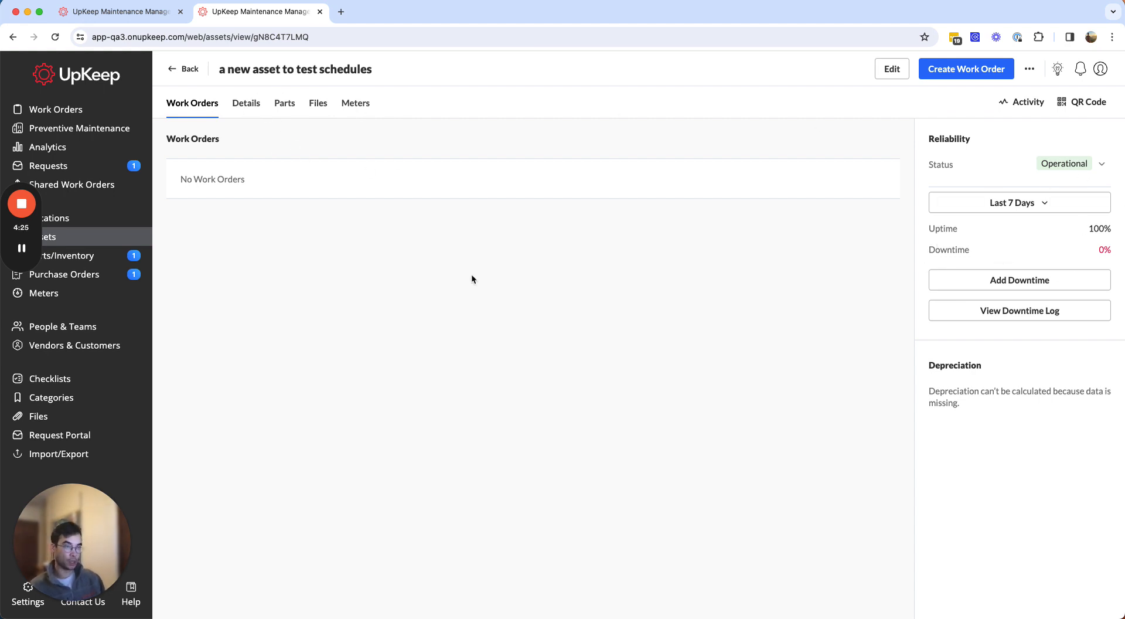
{"action": "left_click", "coordinate": [118, 12]}
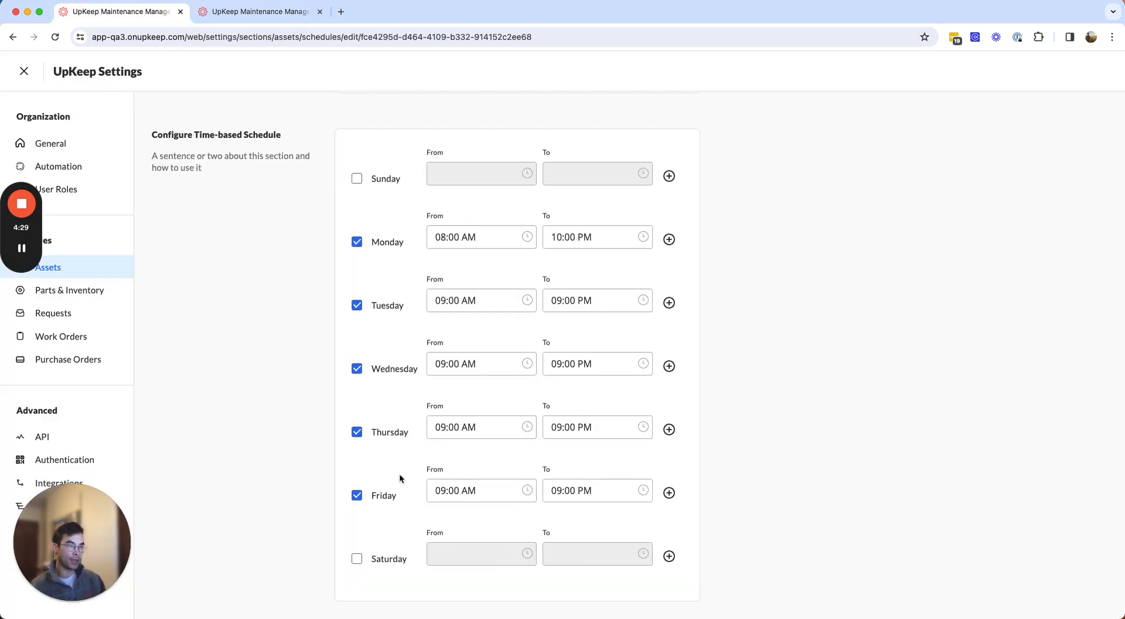
{"action": "left_click", "coordinate": [597, 490]}
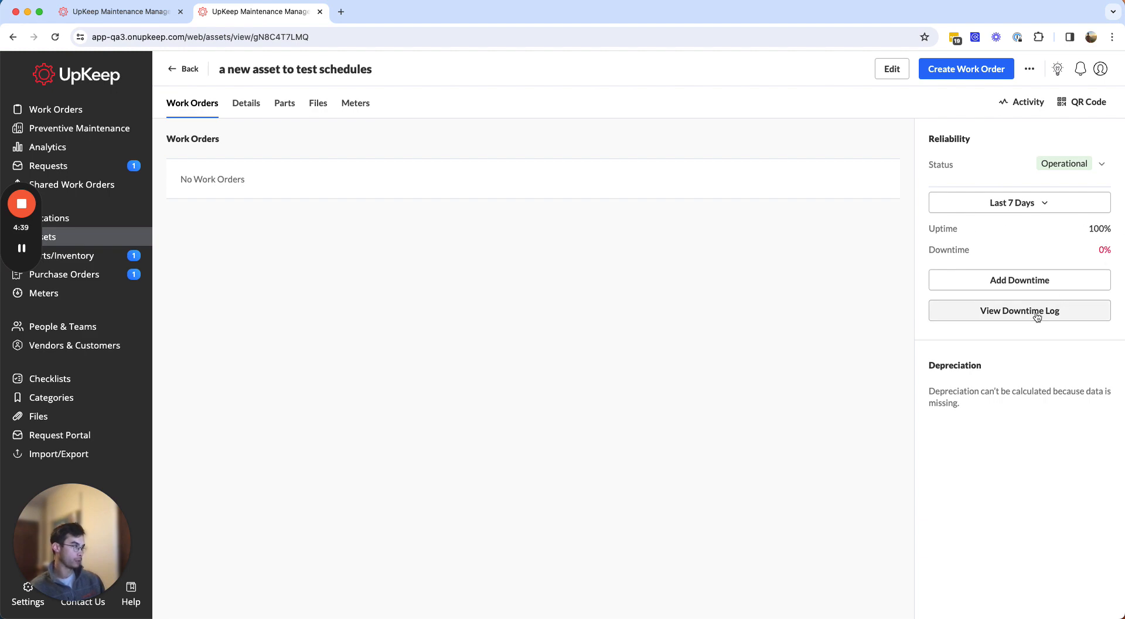
{"action": "left_click", "coordinate": [1019, 310]}
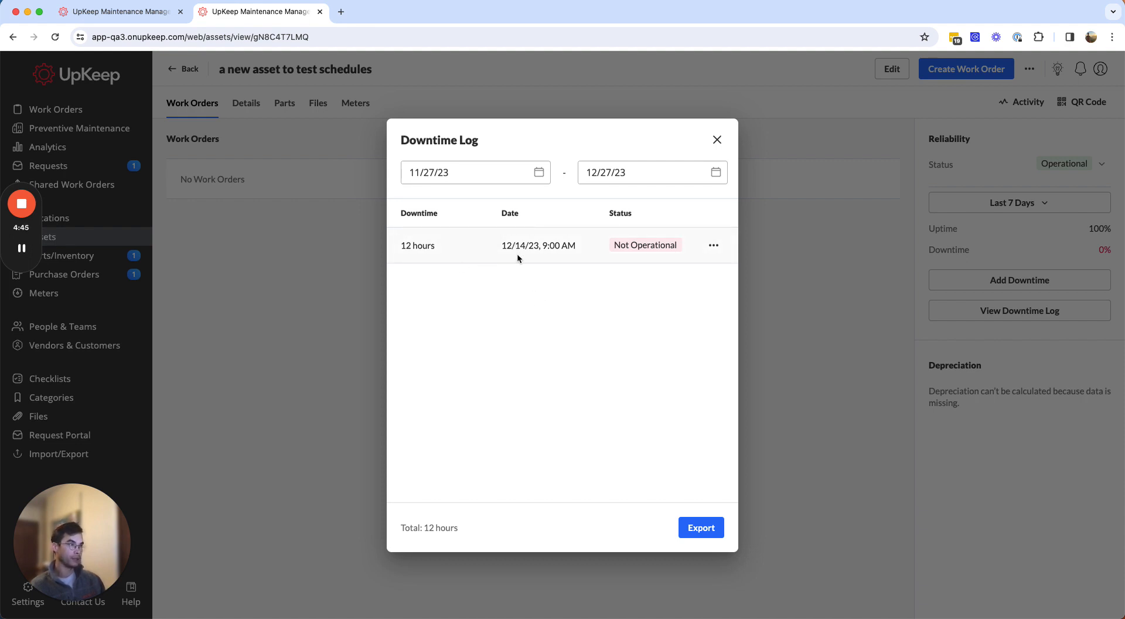
{"action": "mouse_move", "coordinate": [531, 259]}
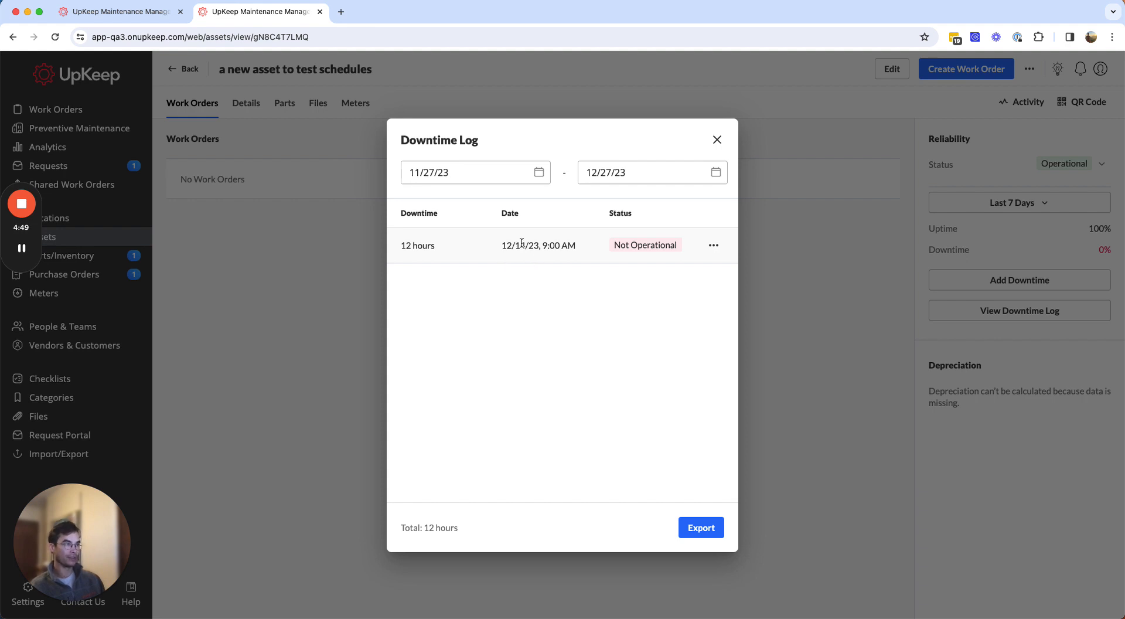
{"action": "left_click", "coordinate": [716, 139]}
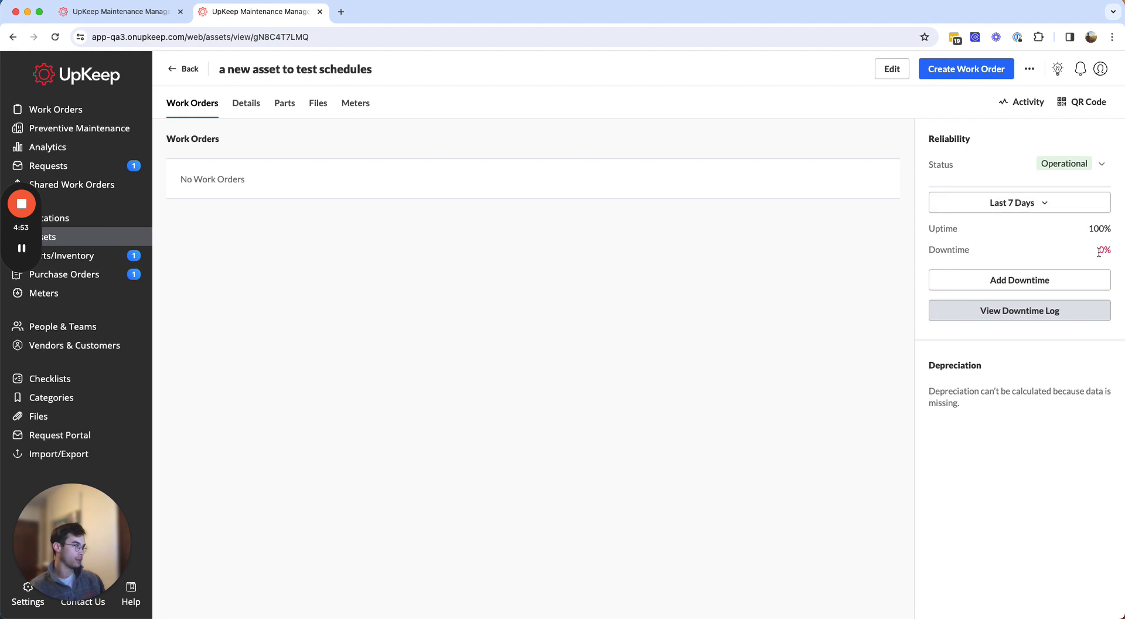
{"action": "left_click", "coordinate": [1018, 201]}
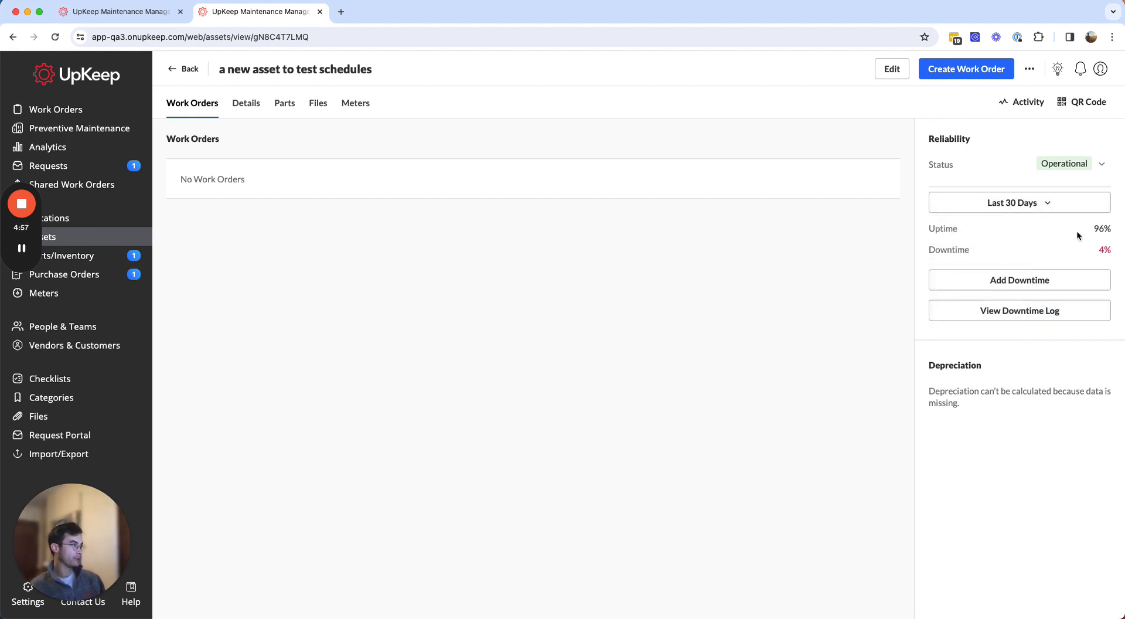
{"action": "left_click", "coordinate": [1018, 310]}
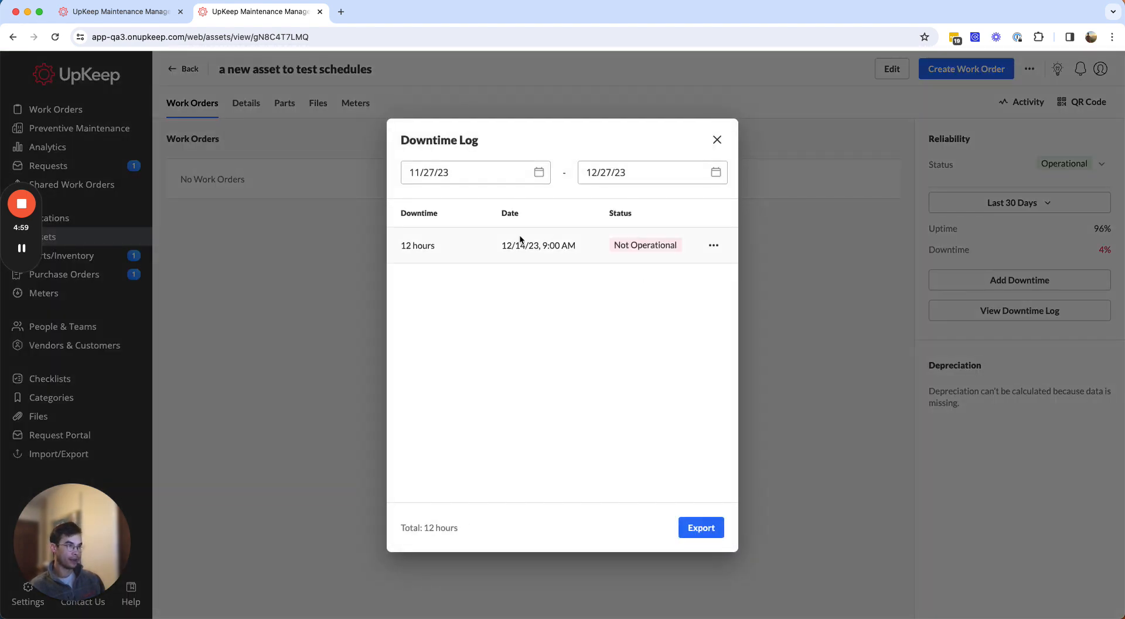
{"action": "mouse_move", "coordinate": [418, 244]}
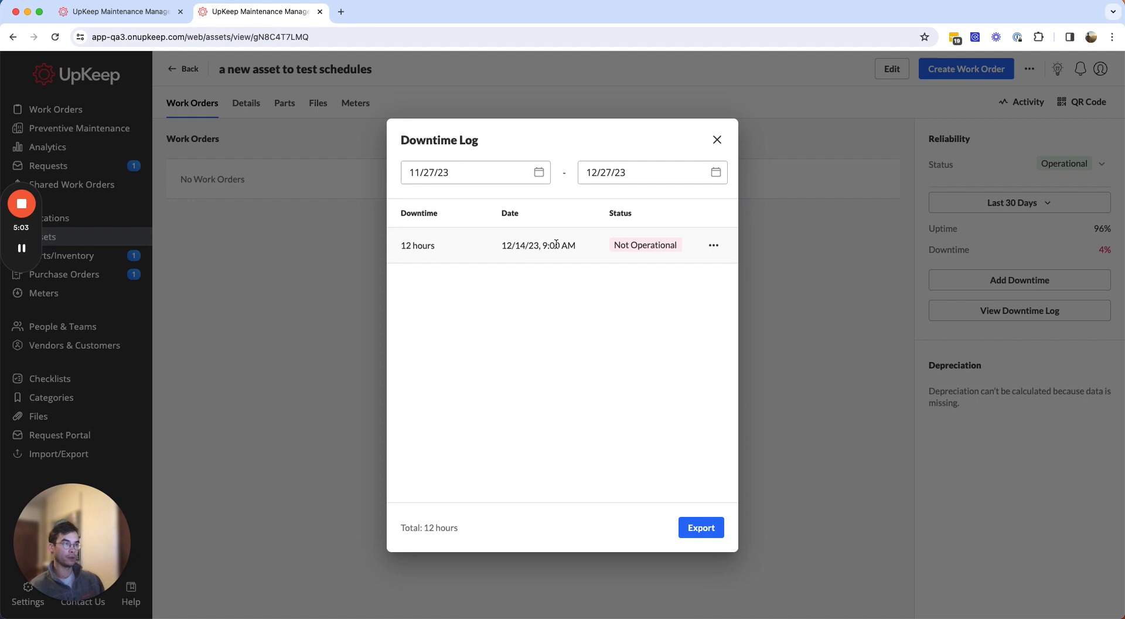
{"action": "mouse_move", "coordinate": [560, 240]}
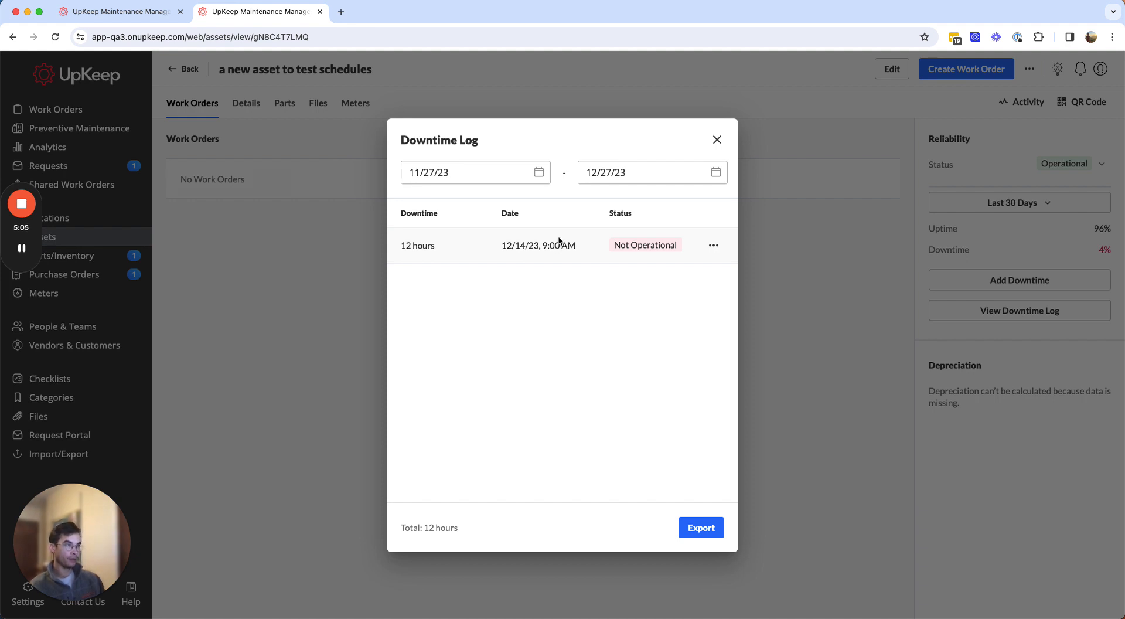
{"action": "left_click", "coordinate": [715, 139]}
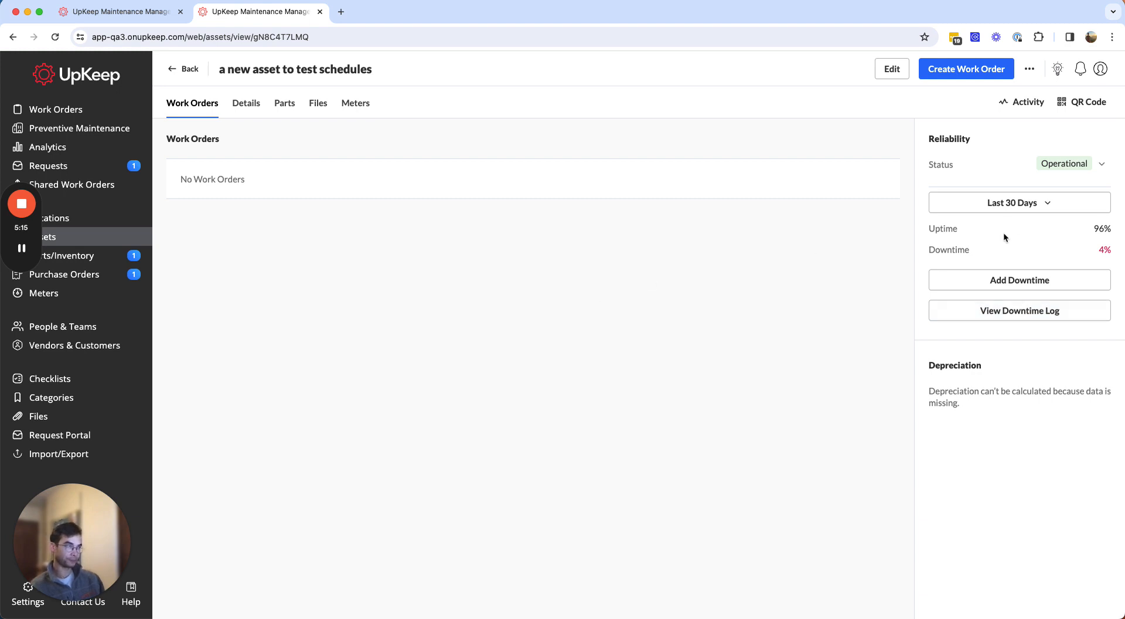
{"action": "left_click", "coordinate": [1017, 202]}
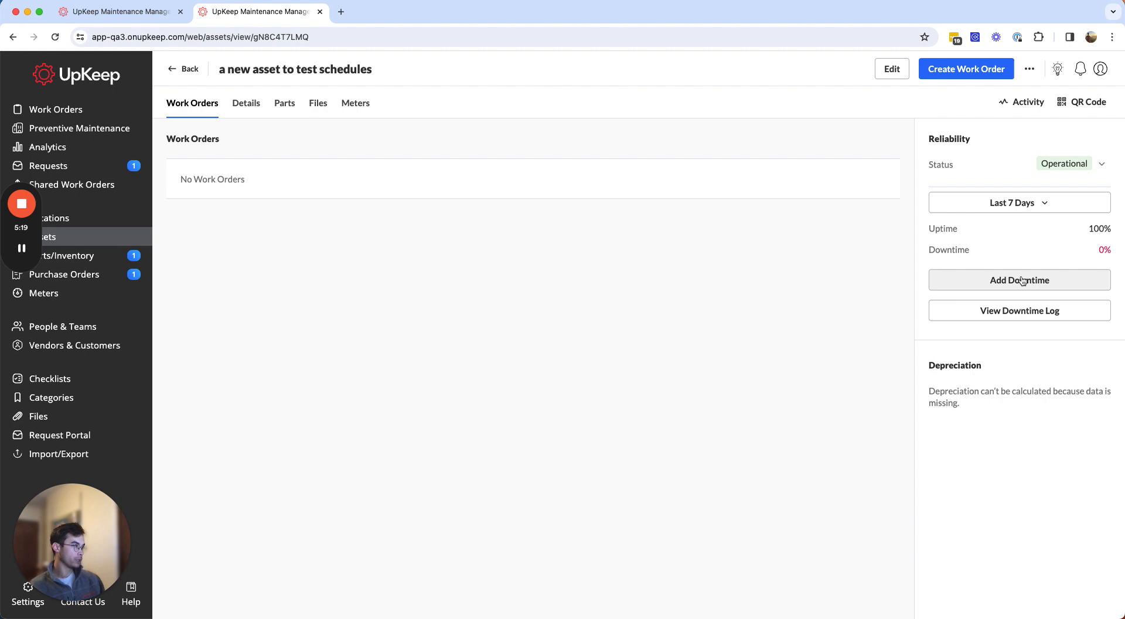
- Draft a new 5-hour Not Operational downtime starting 12/24/23
{"action": "left_click", "coordinate": [1019, 280]}
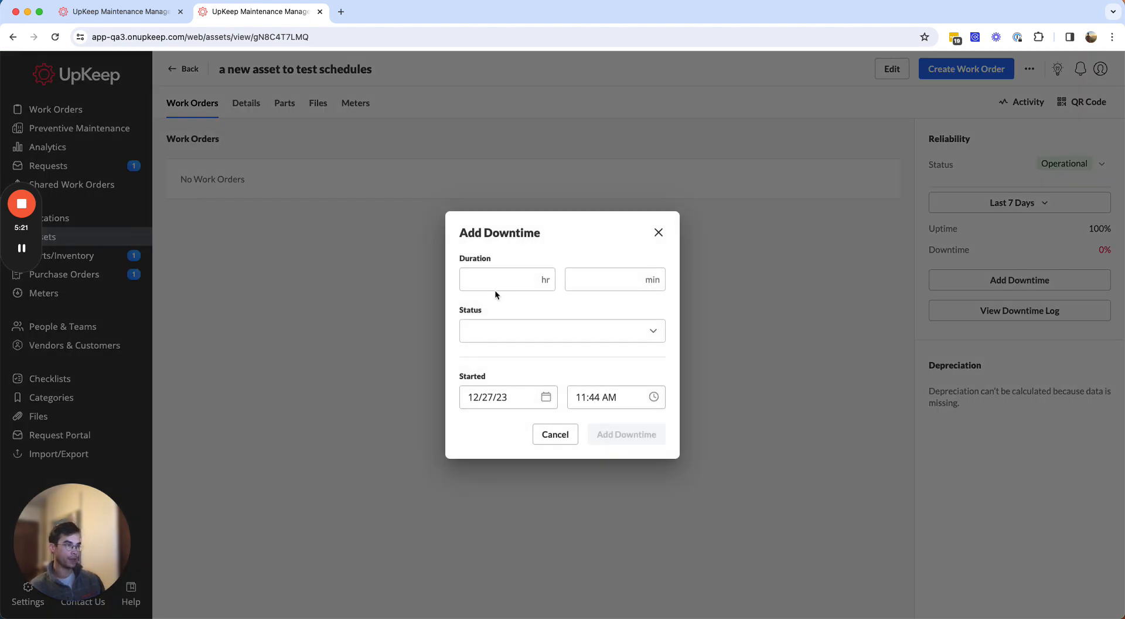
{"action": "left_click", "coordinate": [502, 279]}
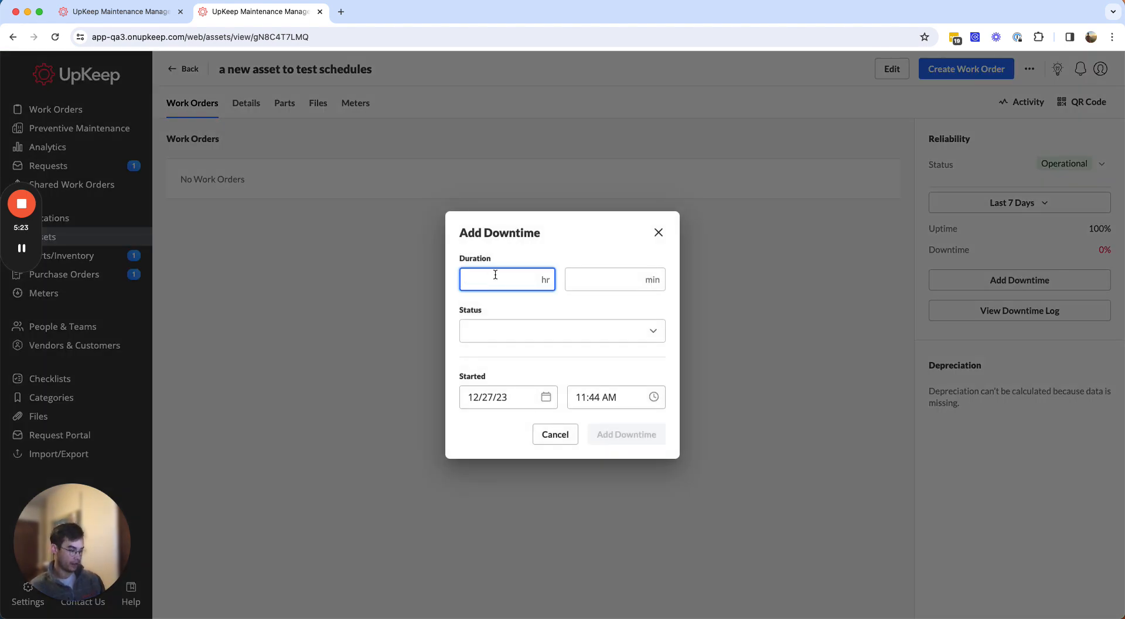
{"action": "left_click", "coordinate": [561, 330]}
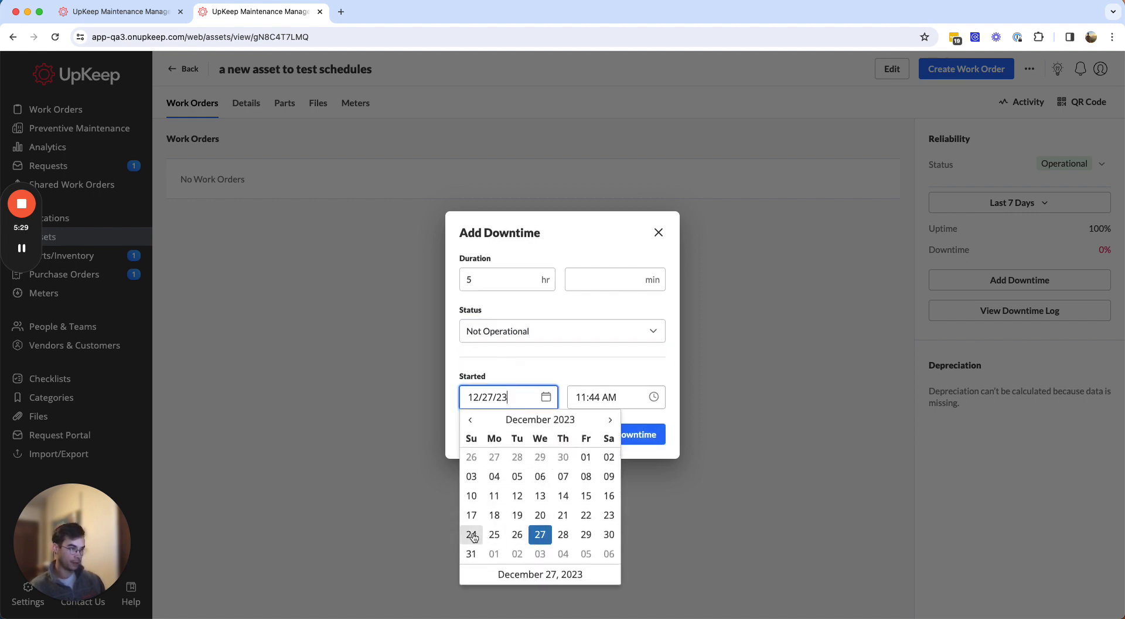
{"action": "left_click", "coordinate": [614, 397]}
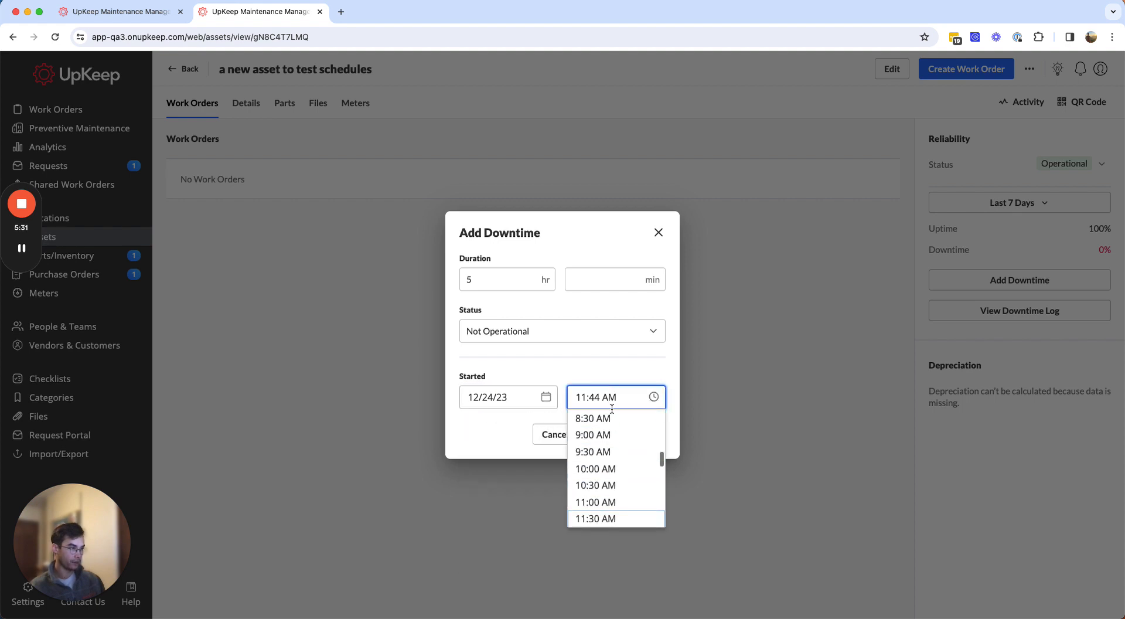
{"action": "left_click", "coordinate": [596, 468]}
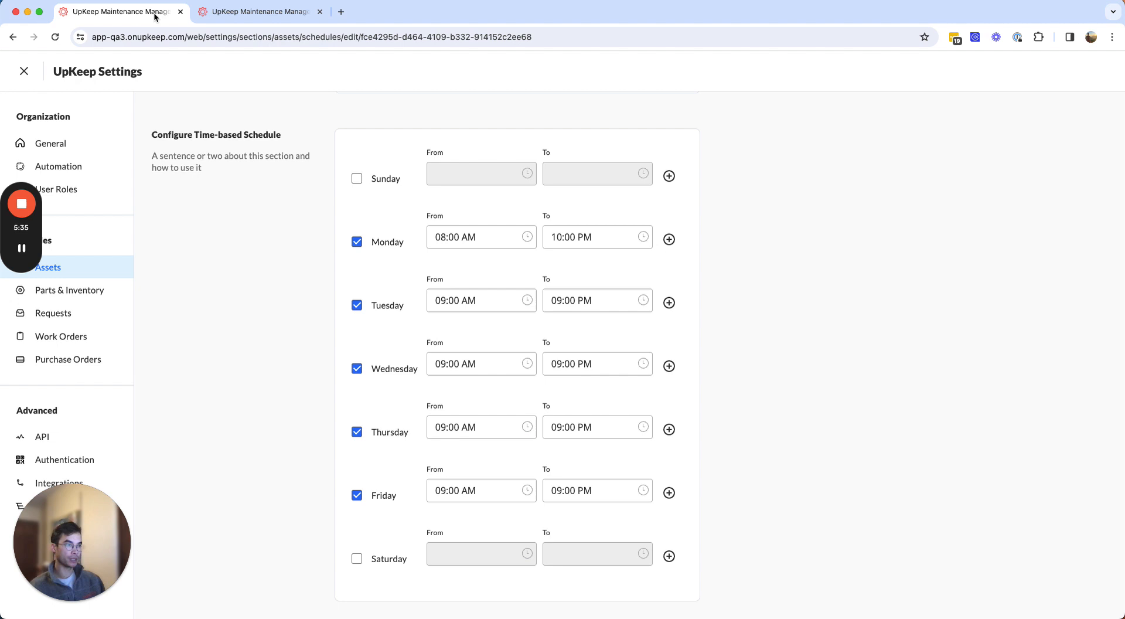
{"action": "mouse_move", "coordinate": [550, 191]}
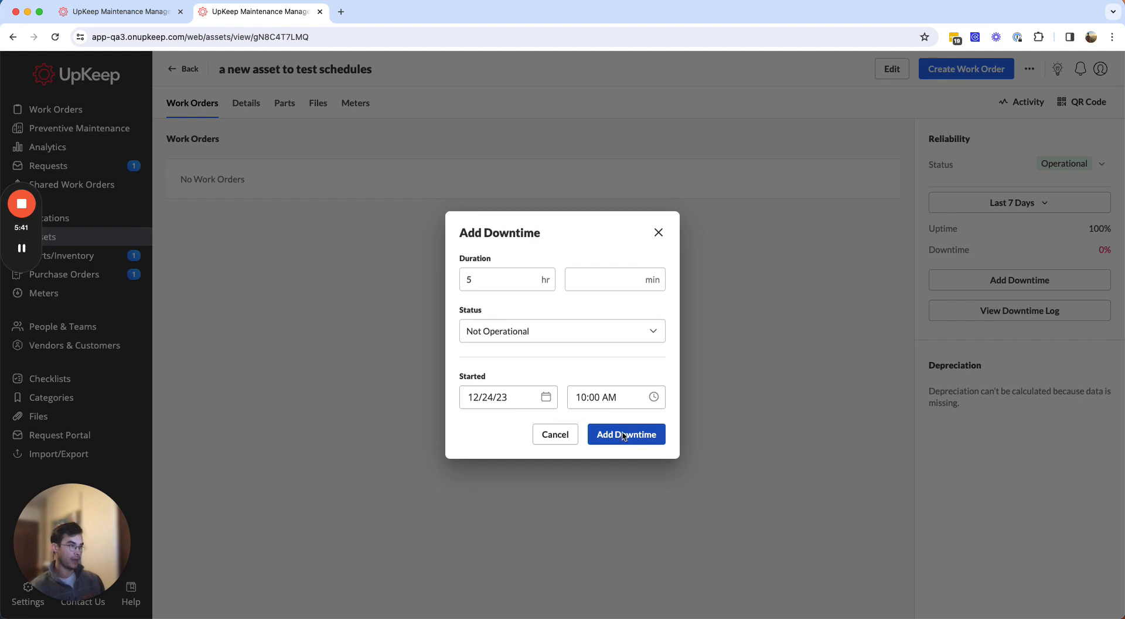
- Save the 5-hour downtime and confirm the log totals 17 hours
{"action": "left_click", "coordinate": [625, 434]}
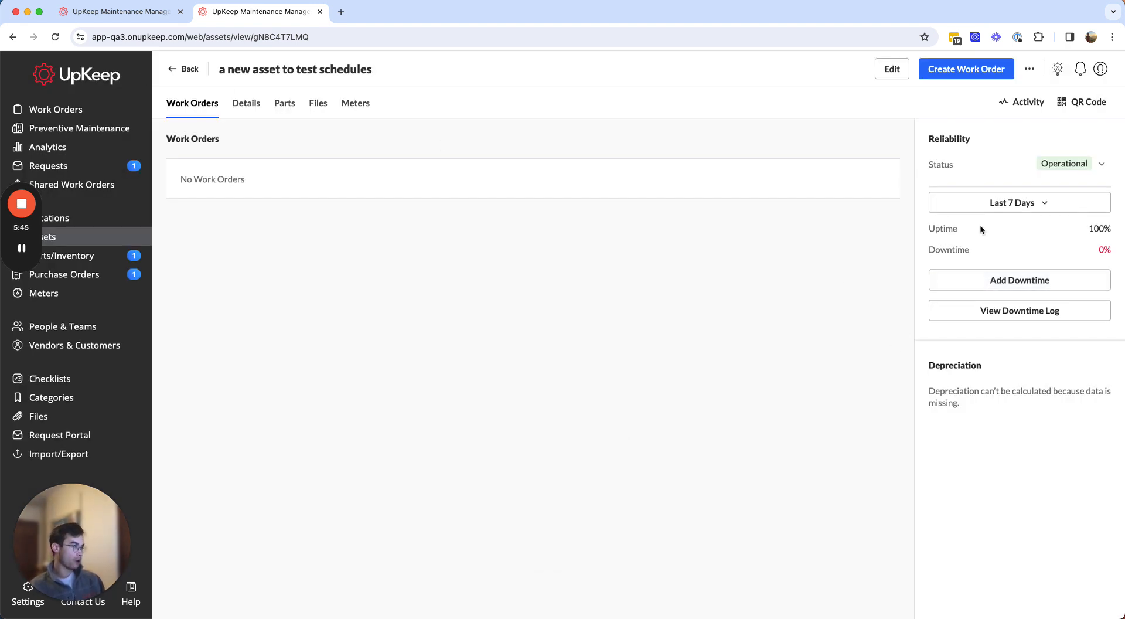
{"action": "mouse_move", "coordinate": [1019, 310]}
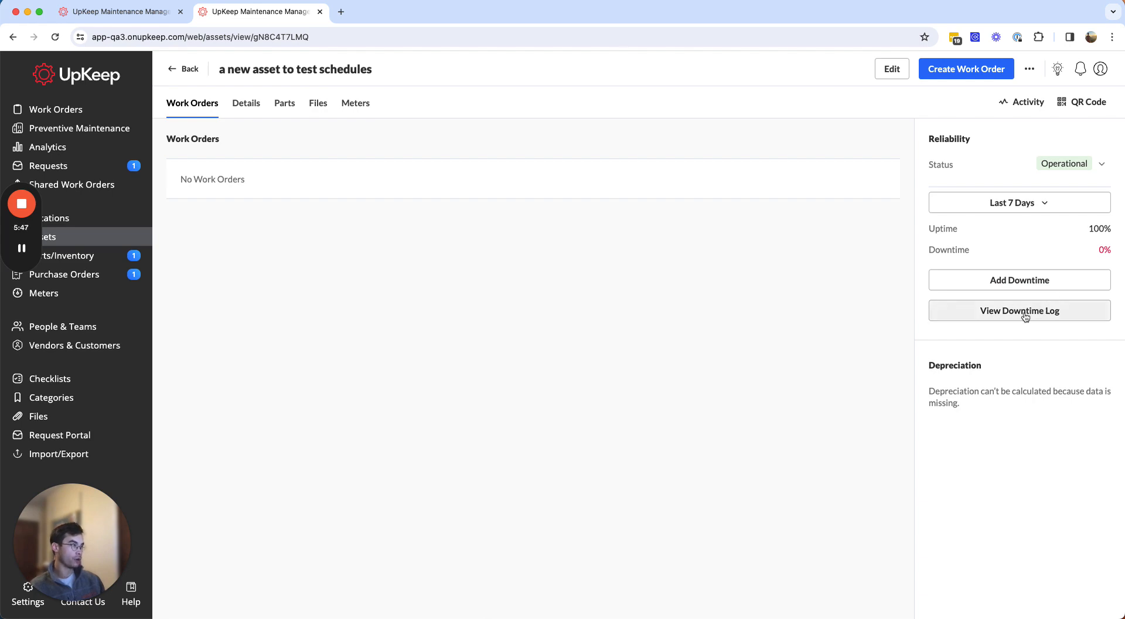
{"action": "left_click", "coordinate": [1018, 310]}
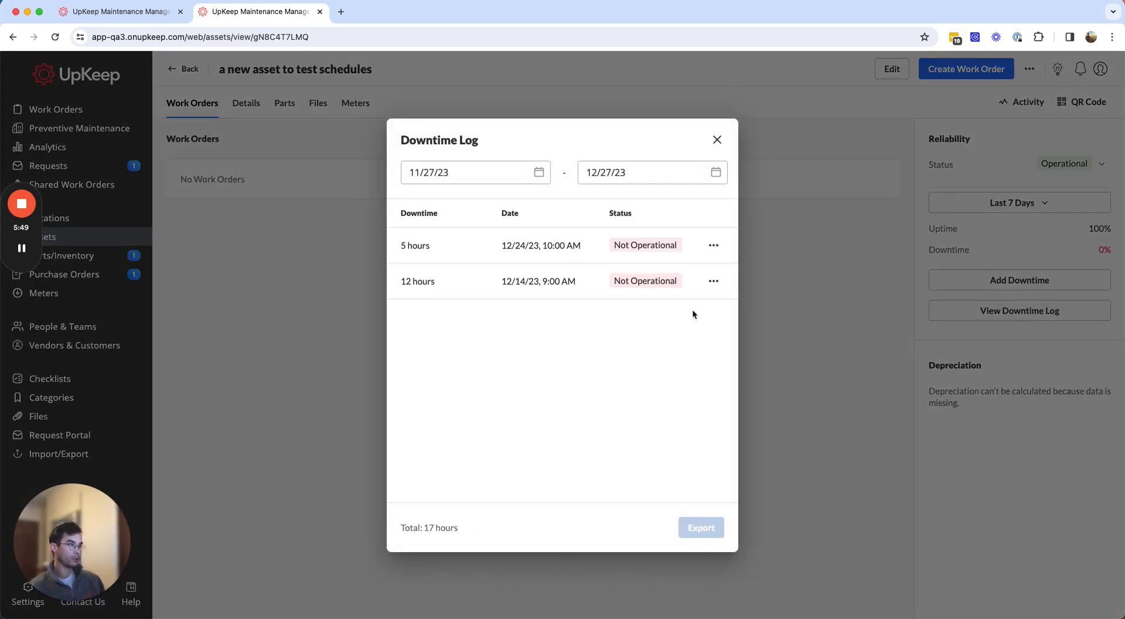
{"action": "left_click", "coordinate": [716, 139]}
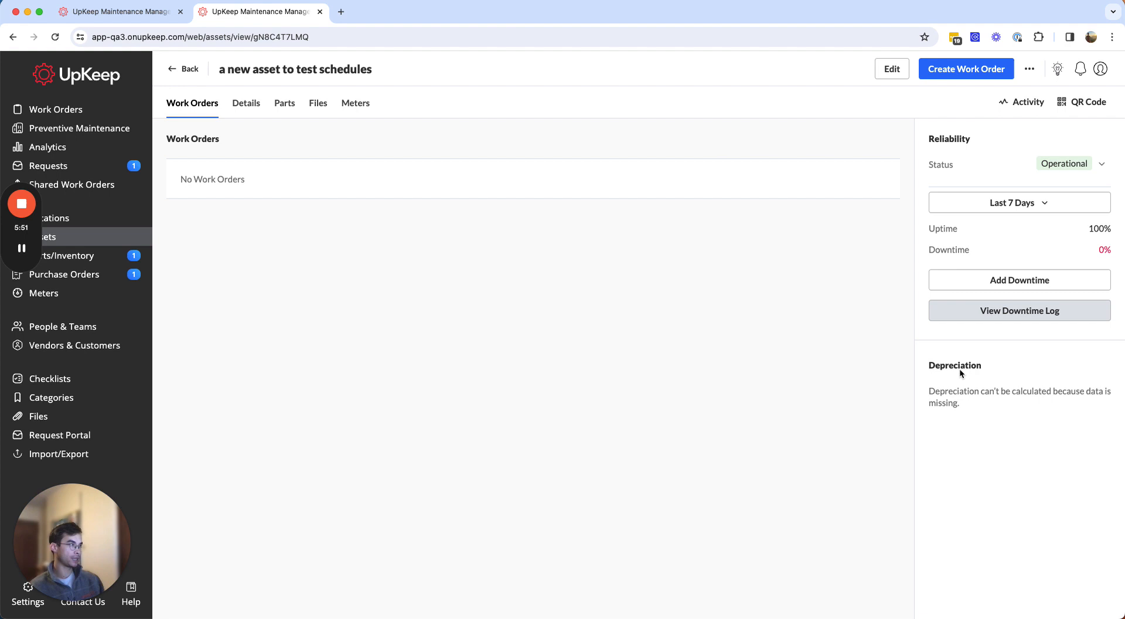
{"action": "mouse_move", "coordinate": [962, 373]}
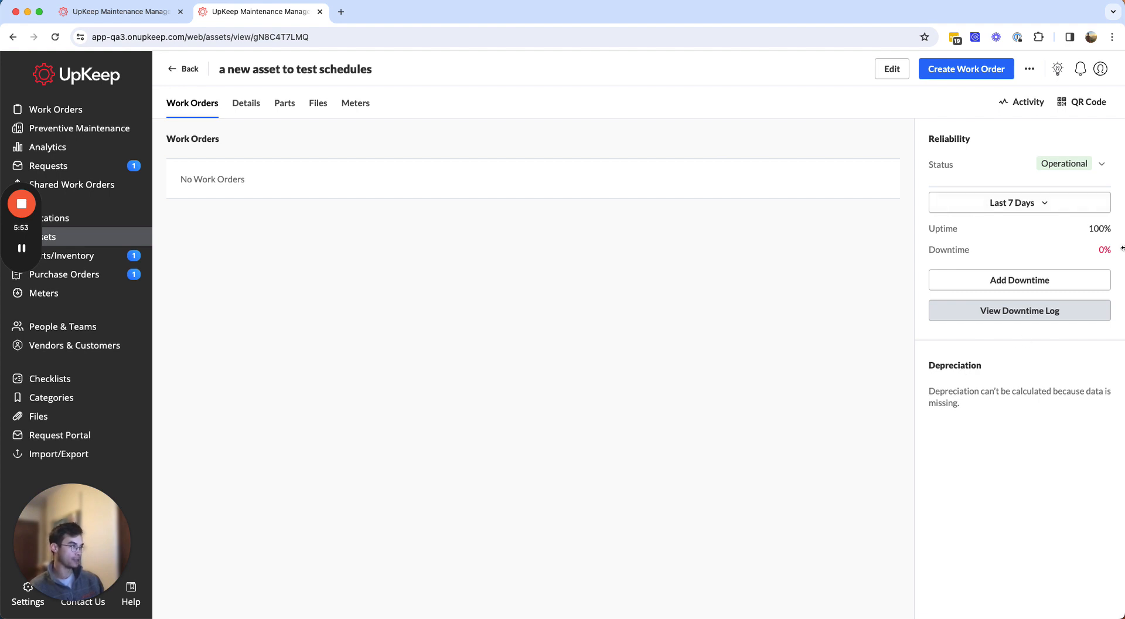
{"action": "mouse_move", "coordinate": [977, 281]}
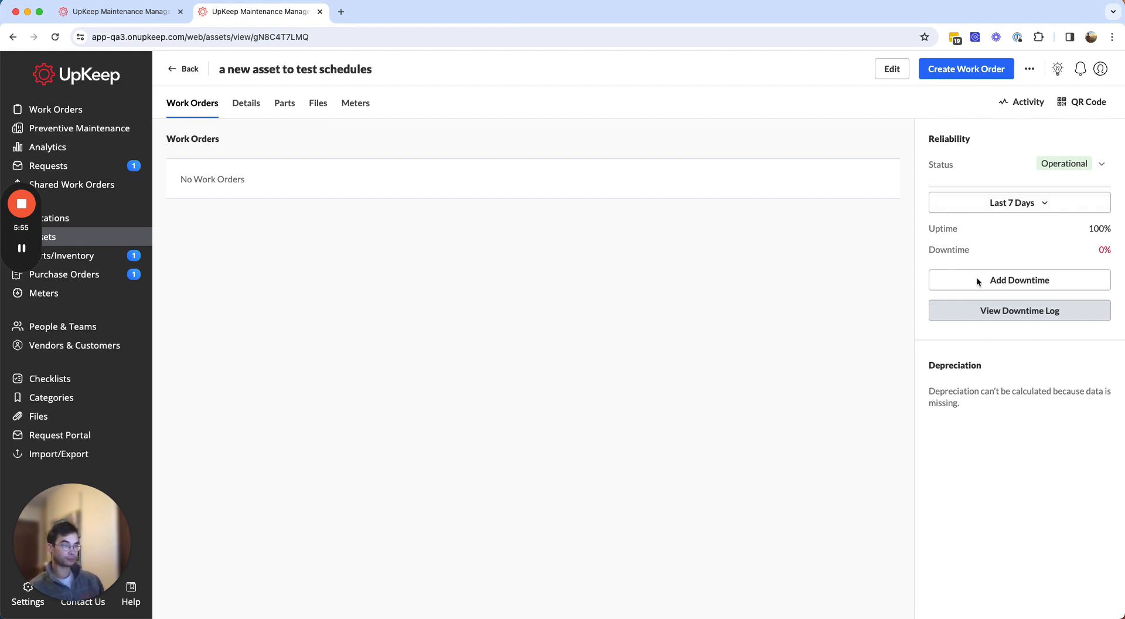
{"action": "left_click", "coordinate": [1018, 280]}
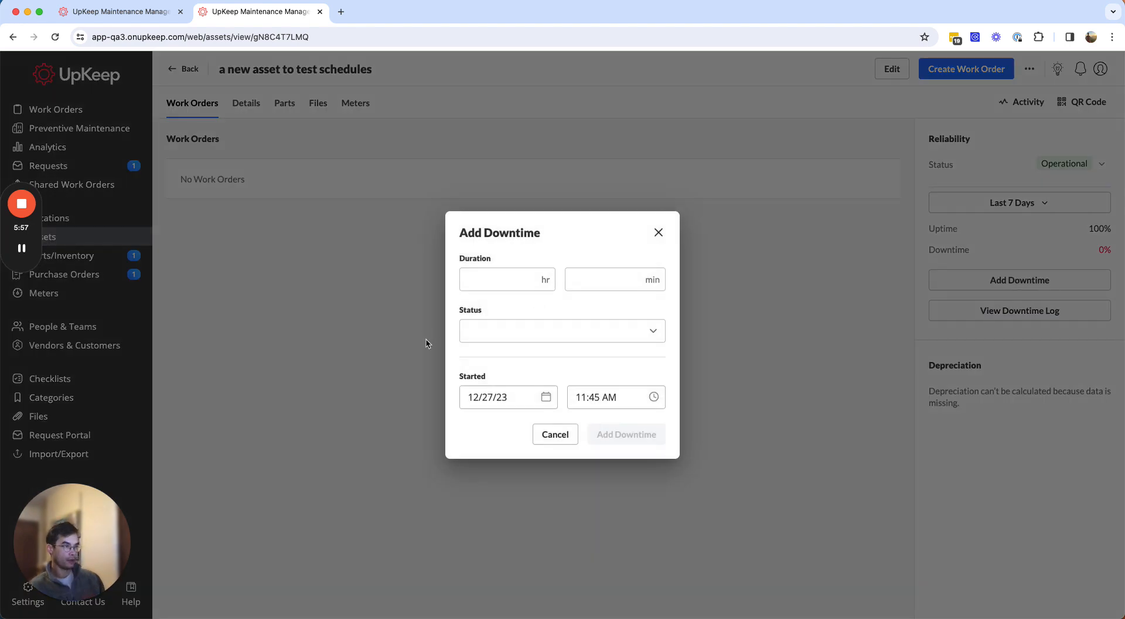
- Enter 10 hours and a 12/22/23 start date for the new downtime
{"action": "left_click", "coordinate": [502, 396]}
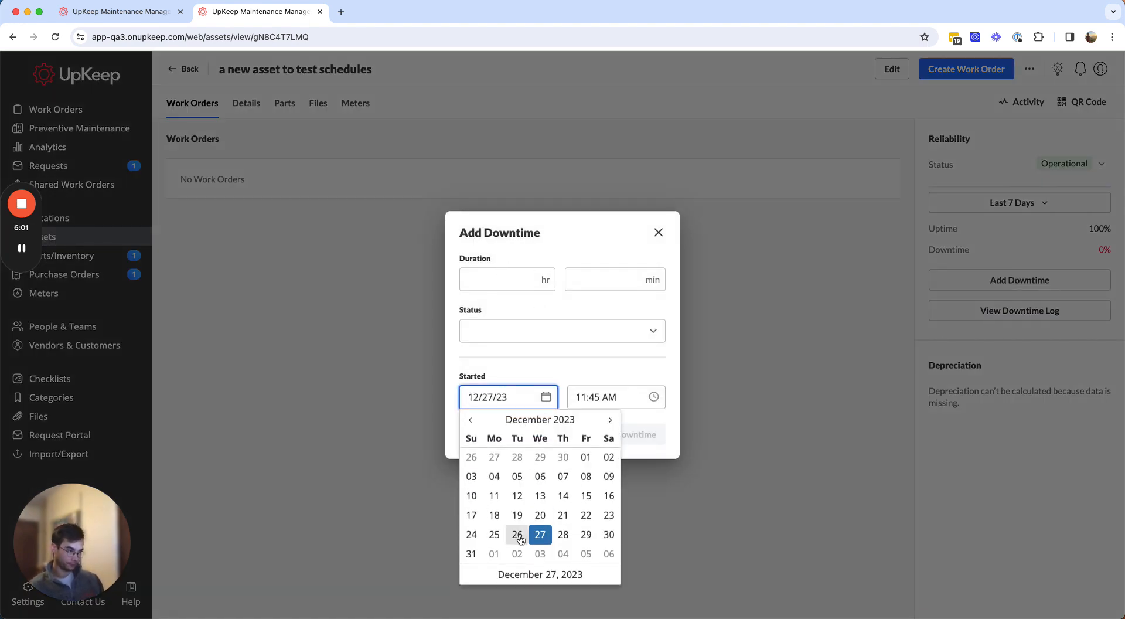
{"action": "left_click", "coordinate": [585, 513]}
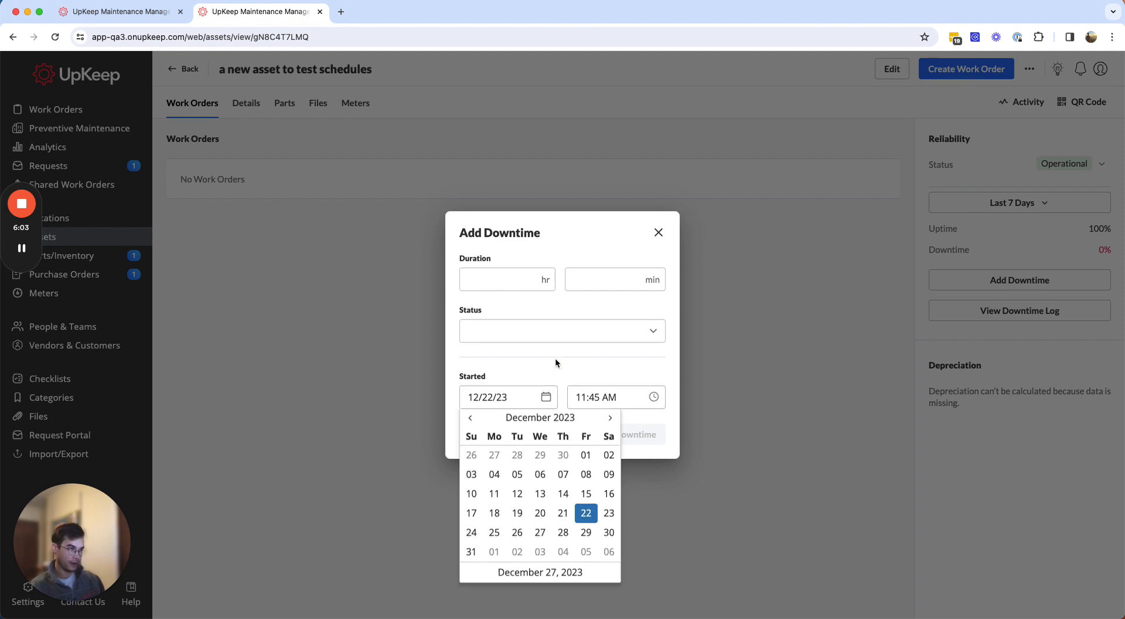
{"action": "left_click", "coordinate": [502, 279]}
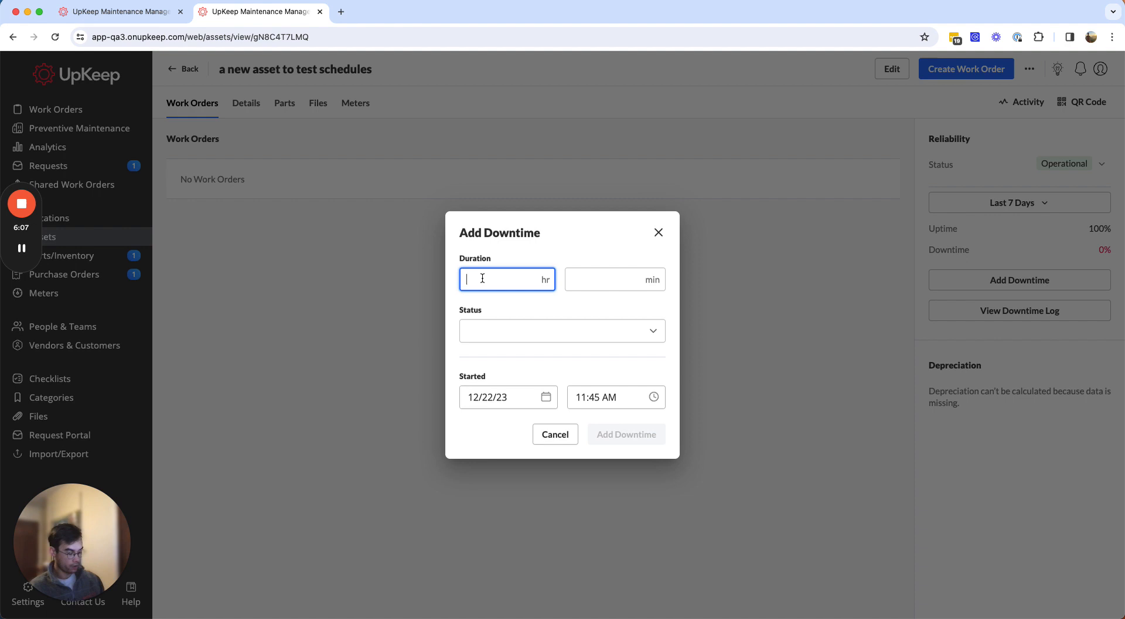
{"action": "type", "text": "10"}
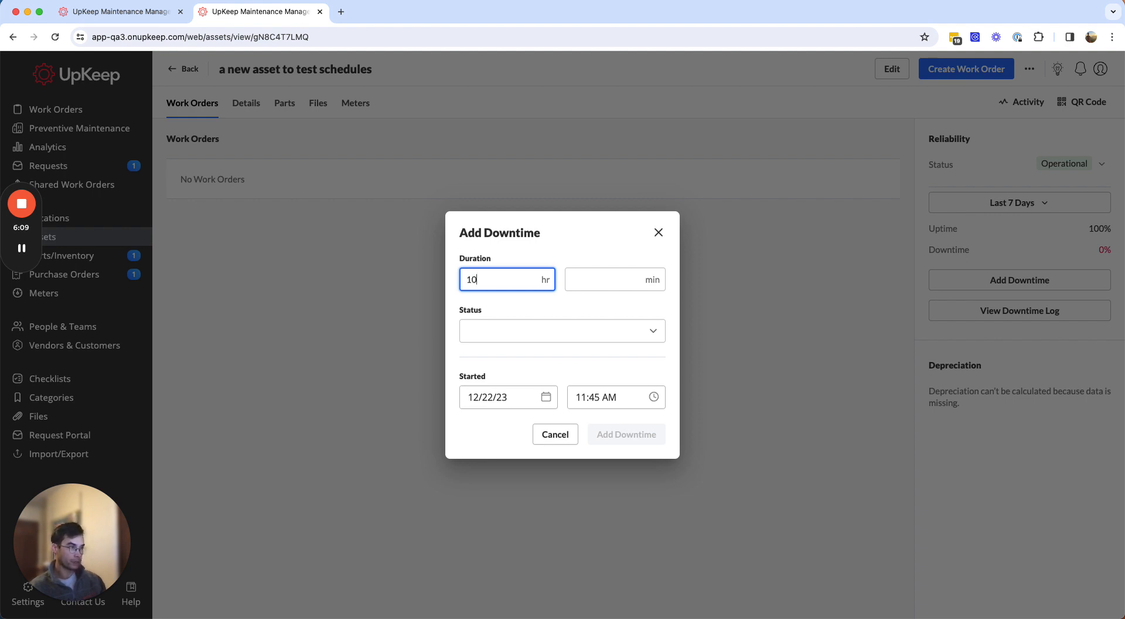
- Set the start to 3:00 PM with Not Operational status and save the entry
{"action": "left_click", "coordinate": [613, 396]}
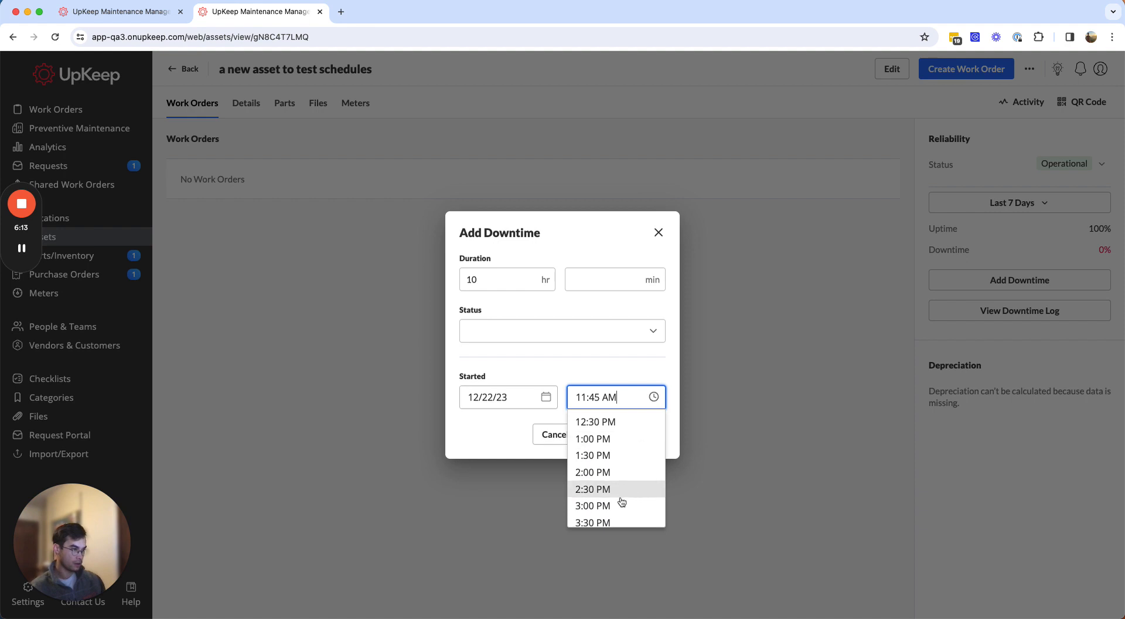
{"action": "left_click", "coordinate": [591, 504]}
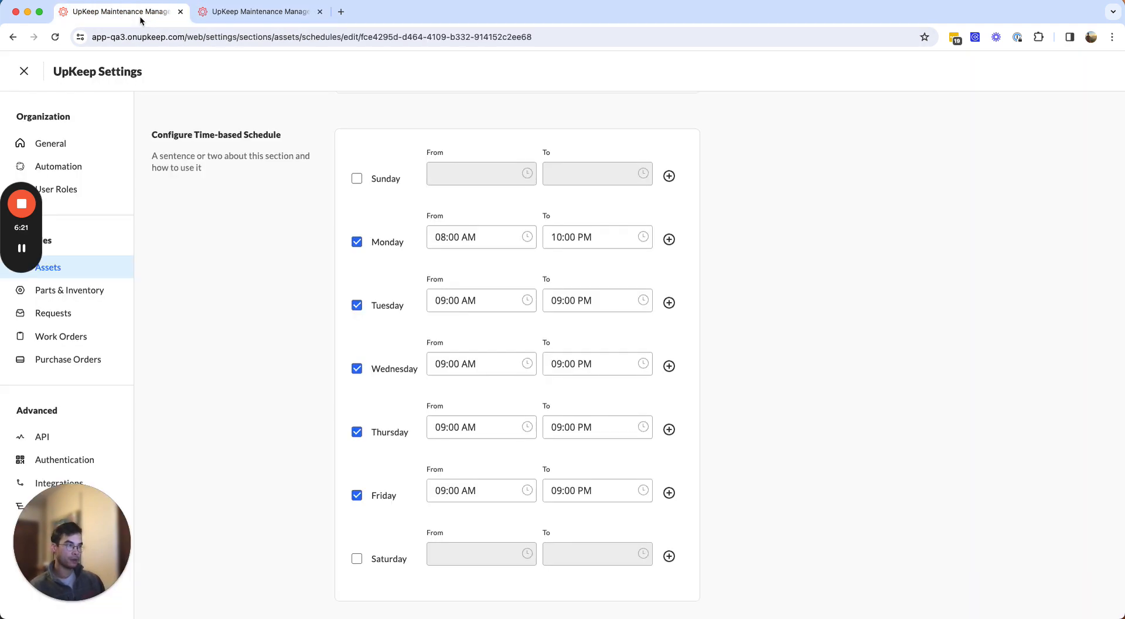
{"action": "left_click", "coordinate": [598, 490]}
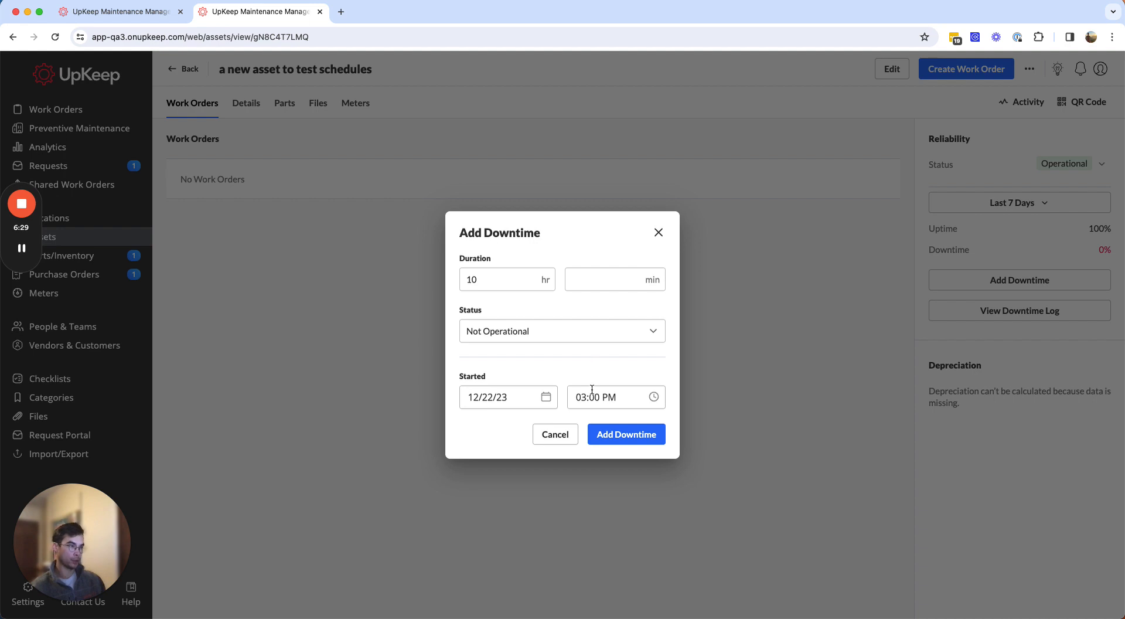
{"action": "left_click", "coordinate": [489, 280]}
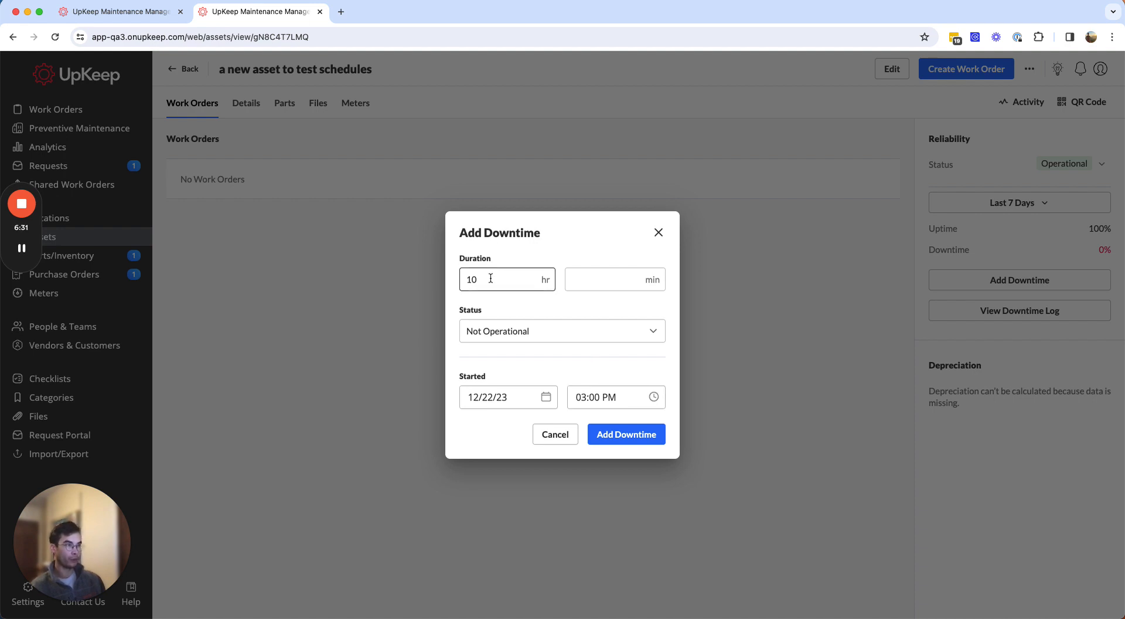
{"action": "mouse_move", "coordinate": [659, 470]}
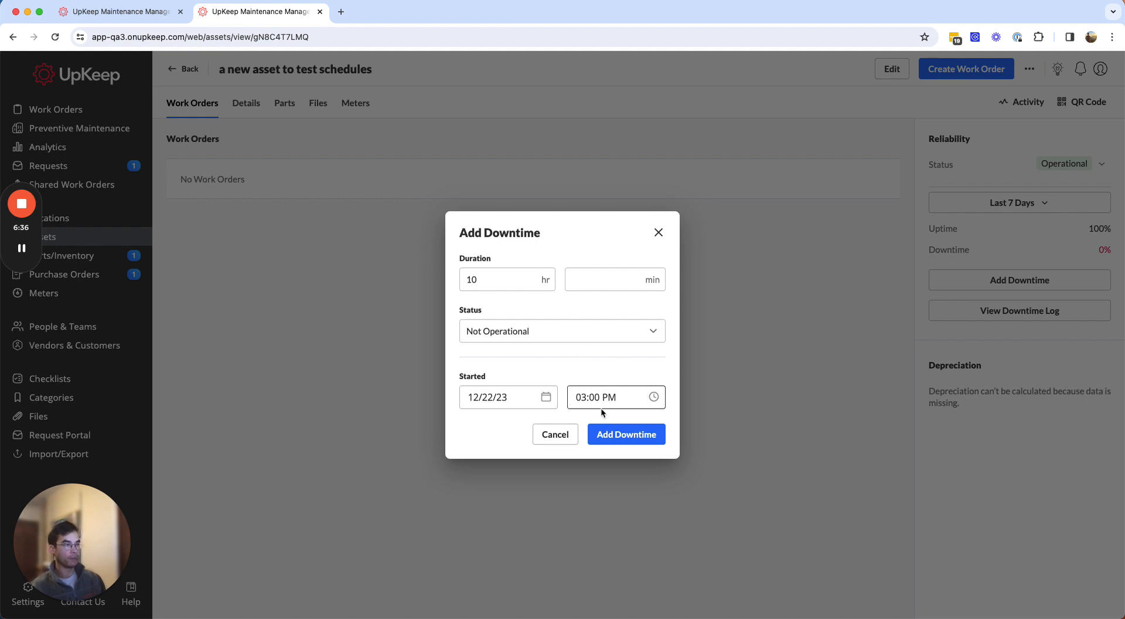
{"action": "left_click", "coordinate": [614, 279]}
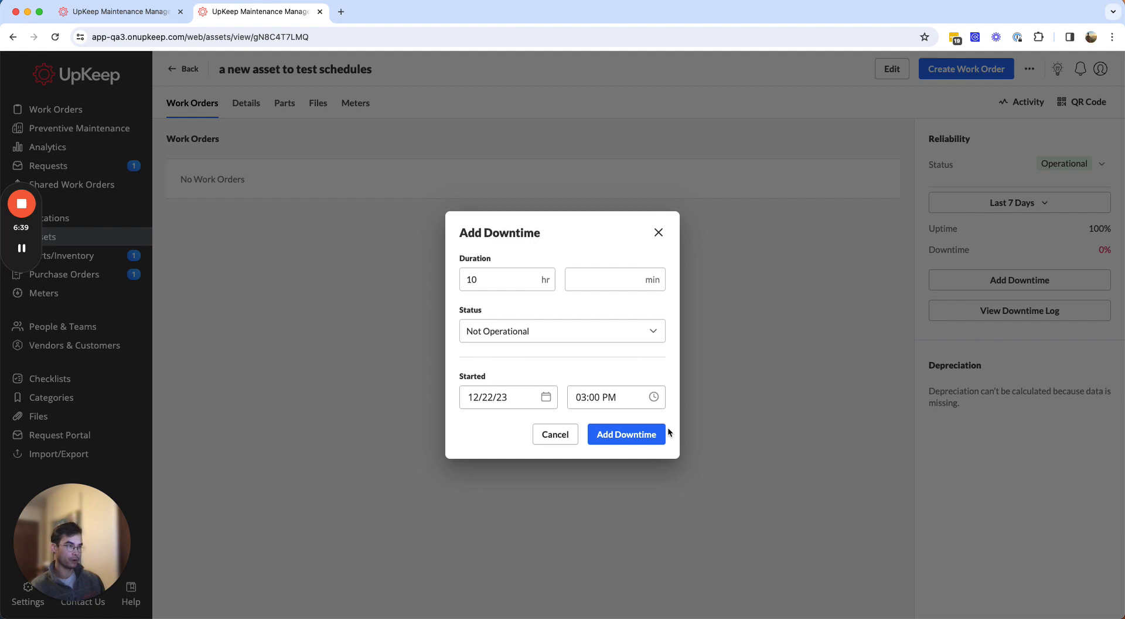
{"action": "left_click", "coordinate": [625, 434]}
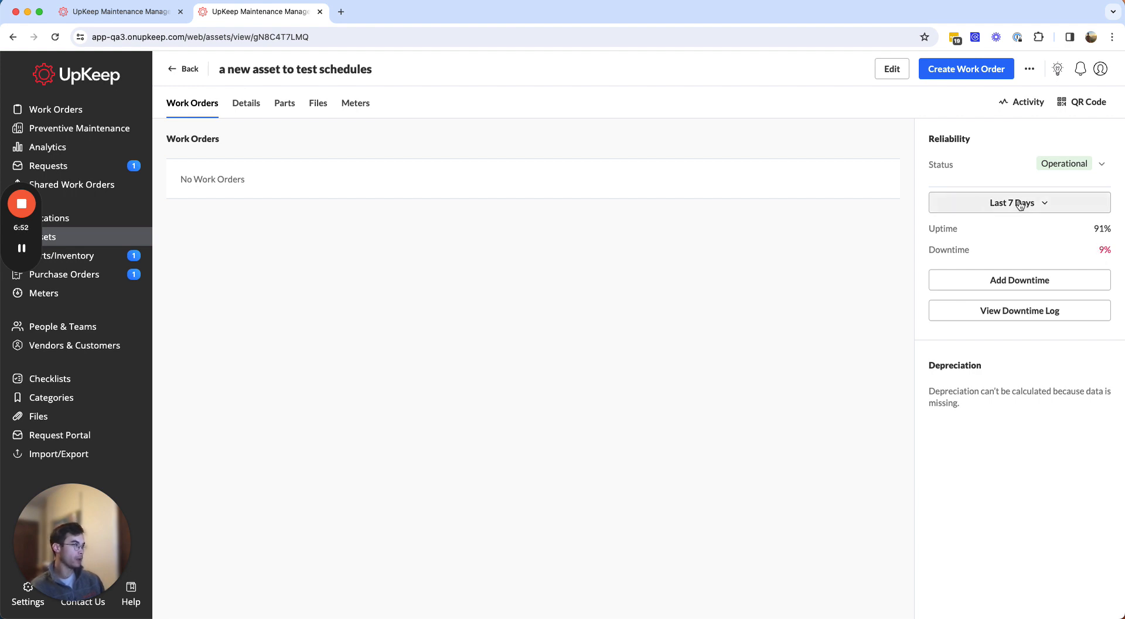
- Switch the Reliability panel to a custom range on 12/22/23
{"action": "left_click", "coordinate": [1018, 202]}
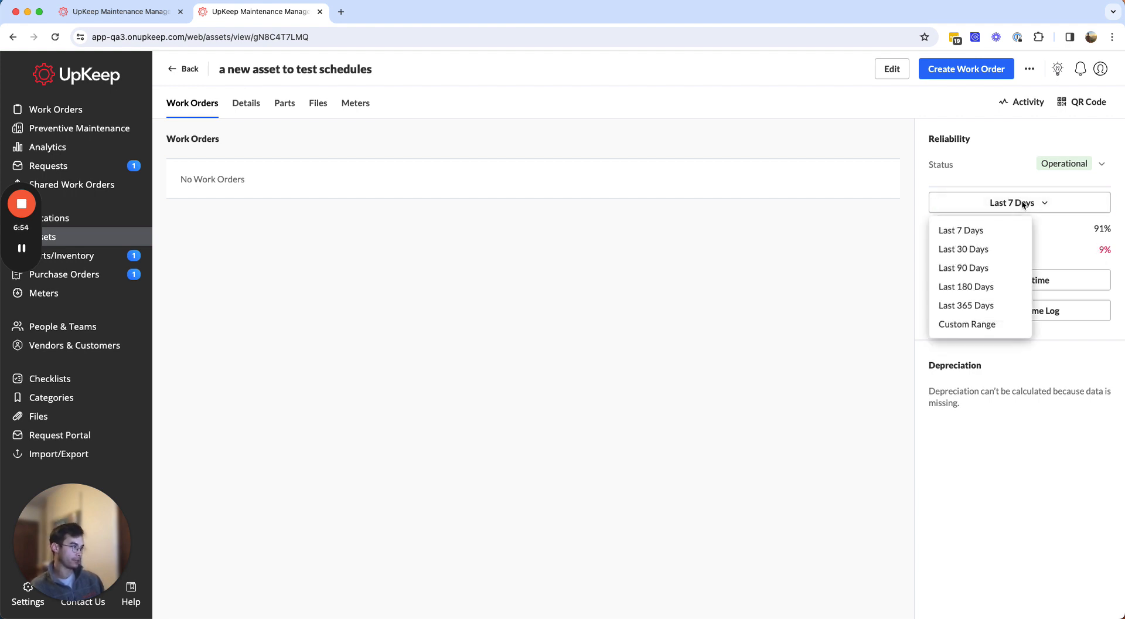
{"action": "left_click", "coordinate": [966, 324]}
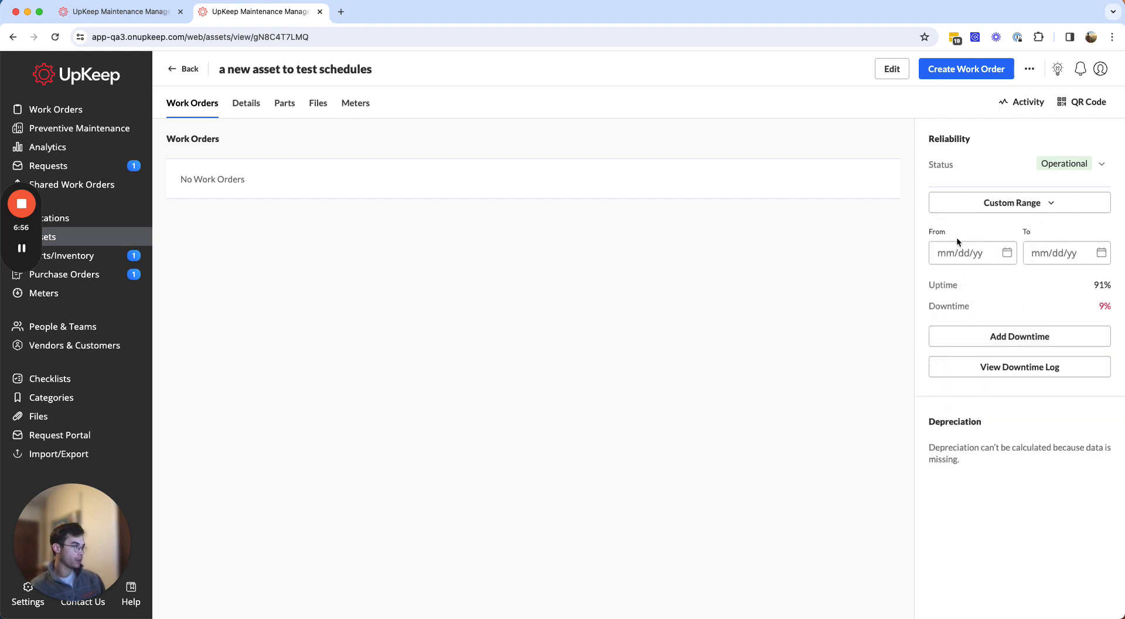
{"action": "left_click", "coordinate": [968, 253]}
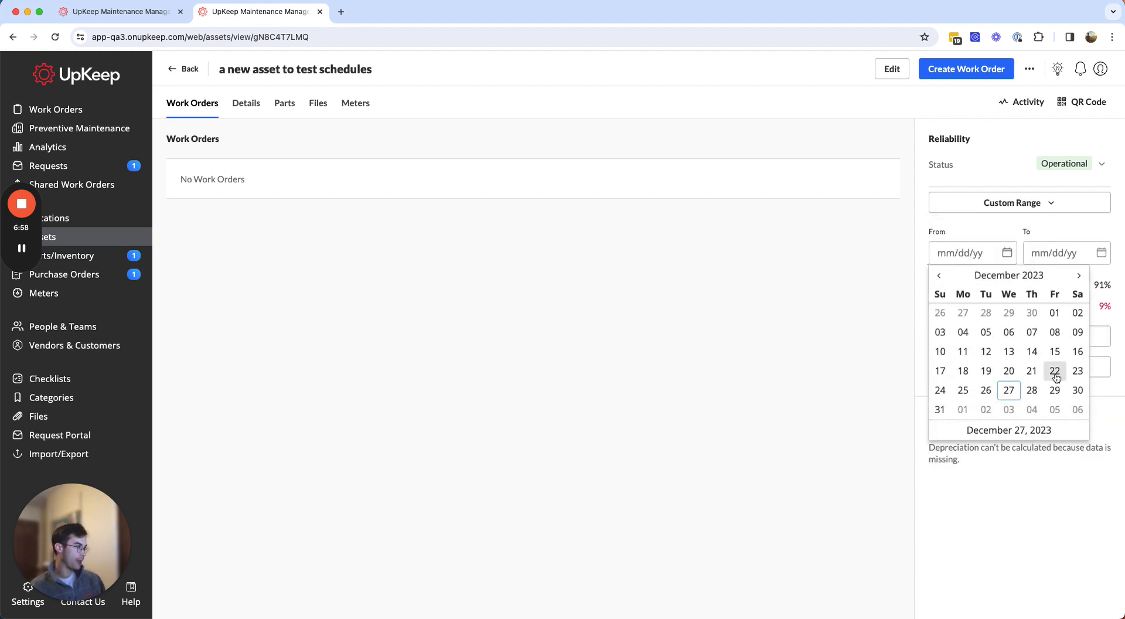
{"action": "left_click", "coordinate": [1054, 370]}
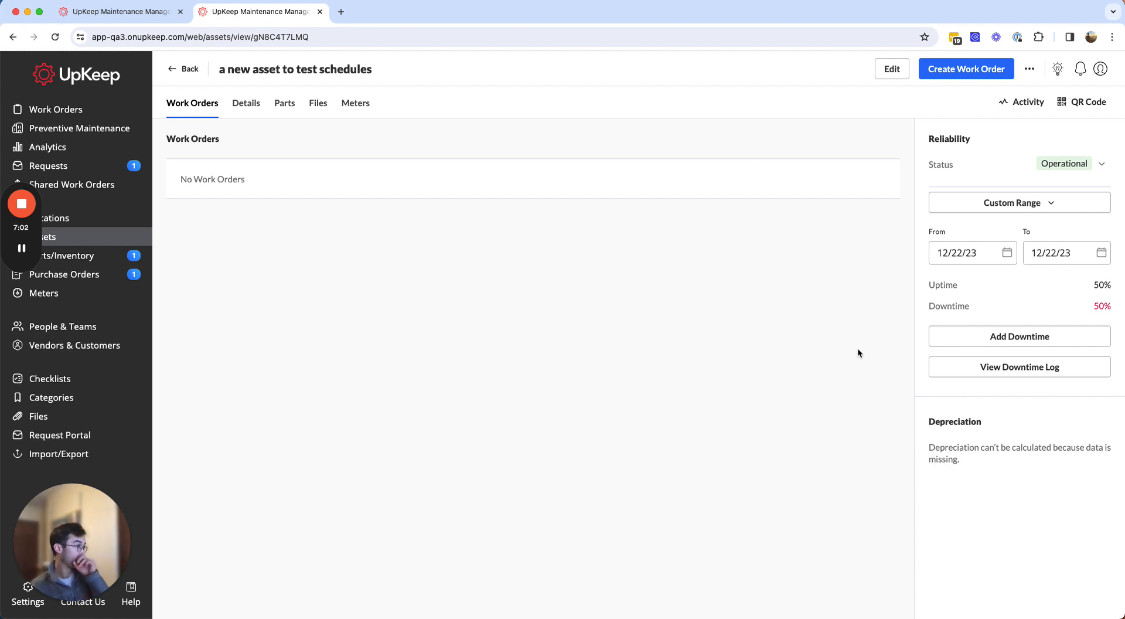
- Check Friday's scheduled end time in the schedule settings
{"action": "left_click", "coordinate": [972, 252]}
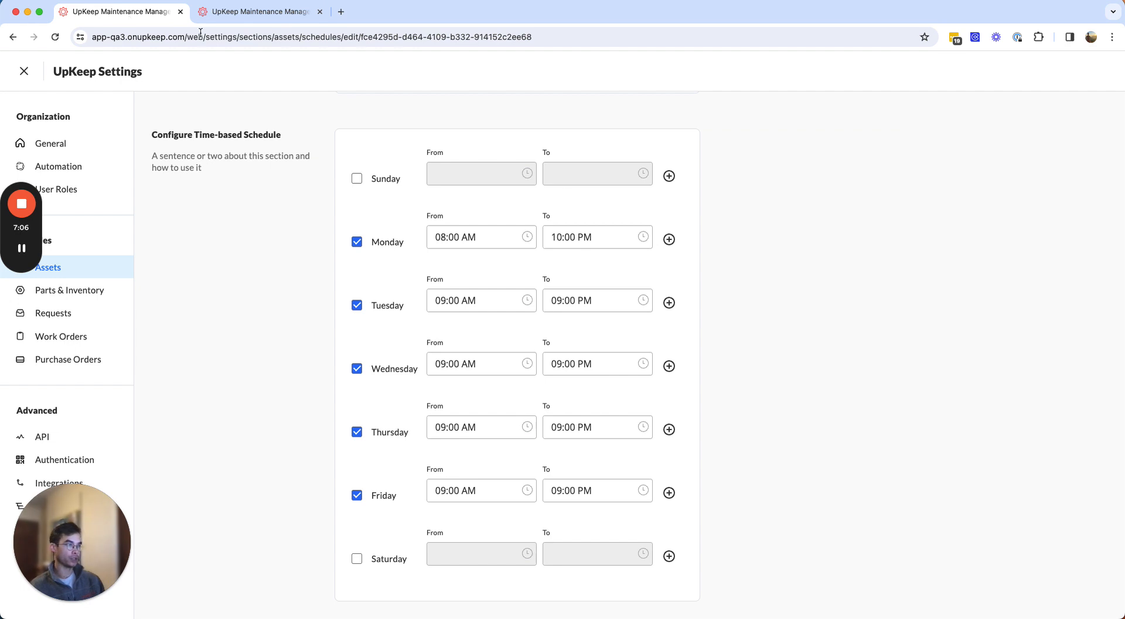
{"action": "left_click", "coordinate": [480, 490]}
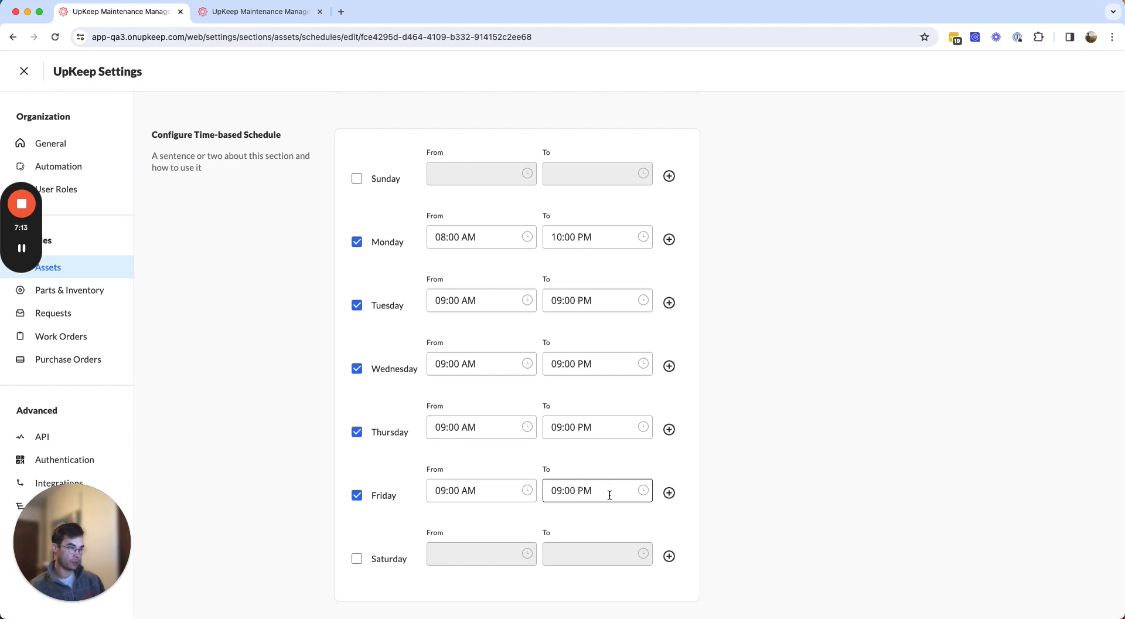
{"action": "left_click", "coordinate": [480, 491]}
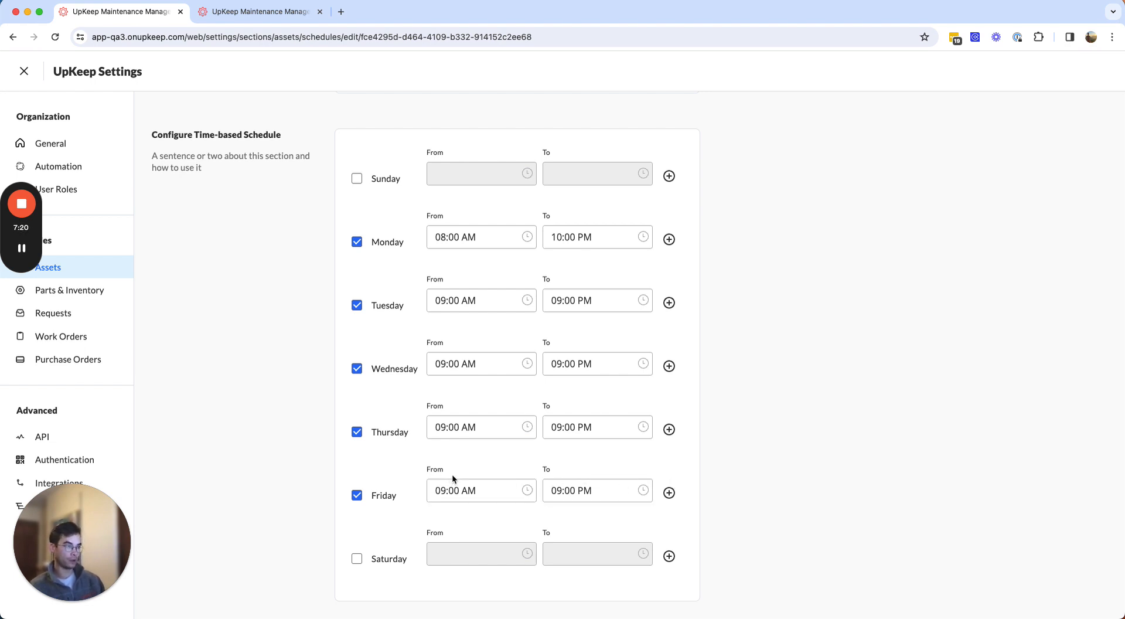
{"action": "mouse_move", "coordinate": [507, 458]}
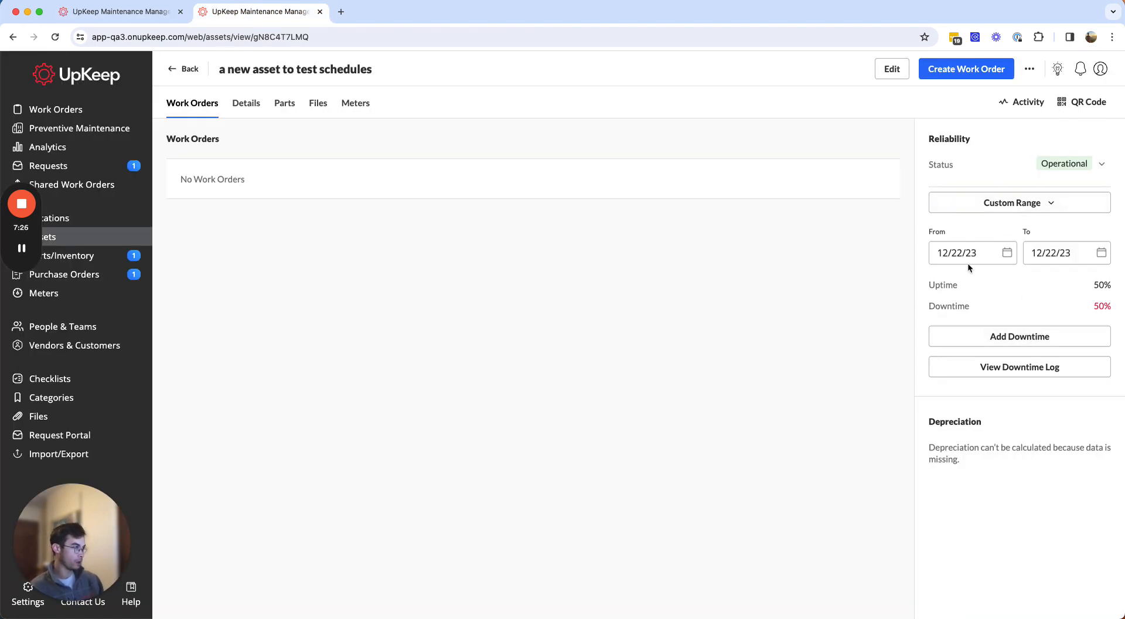
{"action": "left_click", "coordinate": [968, 252]}
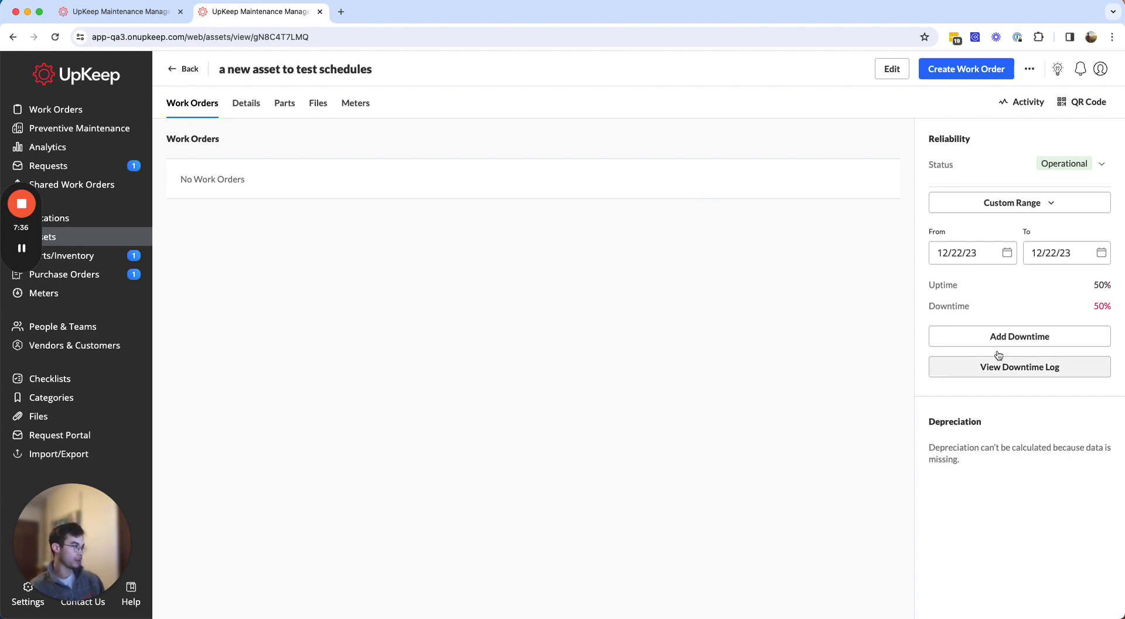
- Save a 12-hour Not Operational downtime starting 12/21/23 at 9:00 AM
{"action": "left_click", "coordinate": [1019, 336]}
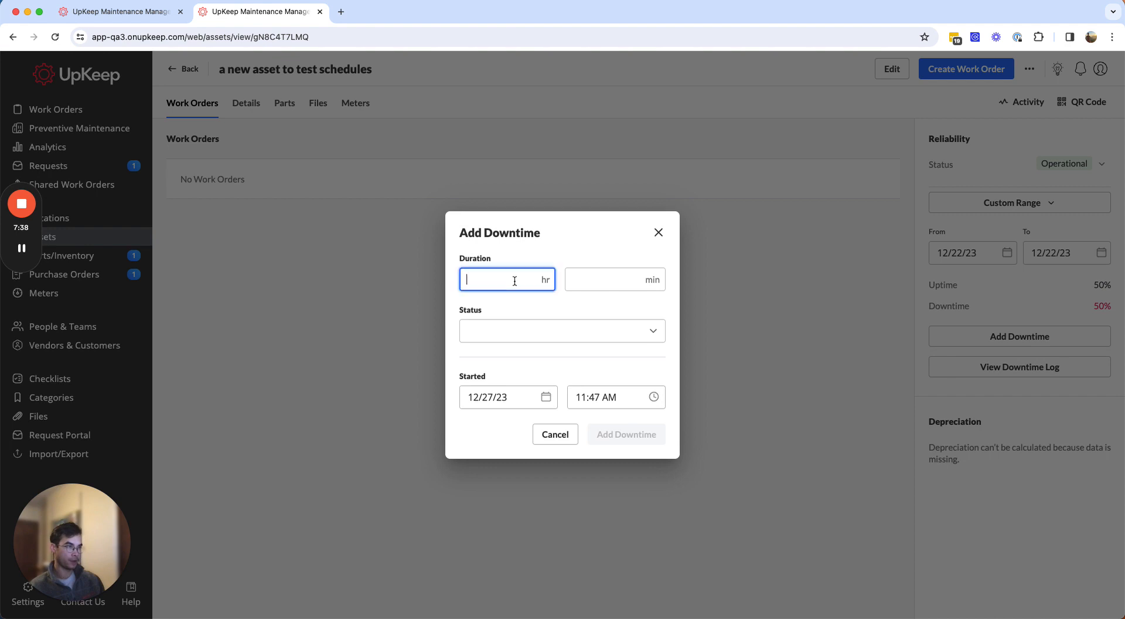
{"action": "type", "text": "12"}
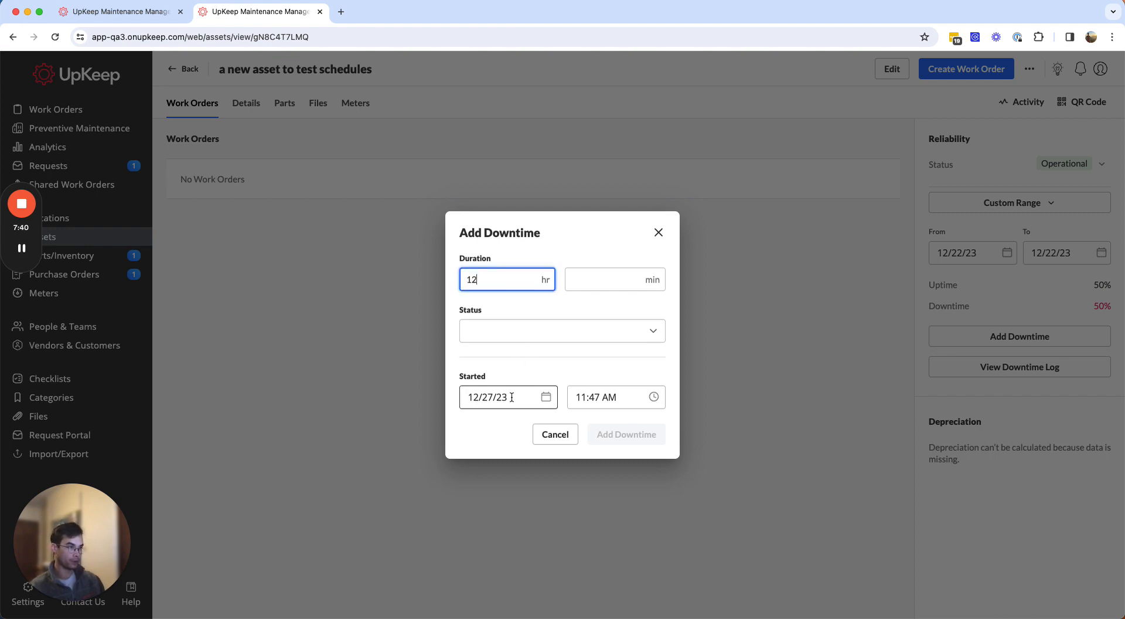
{"action": "left_click", "coordinate": [502, 396]}
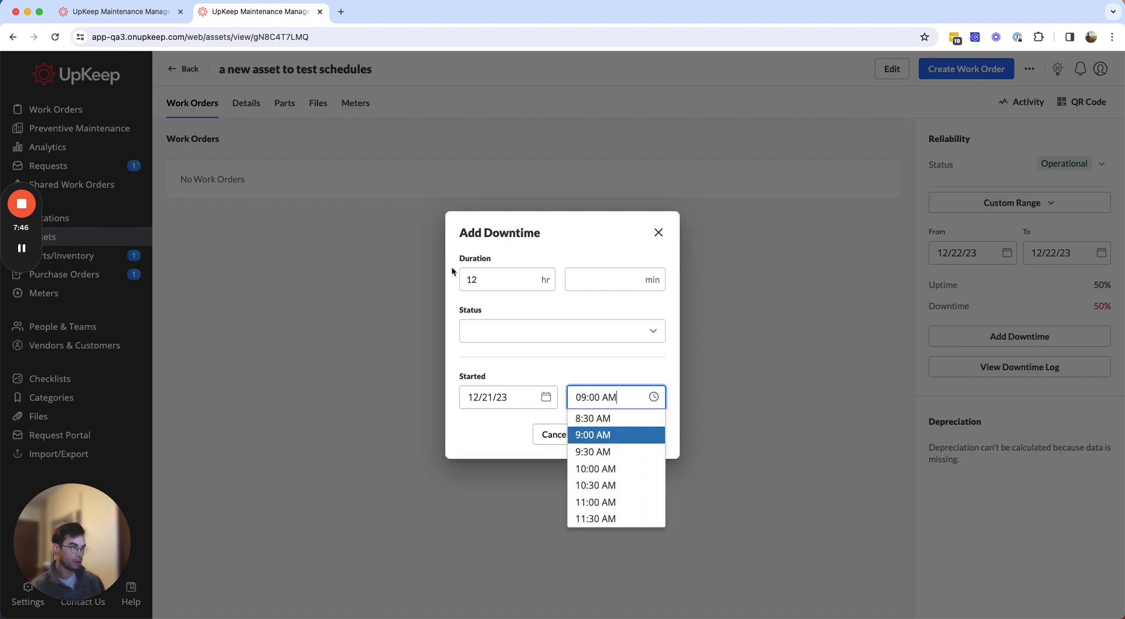
{"action": "left_click", "coordinate": [562, 331]}
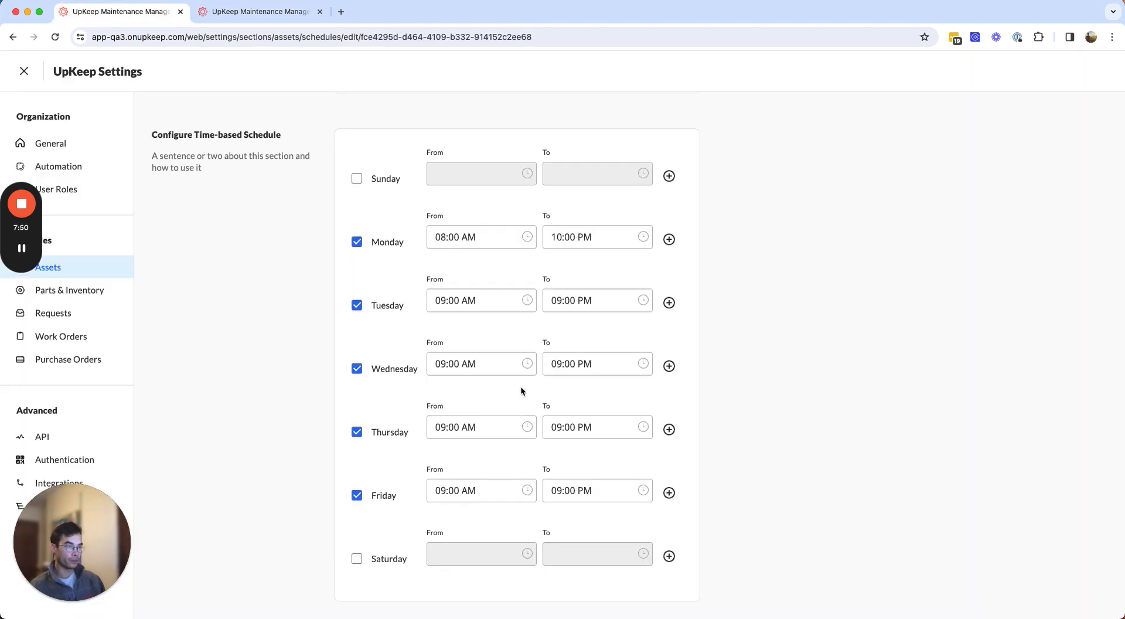
{"action": "left_click", "coordinate": [480, 427]}
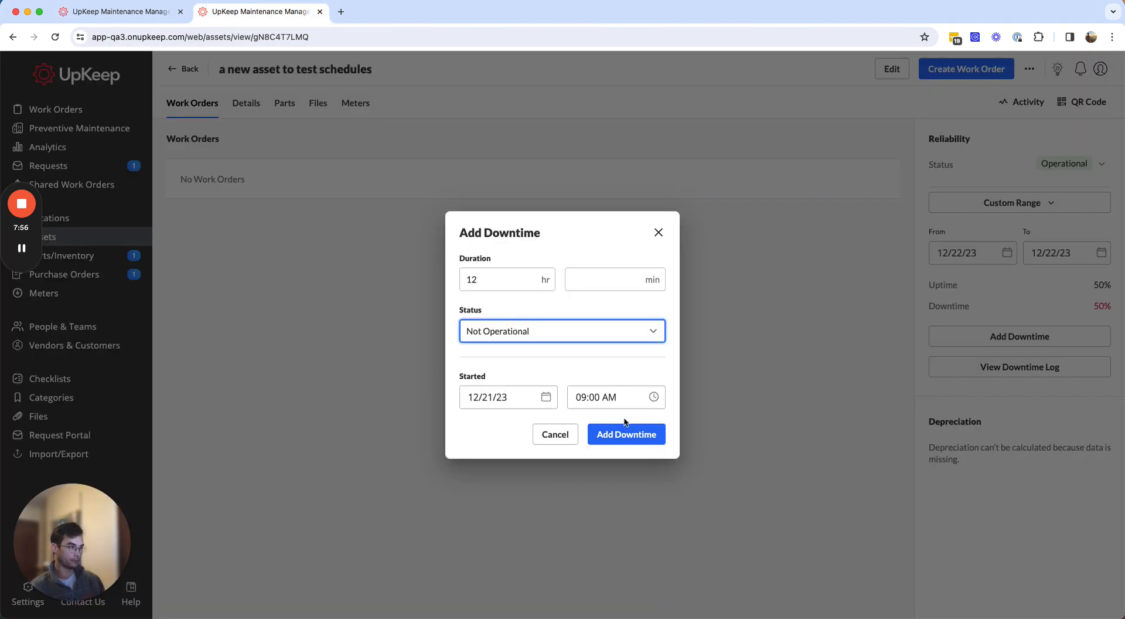
{"action": "left_click", "coordinate": [626, 434]}
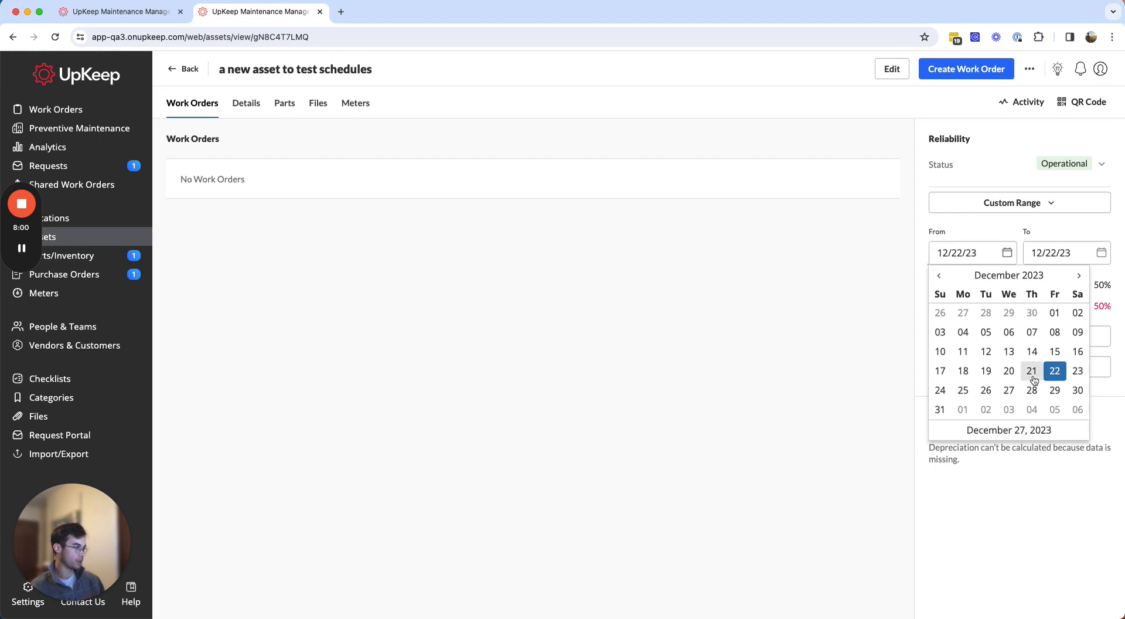
- Set both custom range dates to December 21, 2023
{"action": "left_click", "coordinate": [1032, 370]}
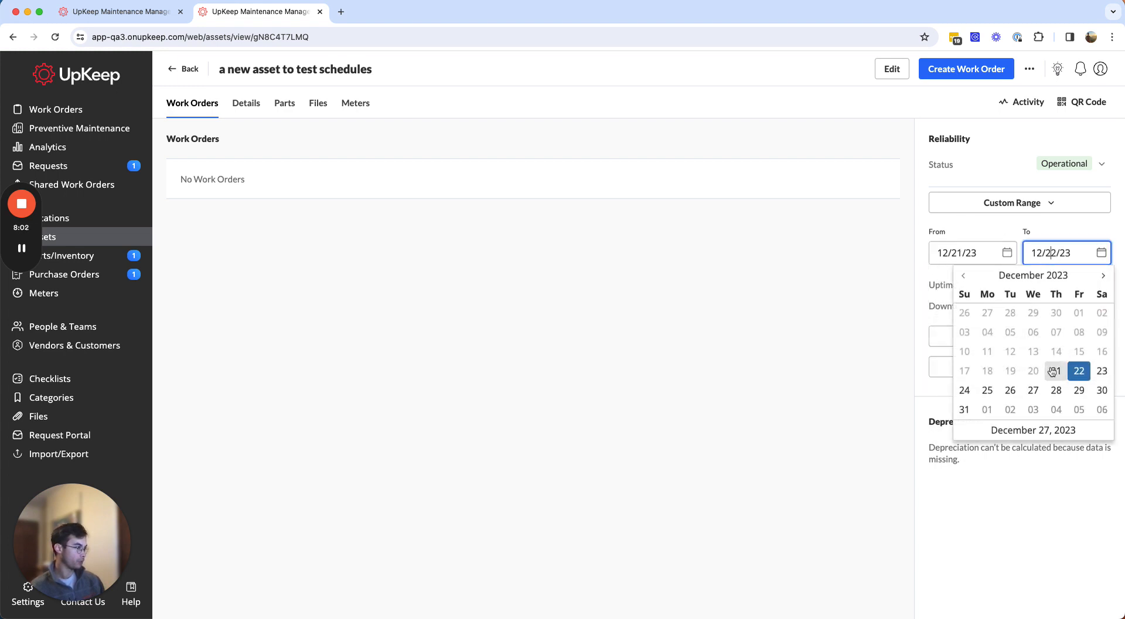
{"action": "left_click", "coordinate": [1056, 371]}
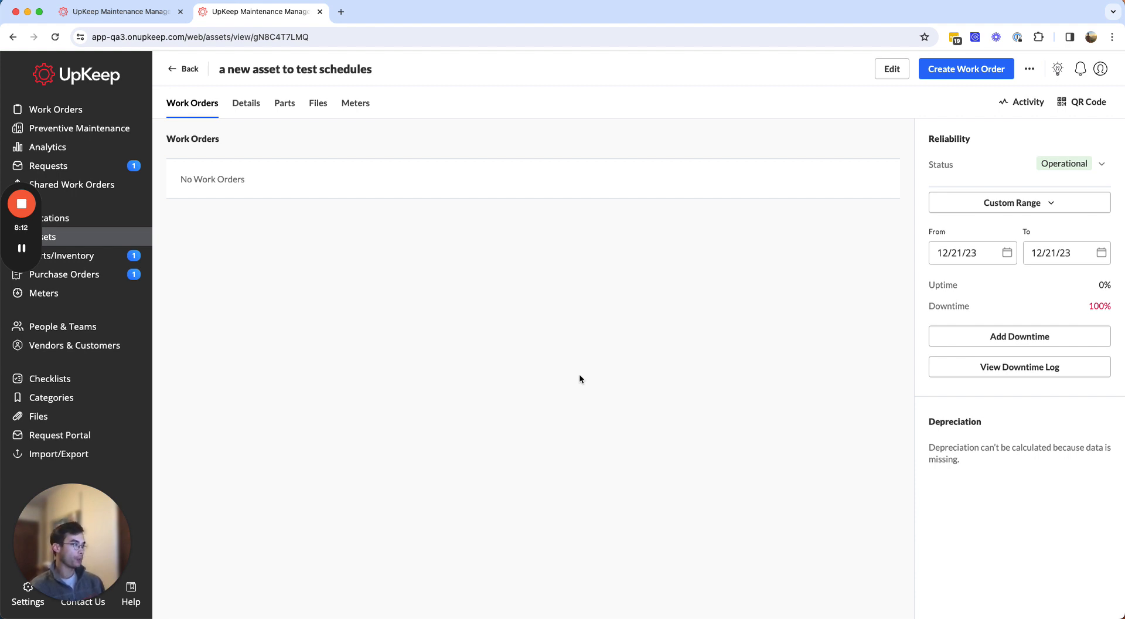
{"action": "mouse_move", "coordinate": [956, 302]}
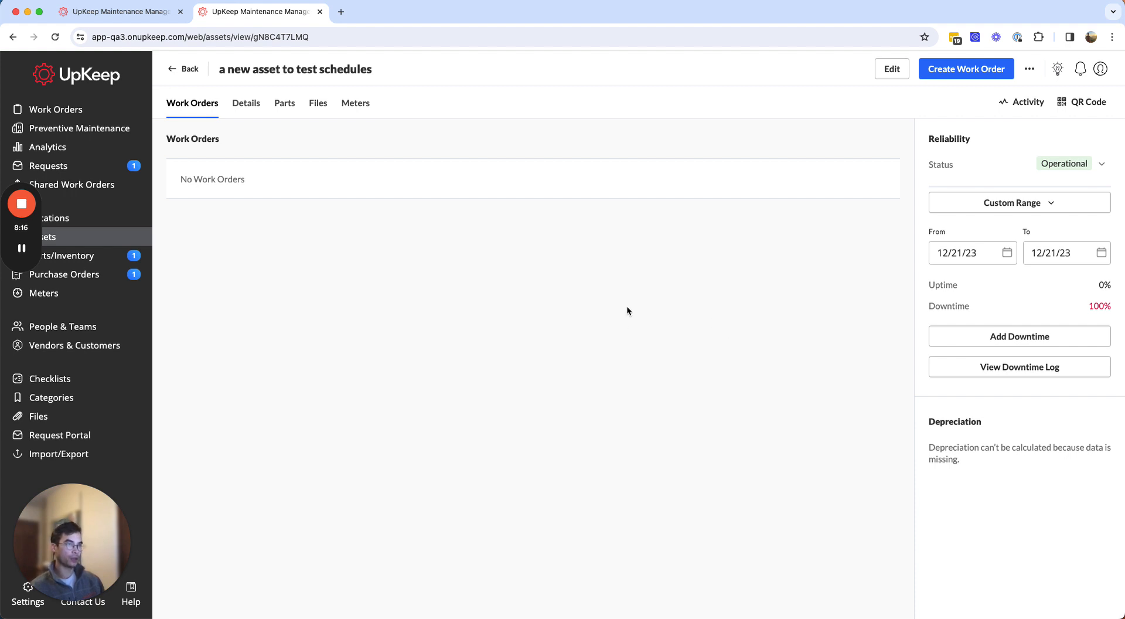
{"action": "mouse_move", "coordinate": [945, 297]}
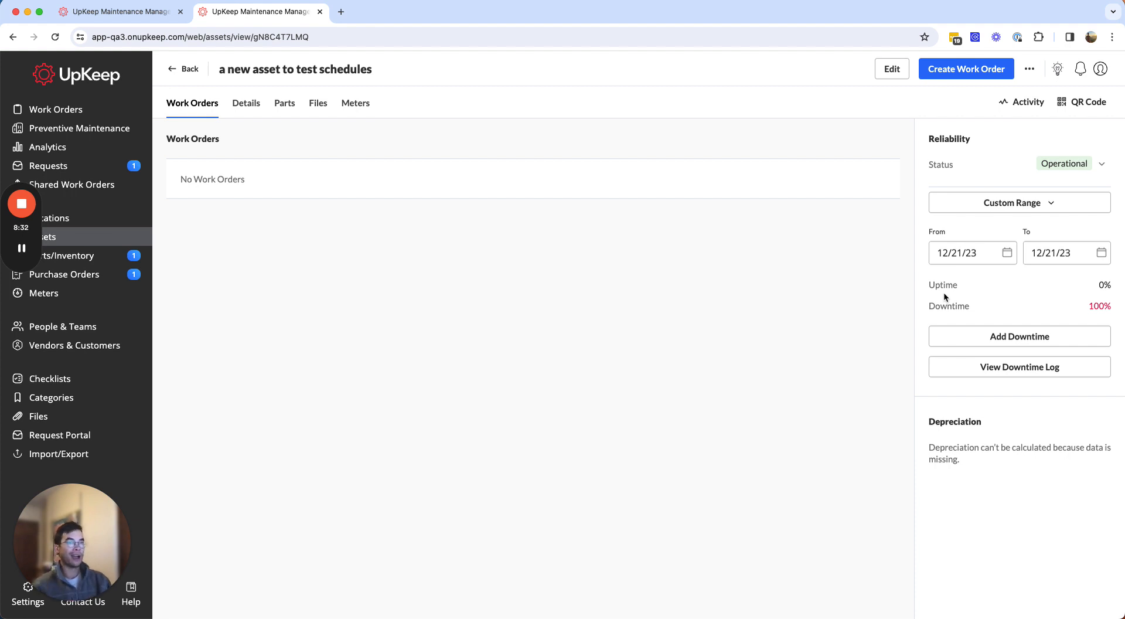
{"action": "mouse_move", "coordinate": [183, 69]}
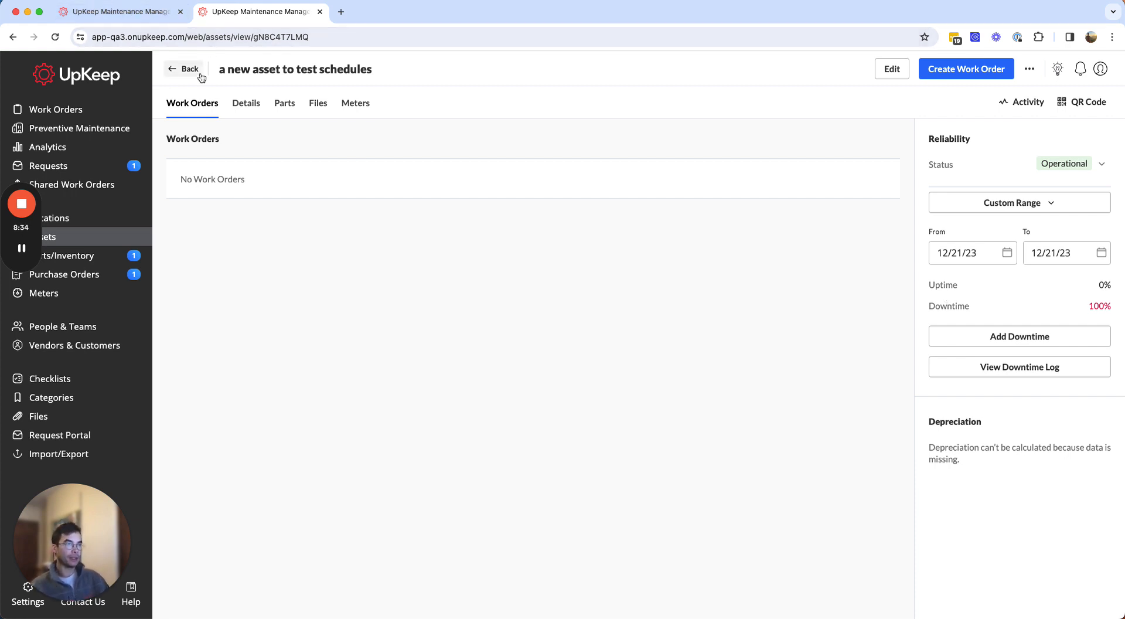